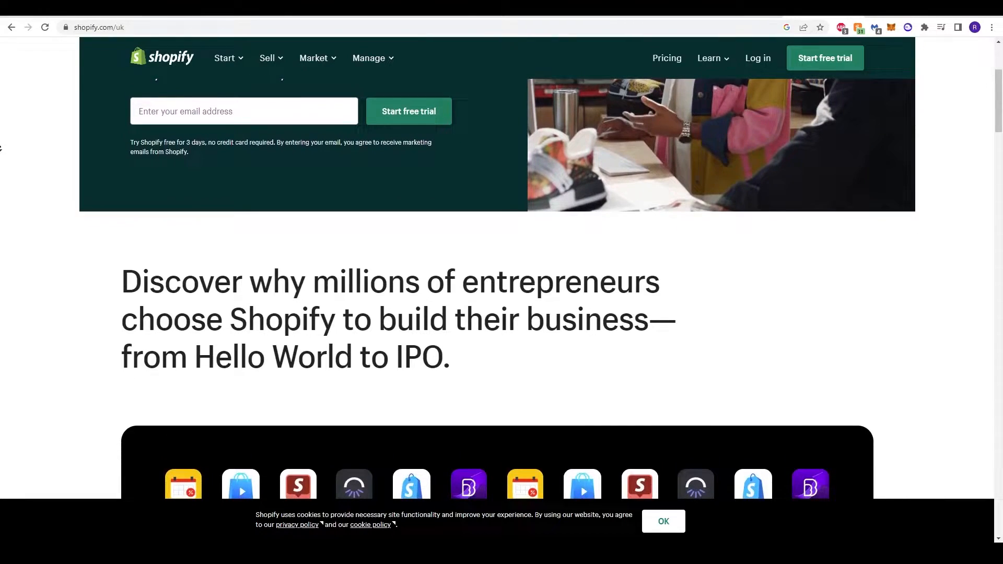
- Open the store's Settings from the admin sidebar, landing on store details
scroll(down, 3)
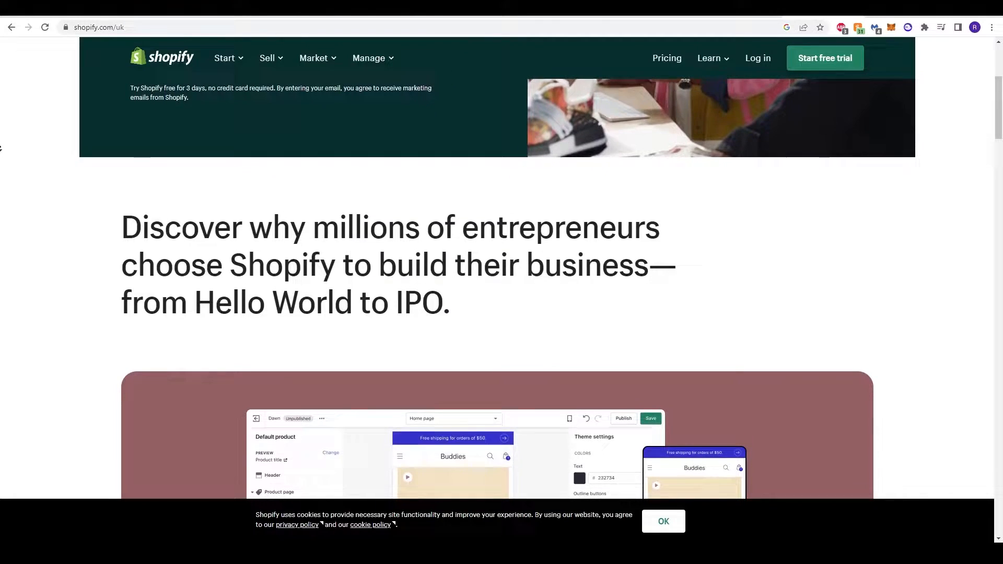
scroll(down, 3)
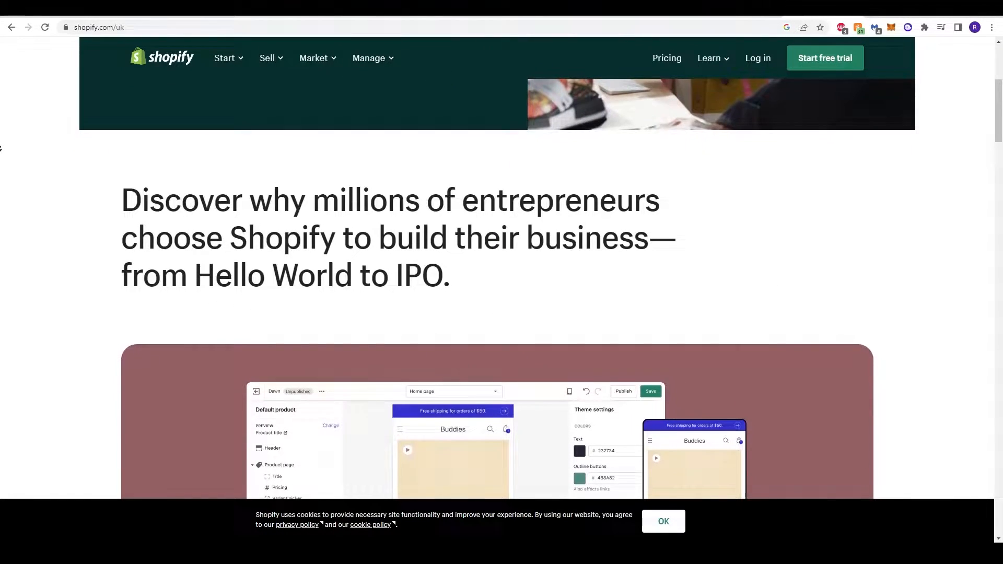
scroll(down, 3)
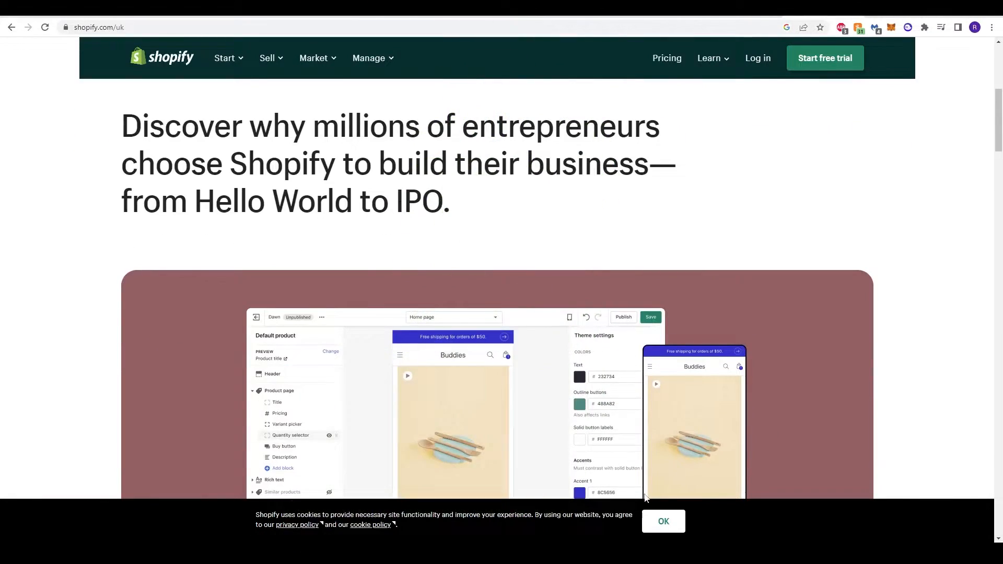
click(663, 520)
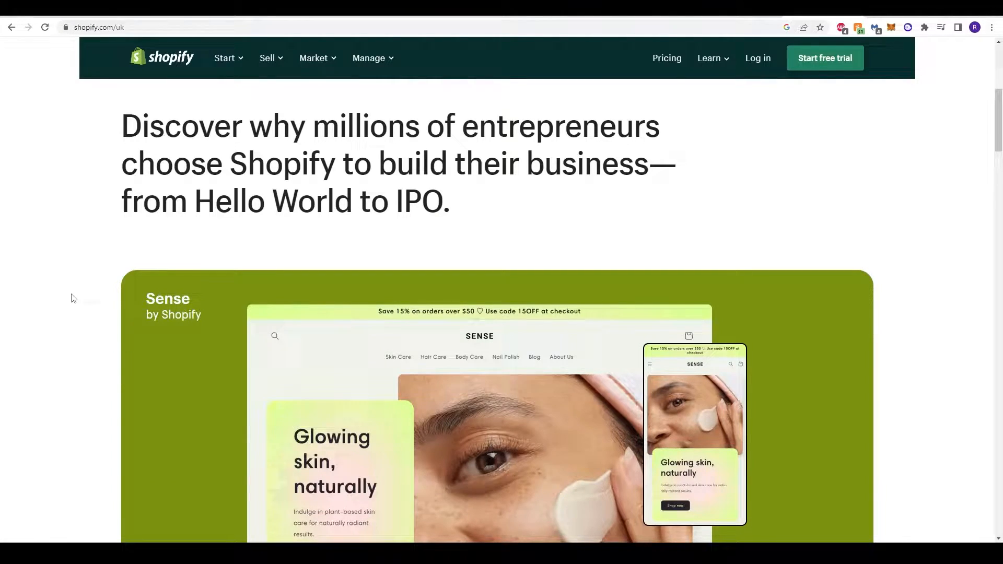
scroll(up, 3)
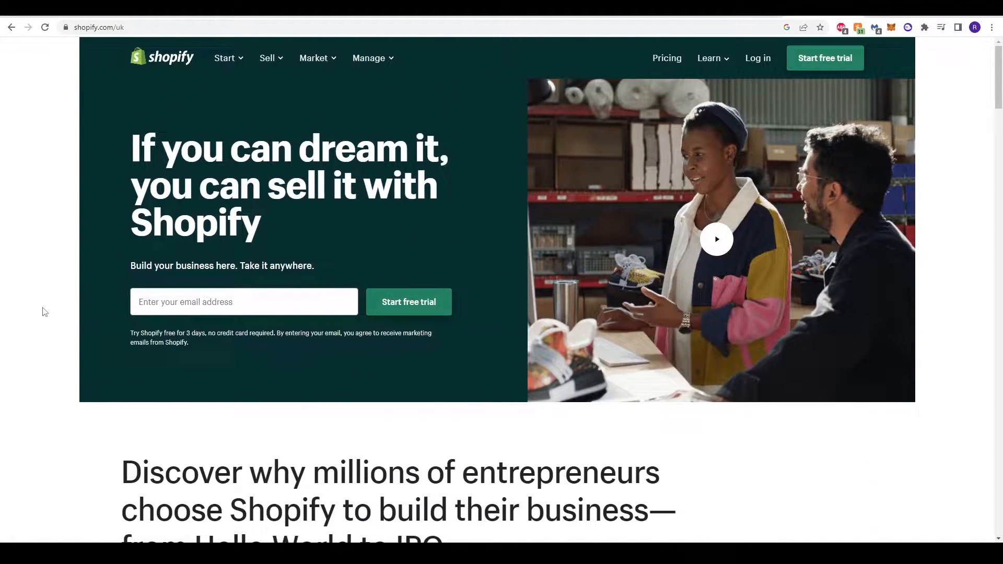
scroll(down, 3)
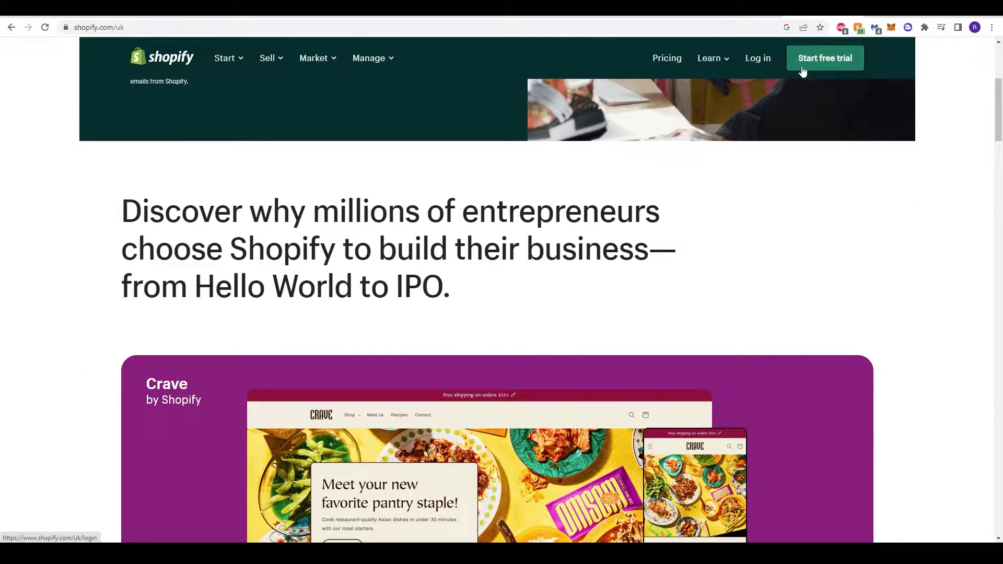
mouse_move(452, 240)
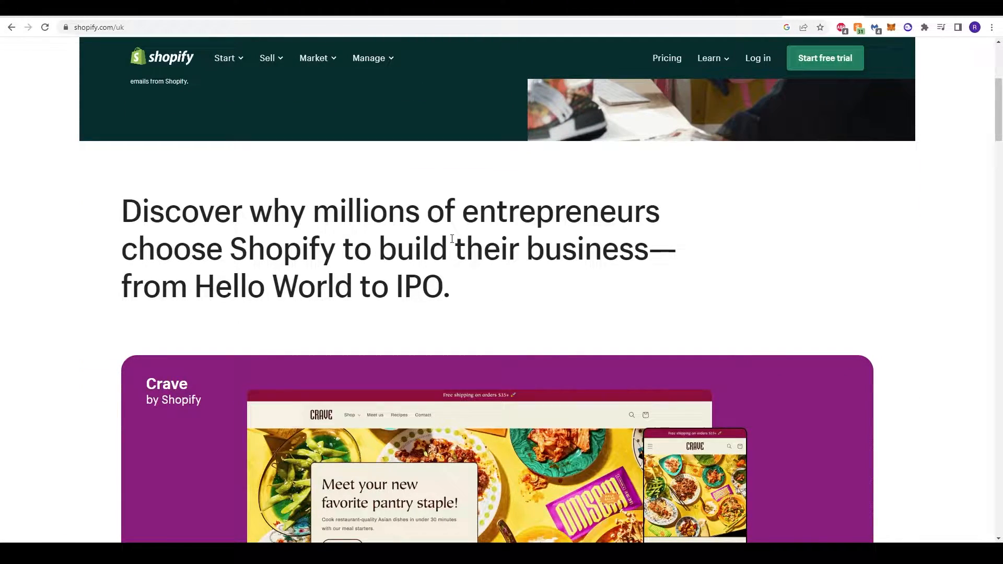
scroll(up, 3)
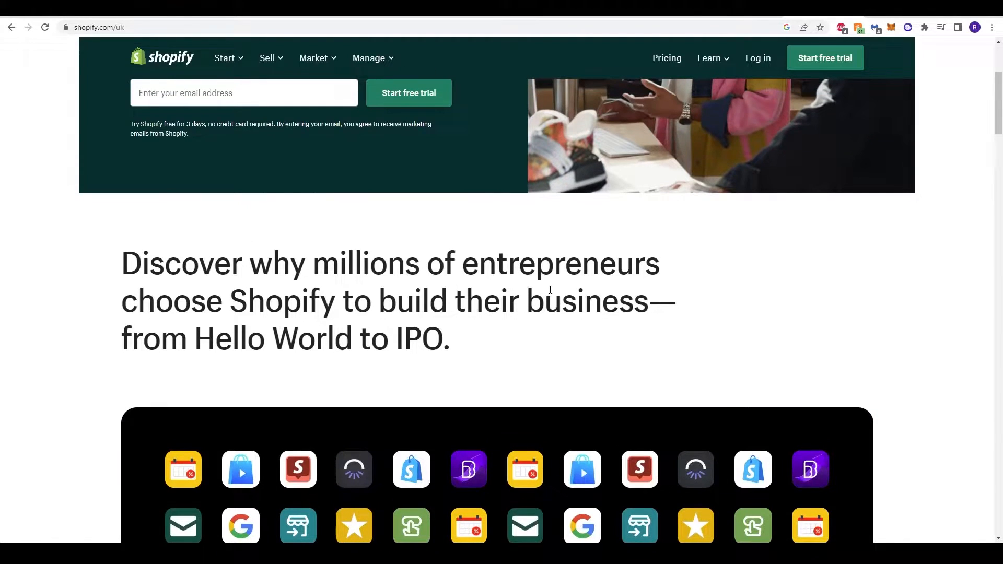
mouse_move(824, 58)
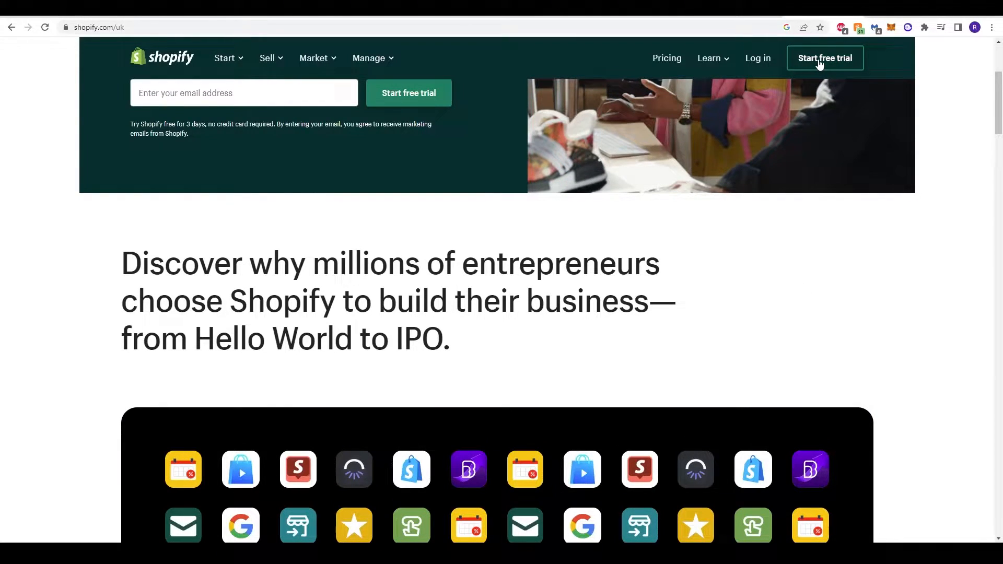
scroll(up, 3)
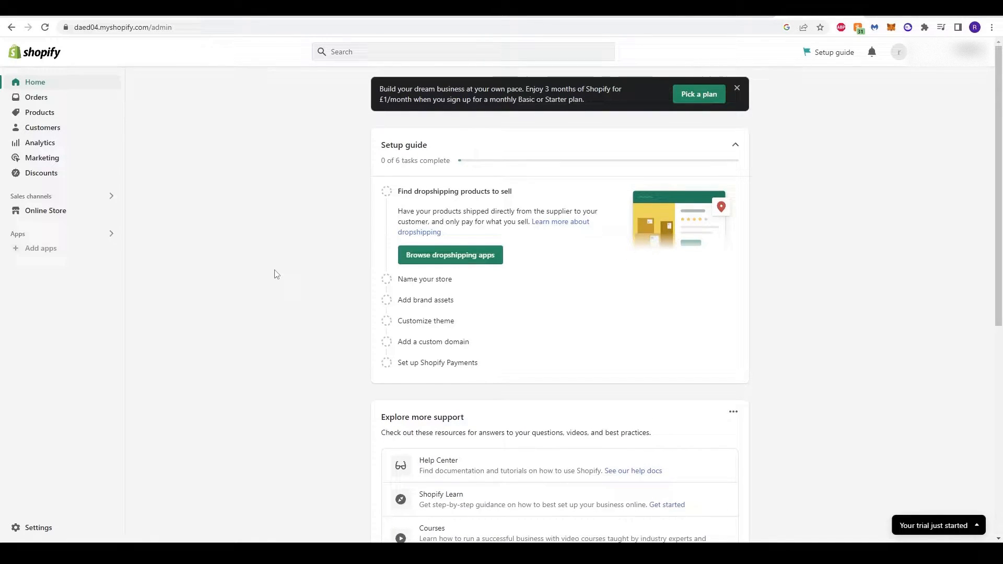
mouse_move(301, 270)
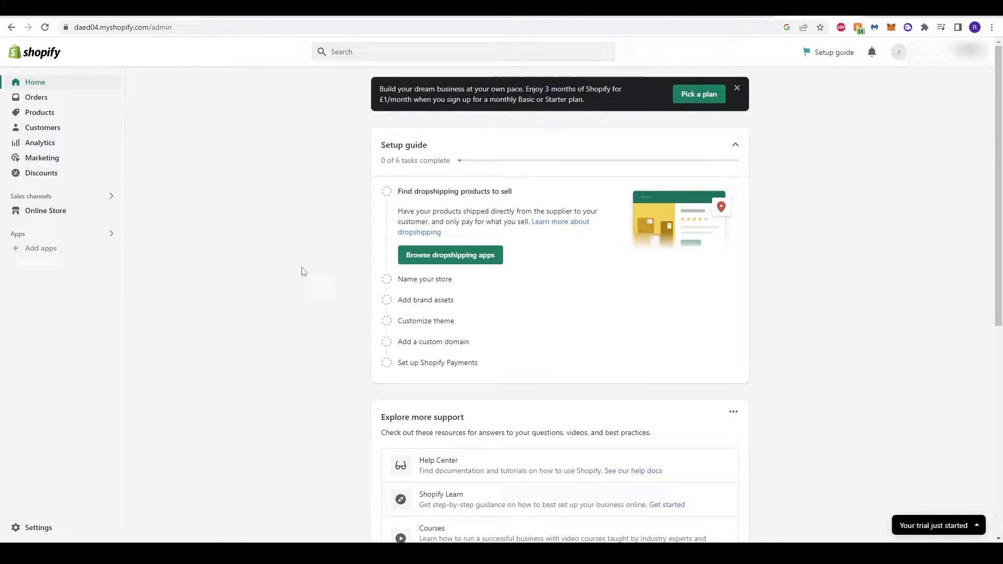
mouse_move(213, 386)
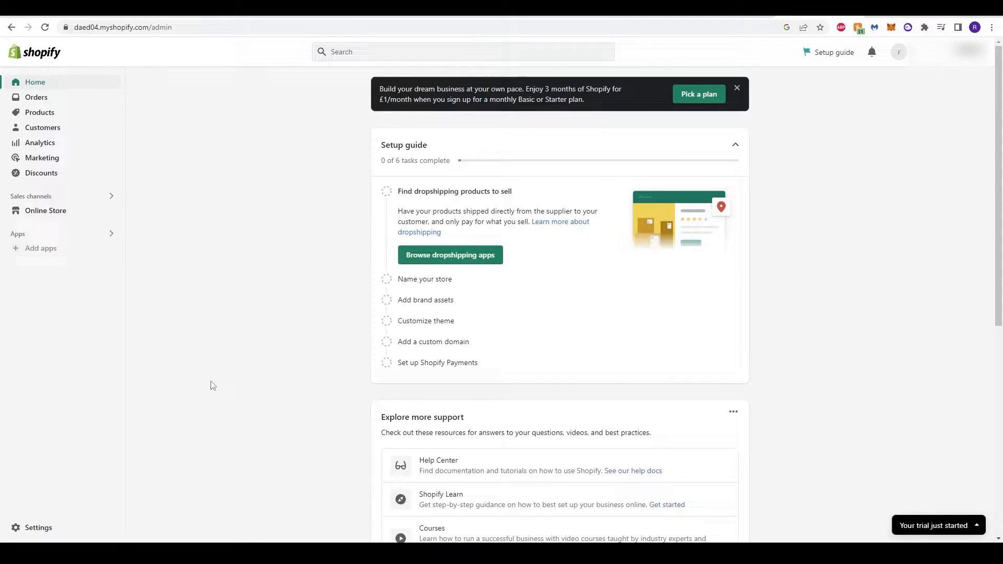
mouse_move(504, 425)
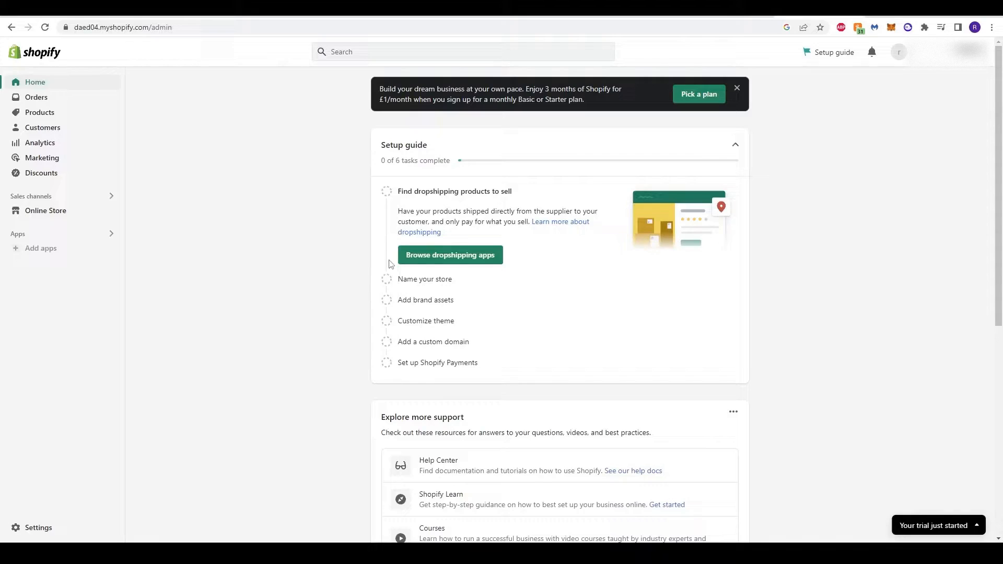
mouse_move(150, 296)
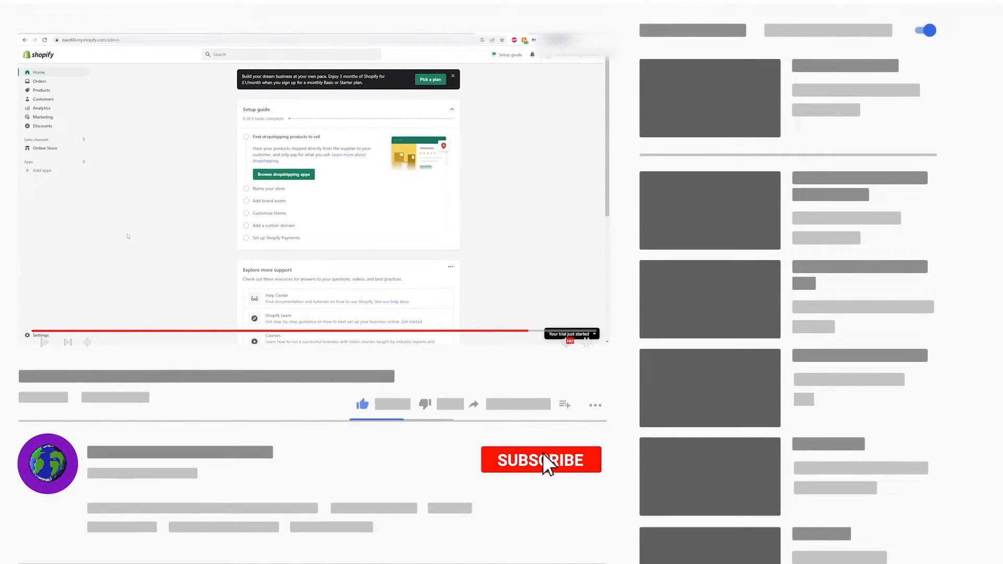
click(540, 460)
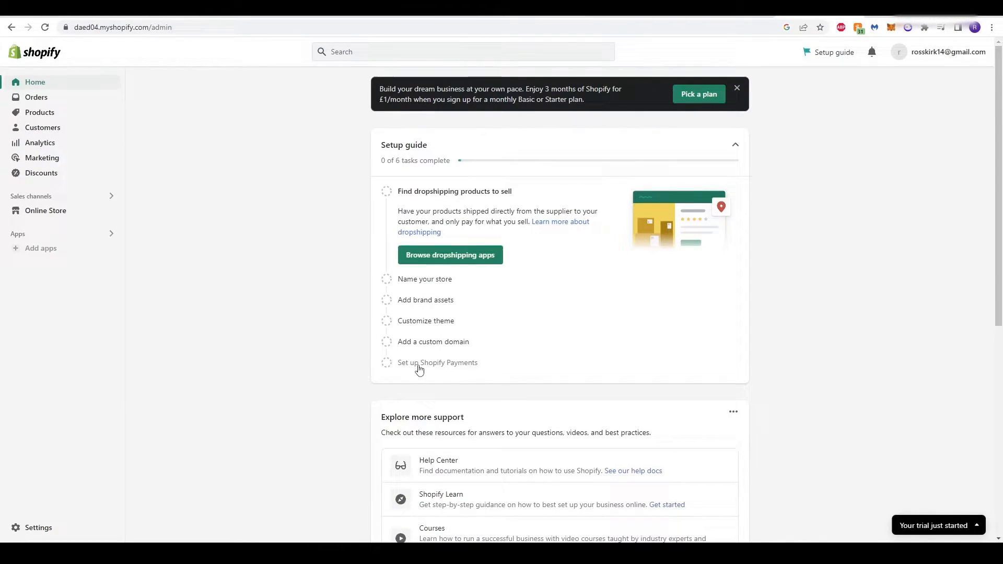
mouse_move(153, 352)
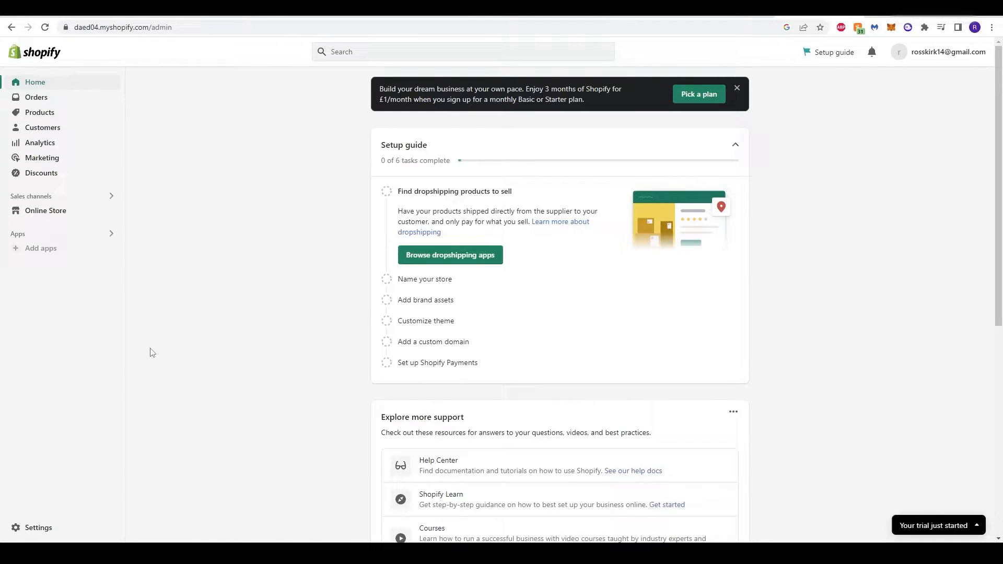
mouse_move(64, 455)
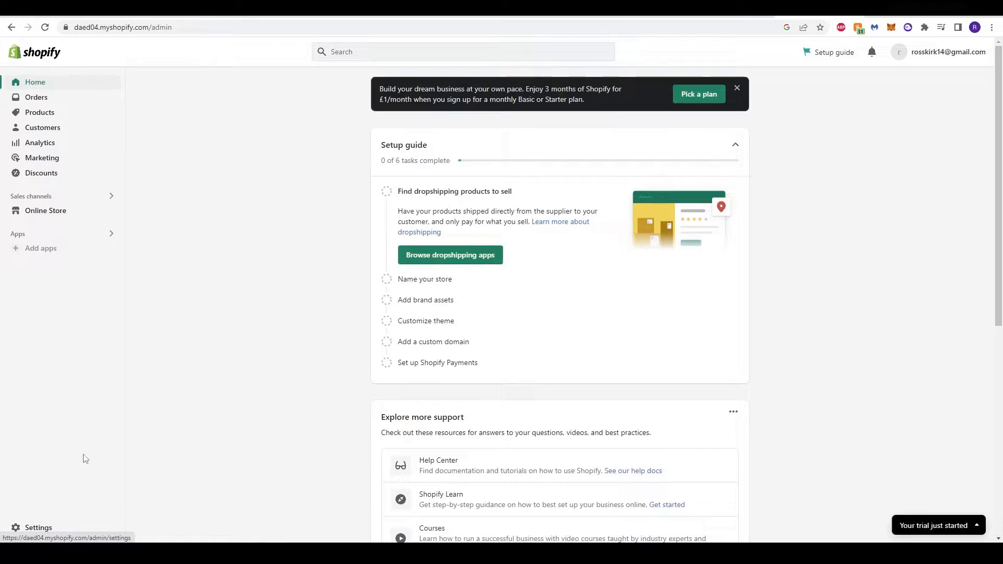
click(37, 528)
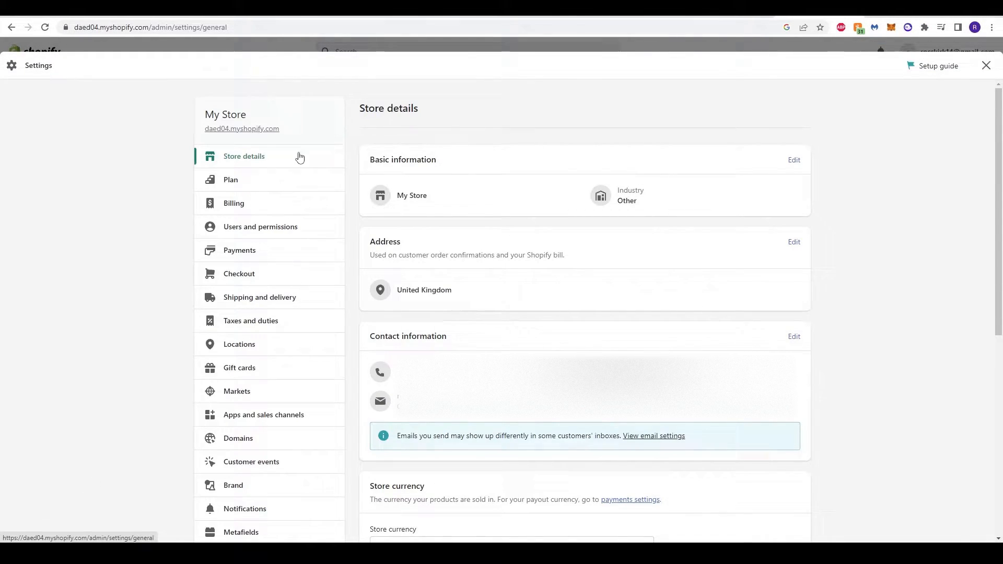
mouse_move(239, 163)
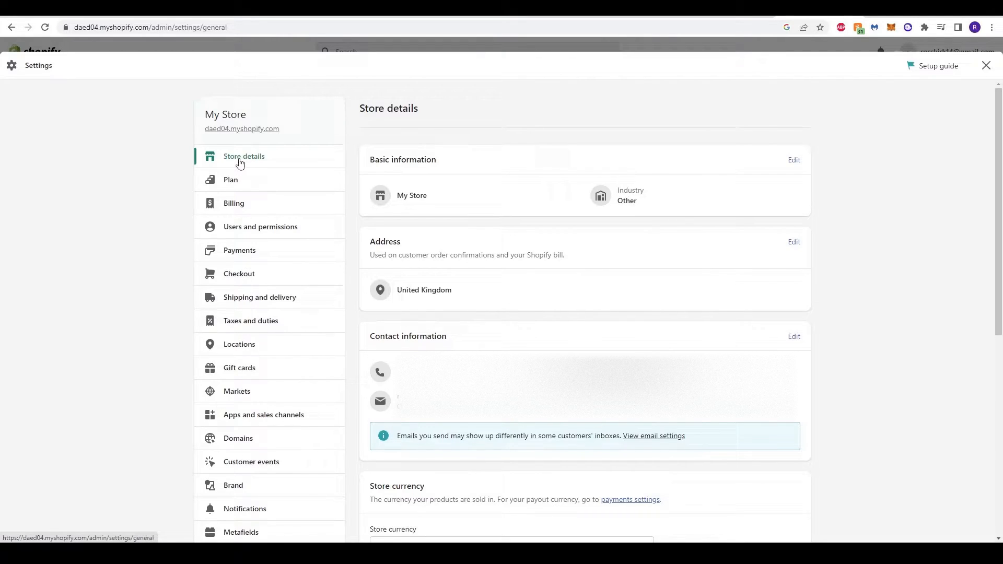
mouse_move(250, 210)
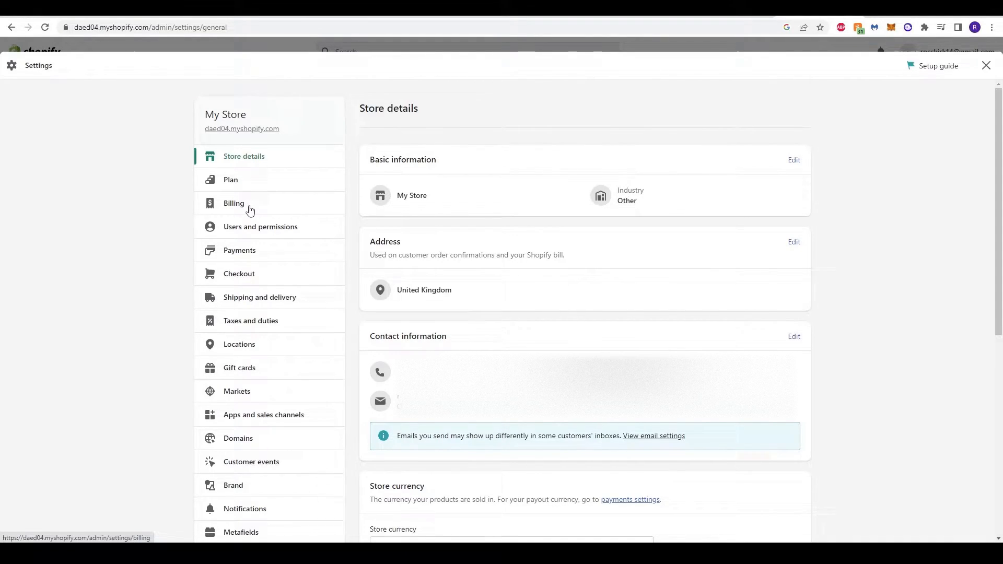
mouse_move(273, 255)
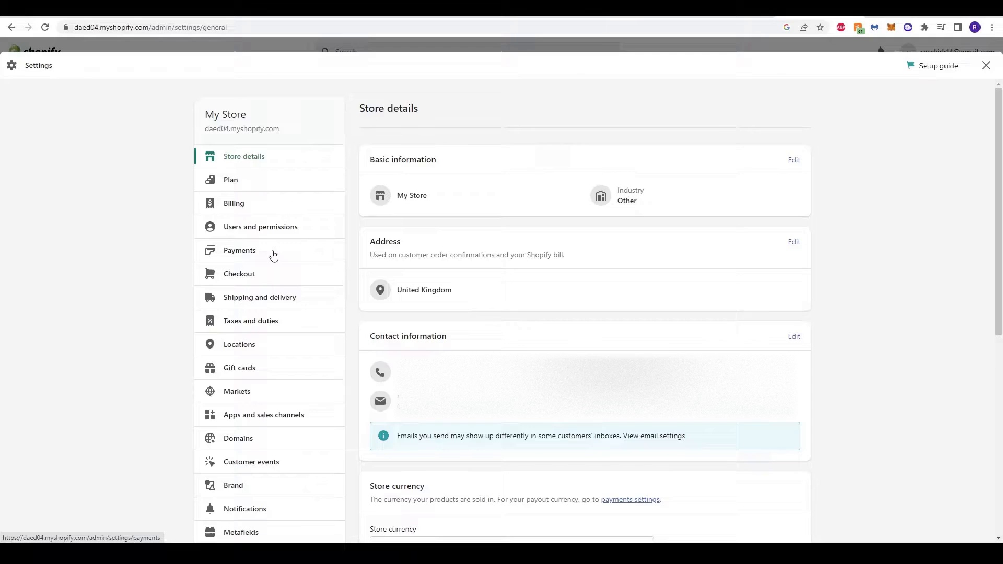
- Open the Payments settings listing PayPal, Amazon Pay and manual payment methods
click(239, 250)
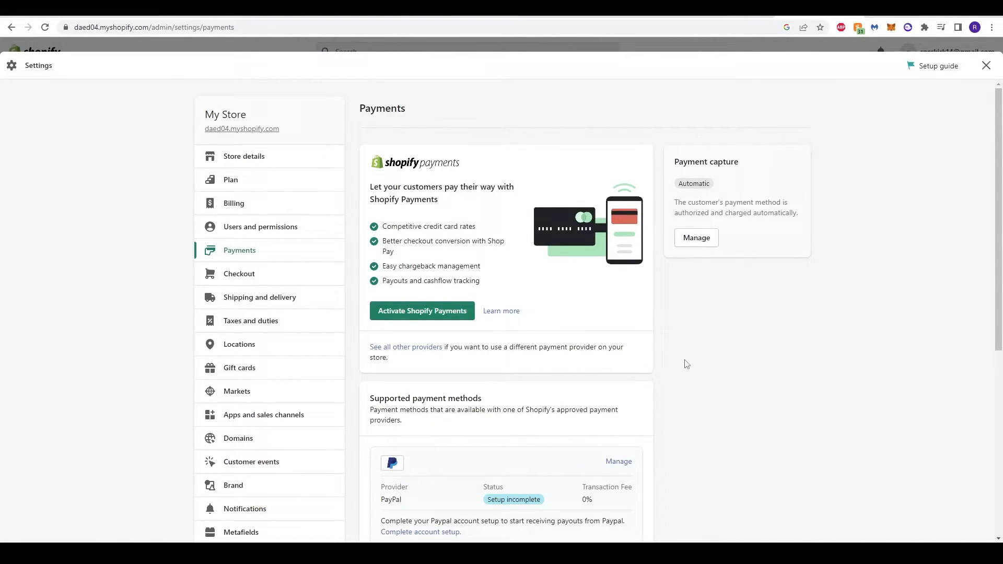
scroll(down, 3)
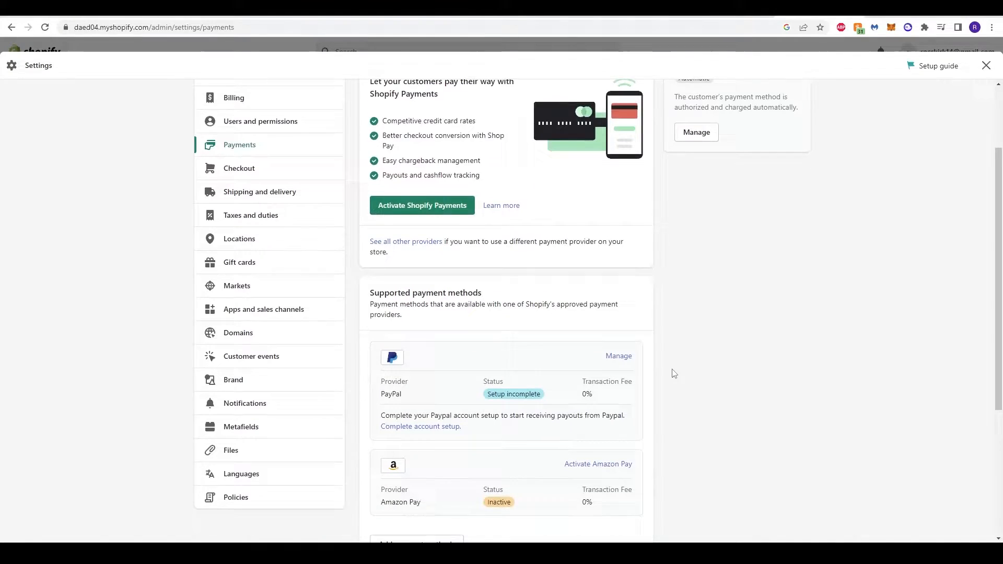
scroll(down, 3)
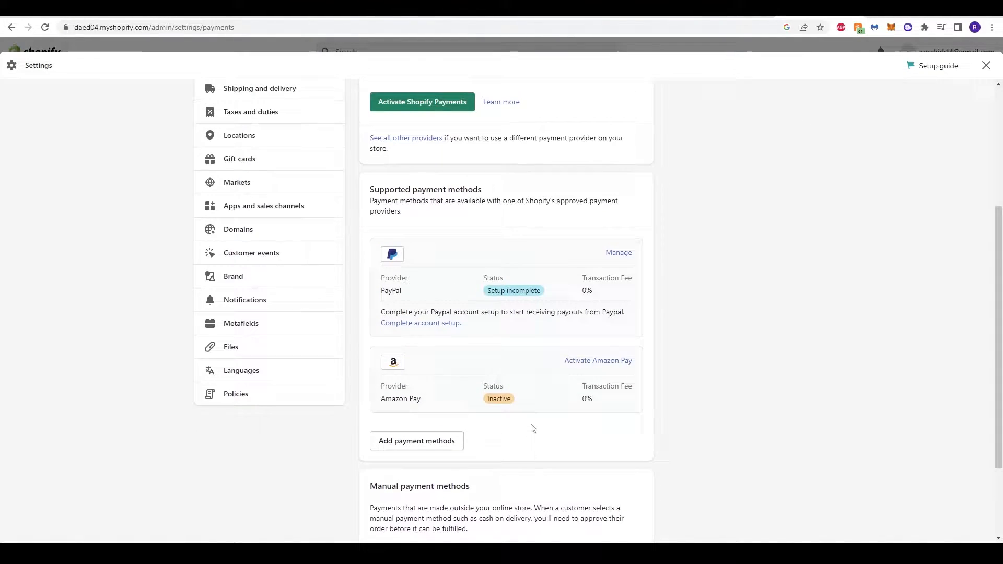
scroll(up, 3)
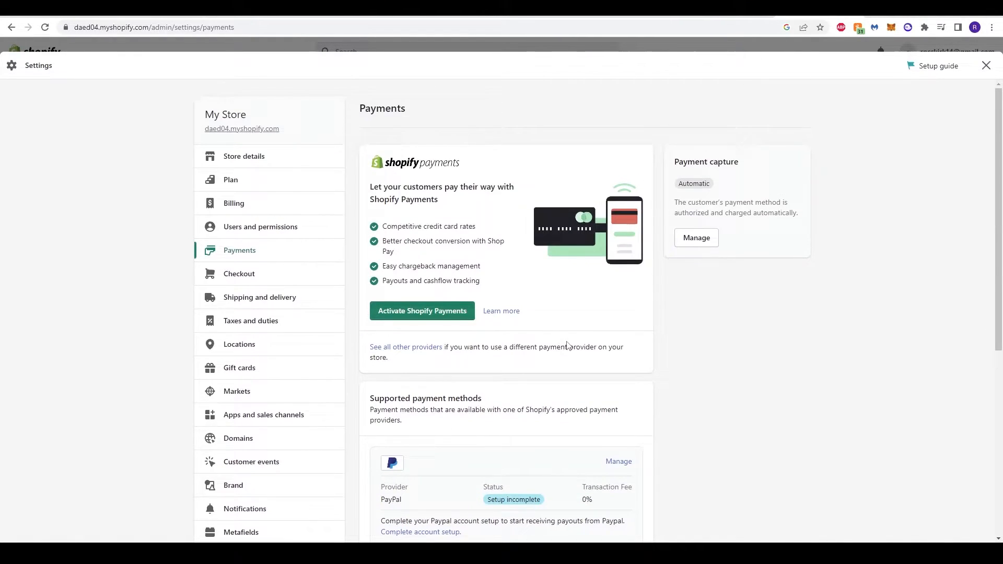
scroll(down, 3)
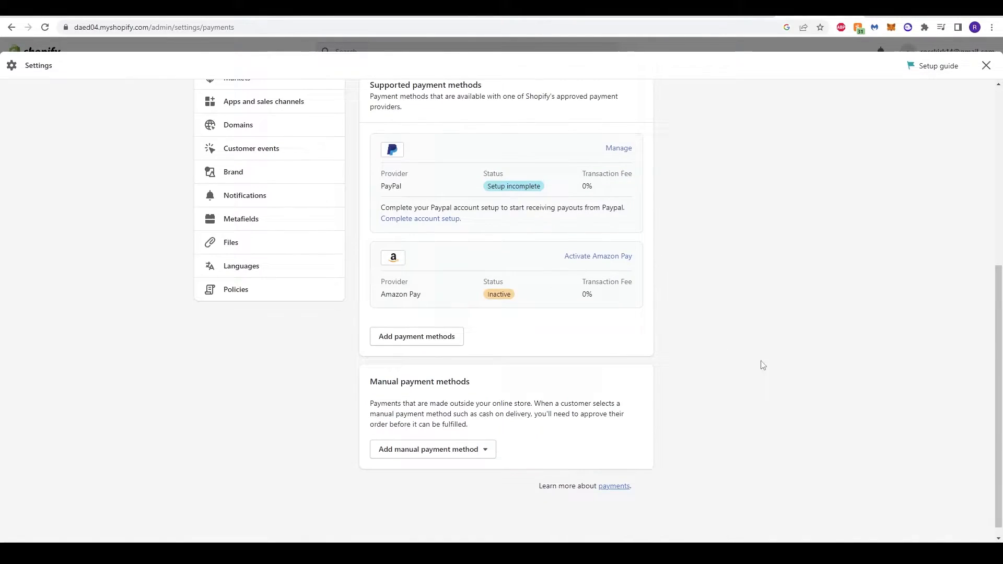
mouse_move(474, 390)
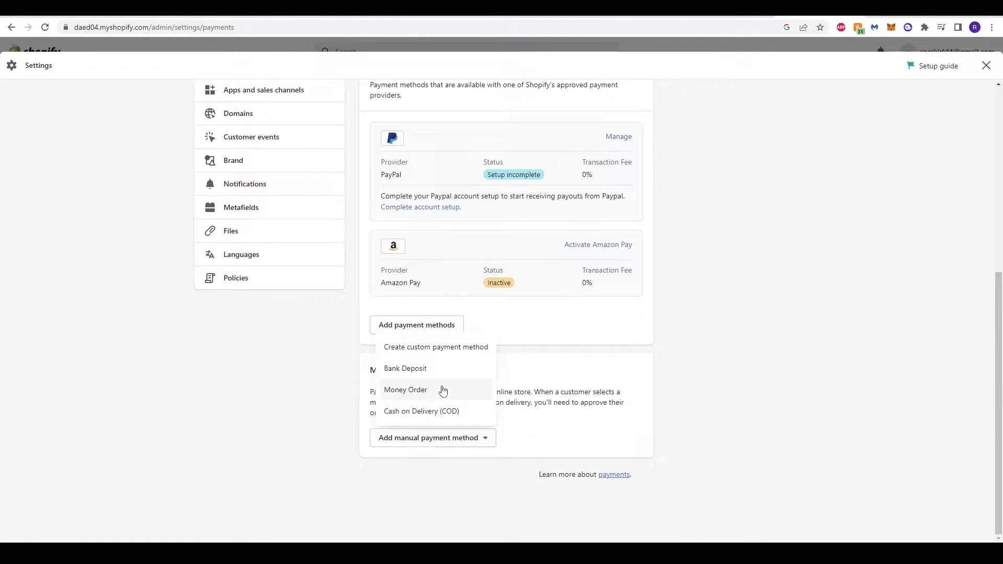
mouse_move(432, 390)
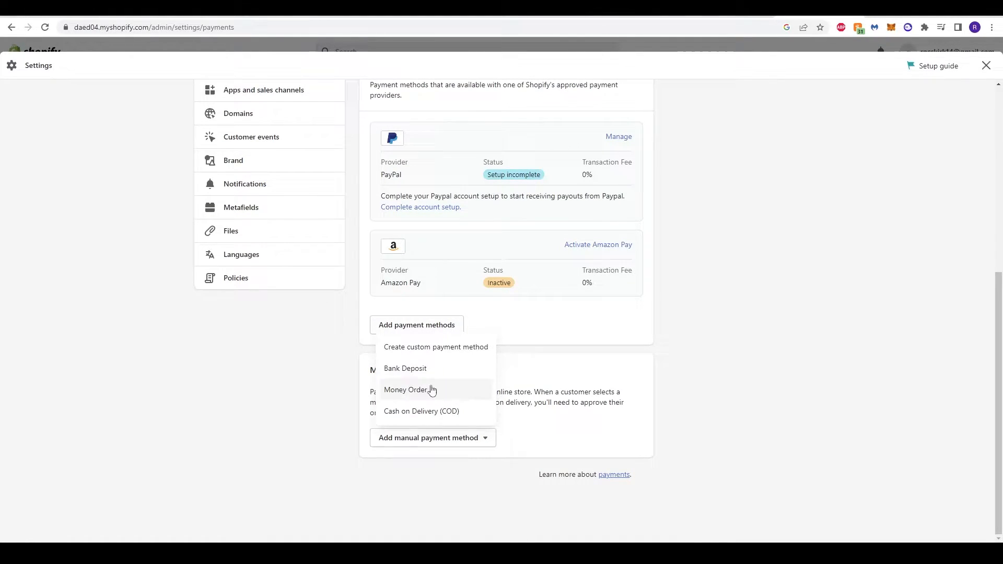
mouse_move(432, 373)
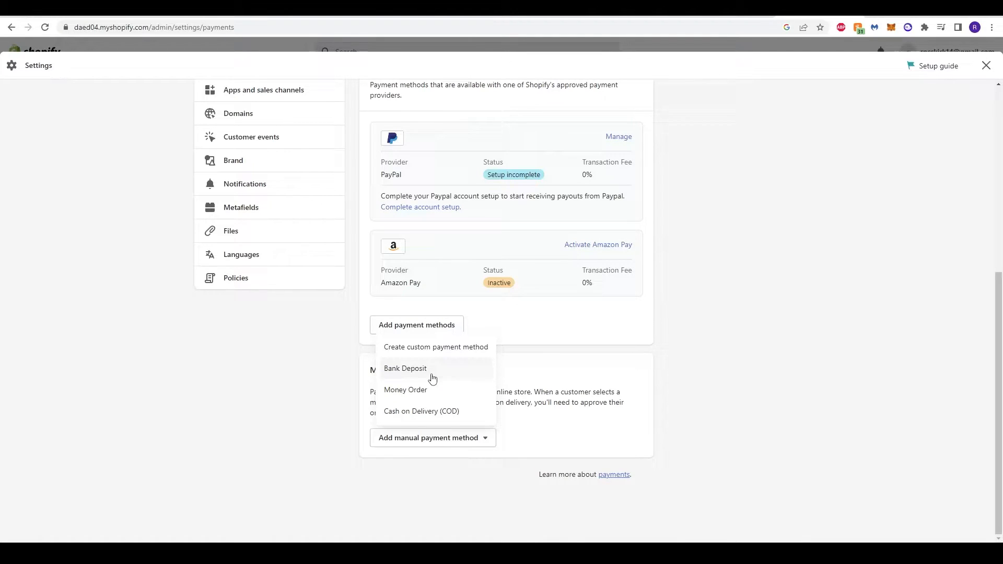
mouse_move(427, 416)
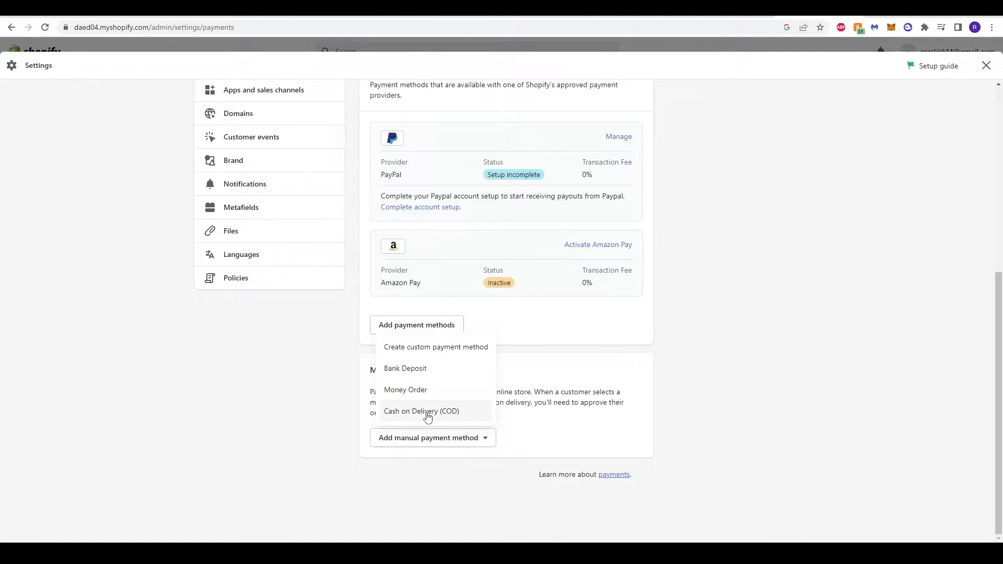
mouse_move(467, 417)
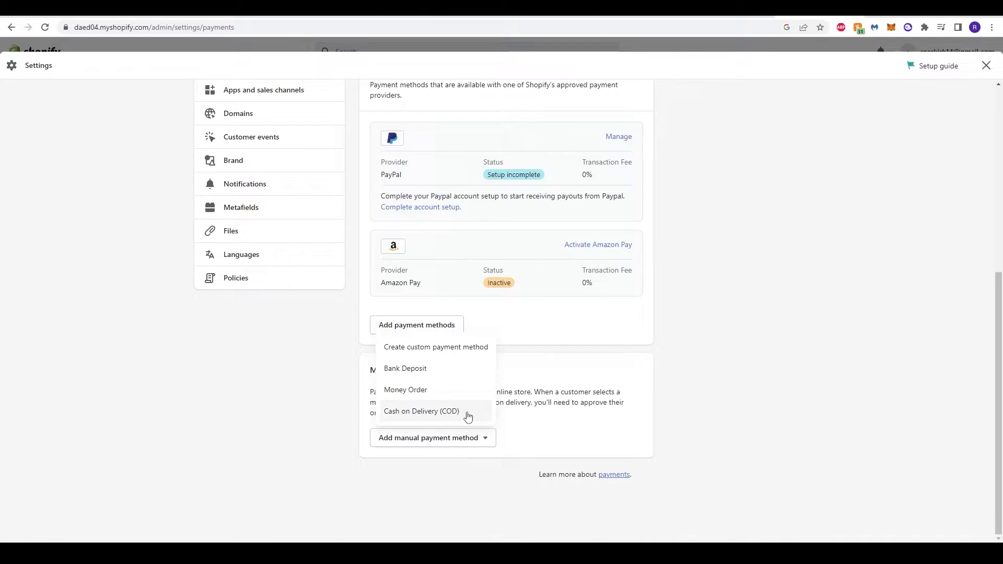
mouse_move(467, 421)
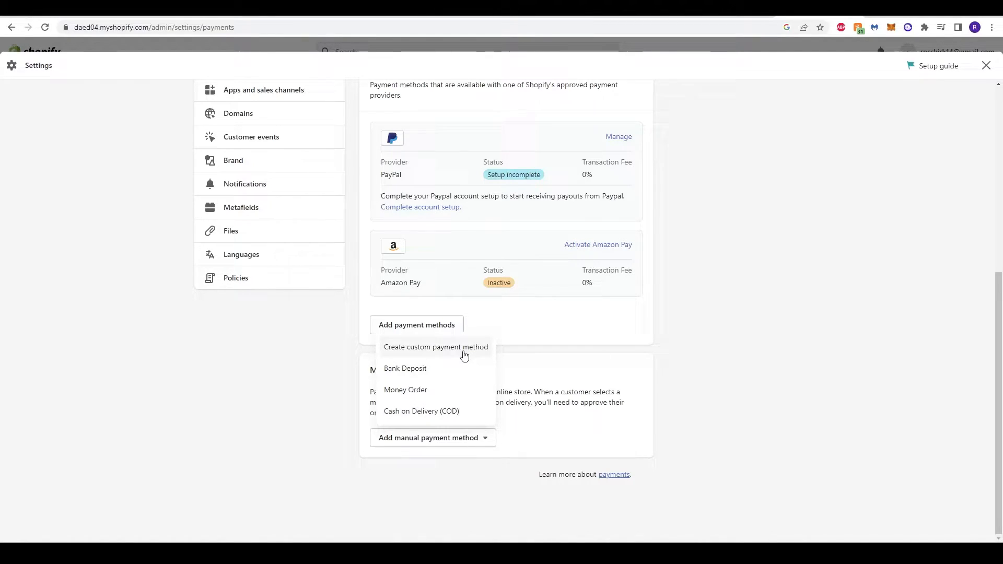
mouse_move(423, 354)
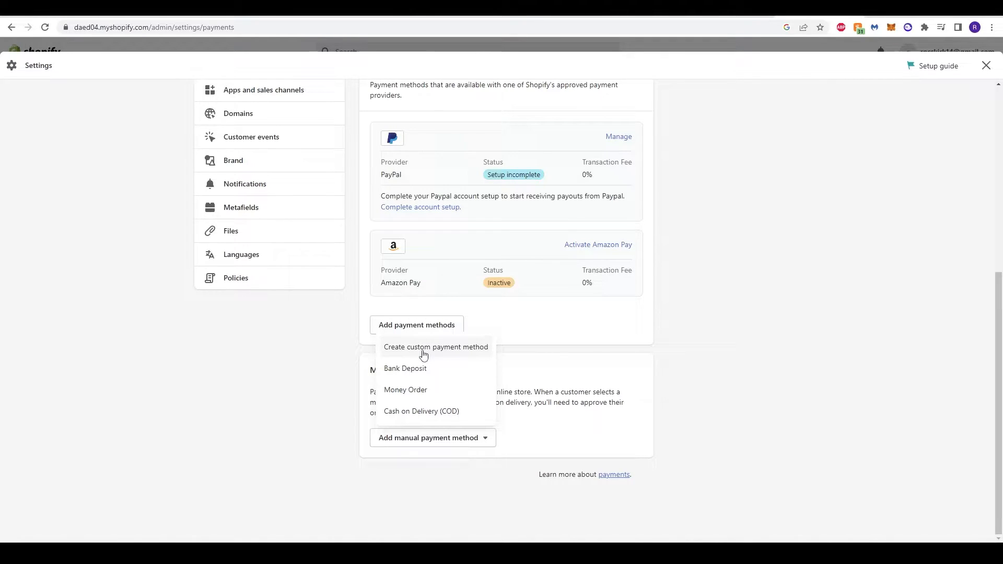
mouse_move(304, 378)
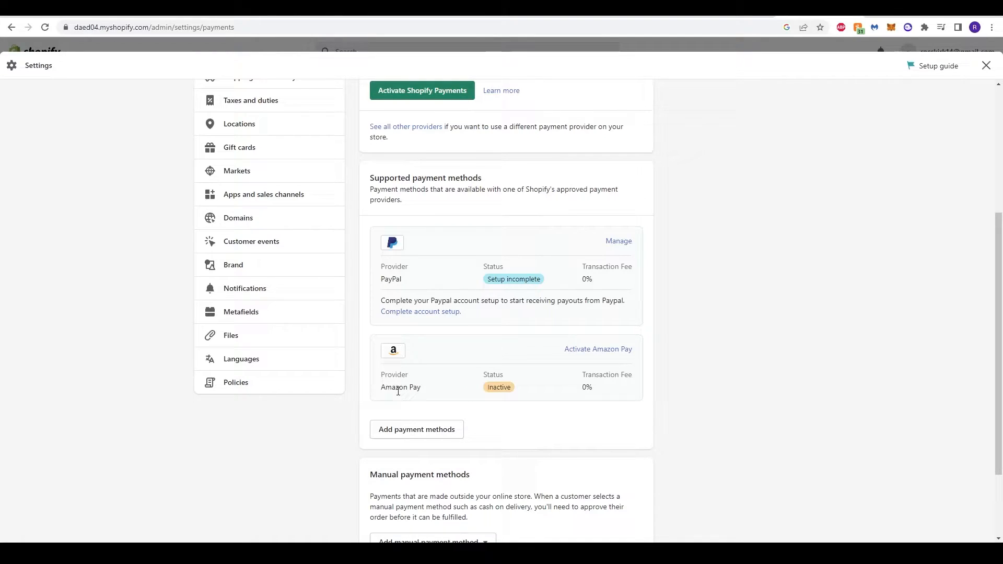
mouse_move(598, 349)
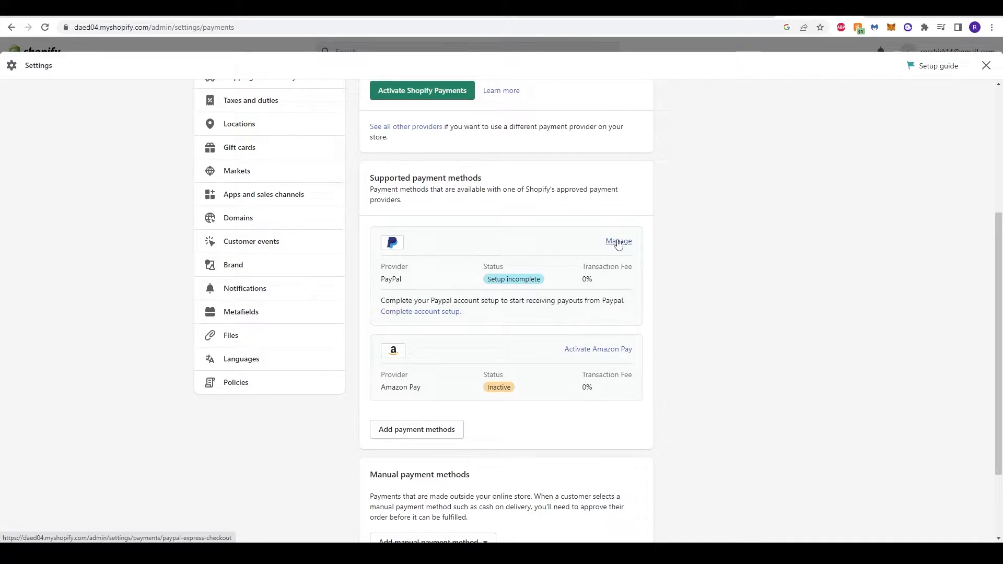
mouse_move(448, 368)
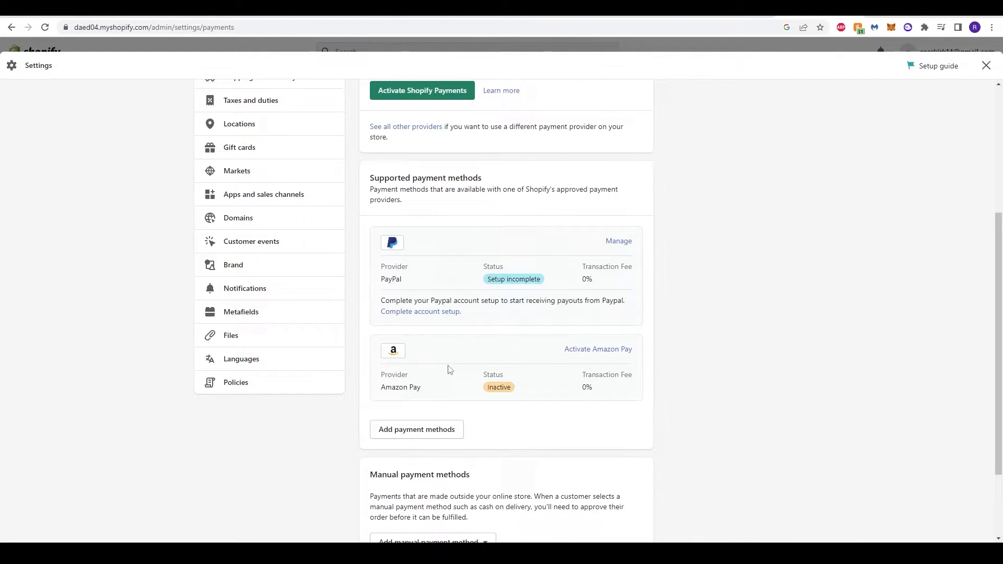
mouse_move(470, 258)
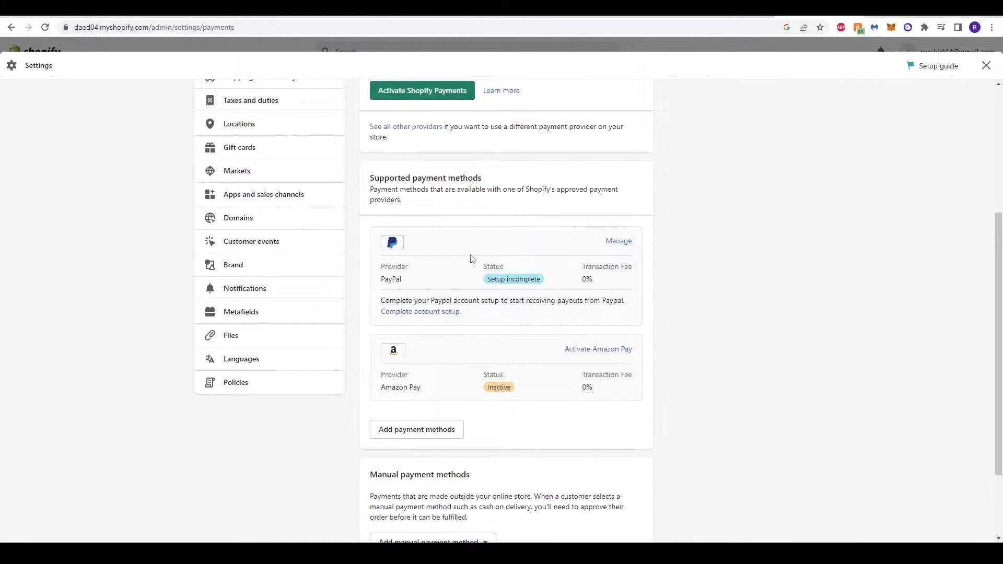
mouse_move(475, 410)
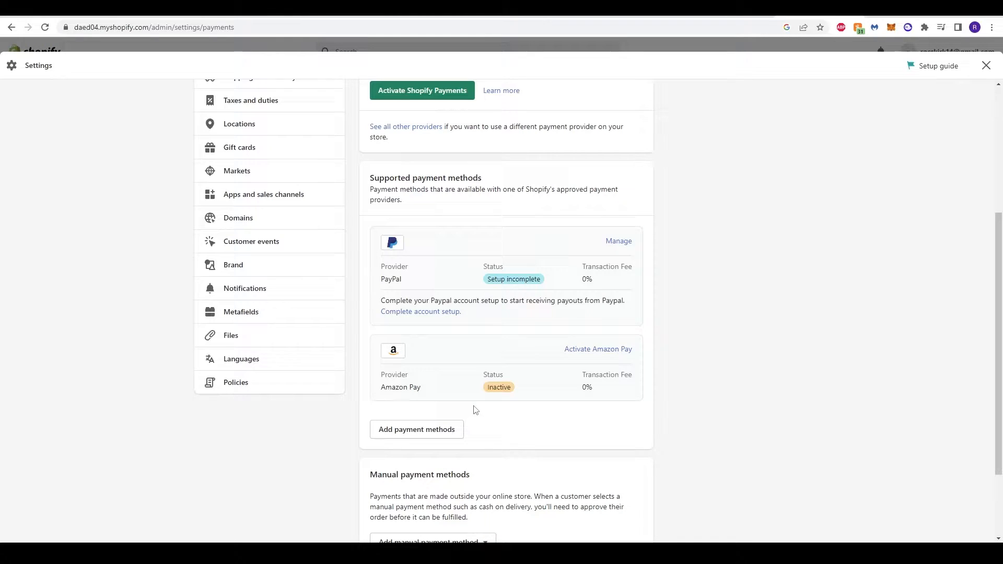
scroll(up, 3)
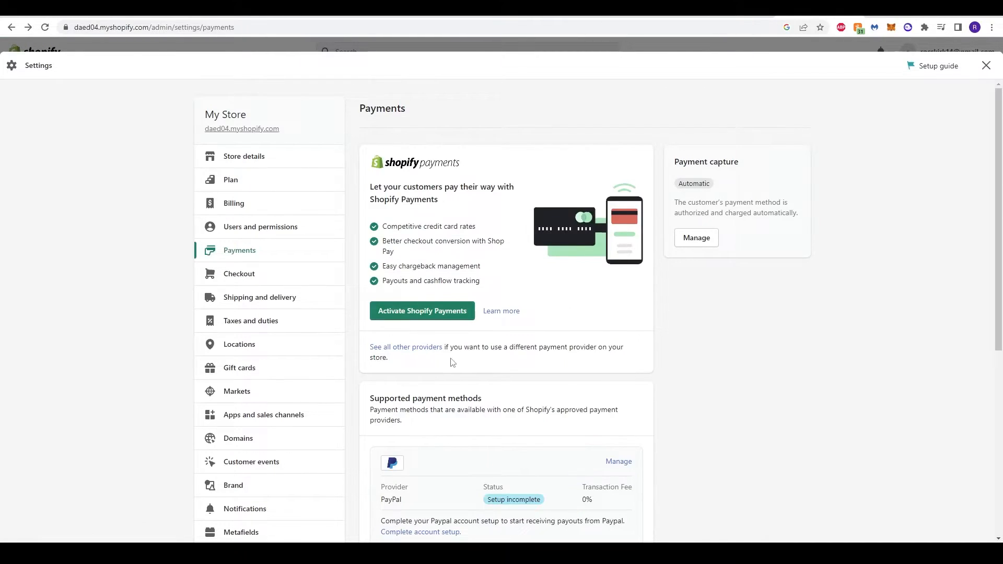
mouse_move(405, 347)
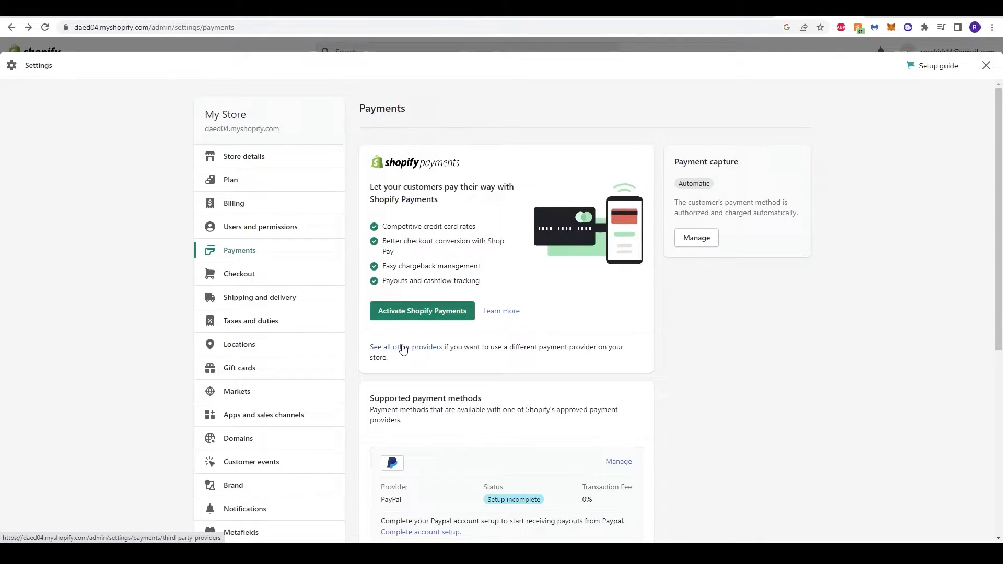
- Open the third-party payment providers list and browse from Bogus Gateway and 2Checkout to Authorize.net
click(406, 346)
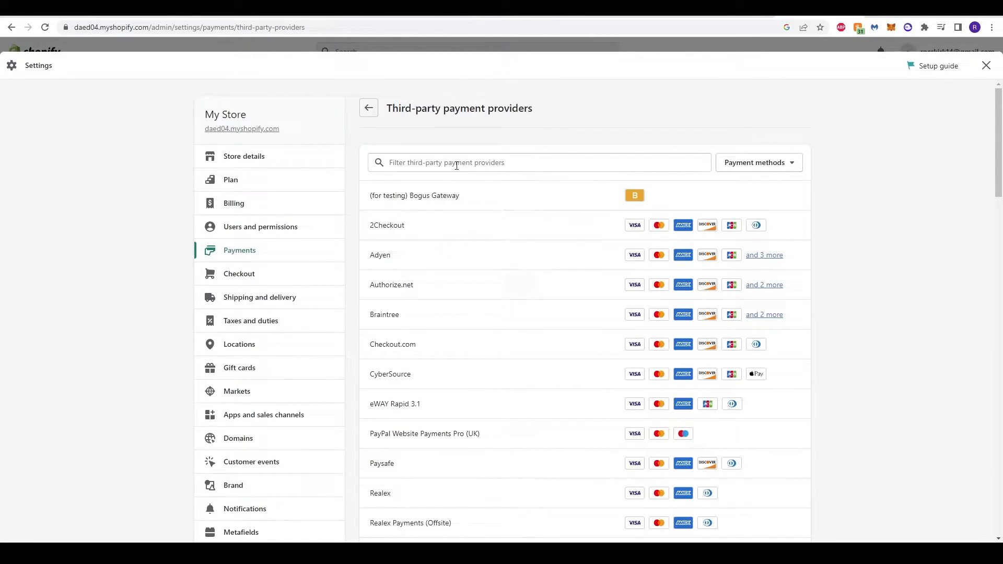
scroll(down, 3)
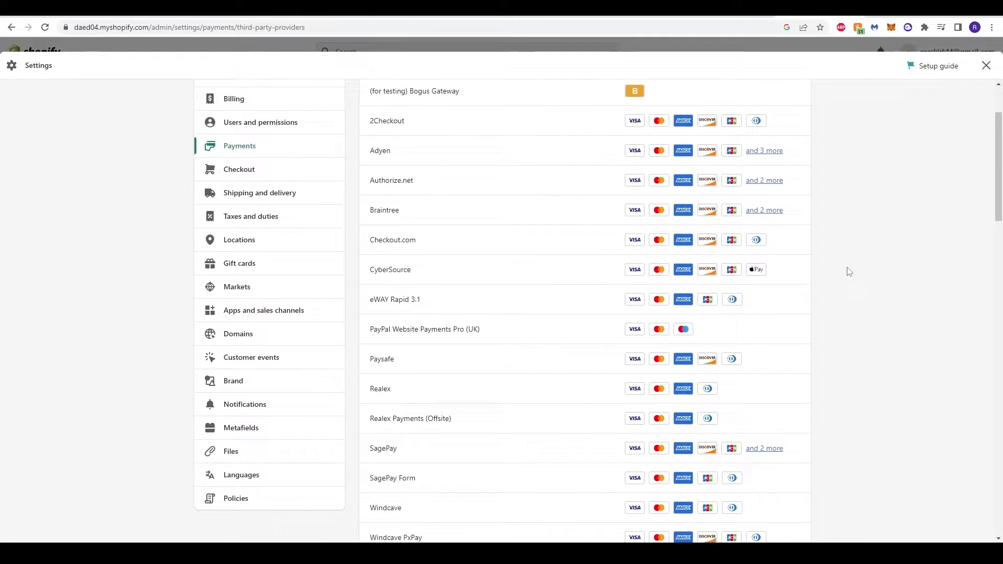
scroll(up, 3)
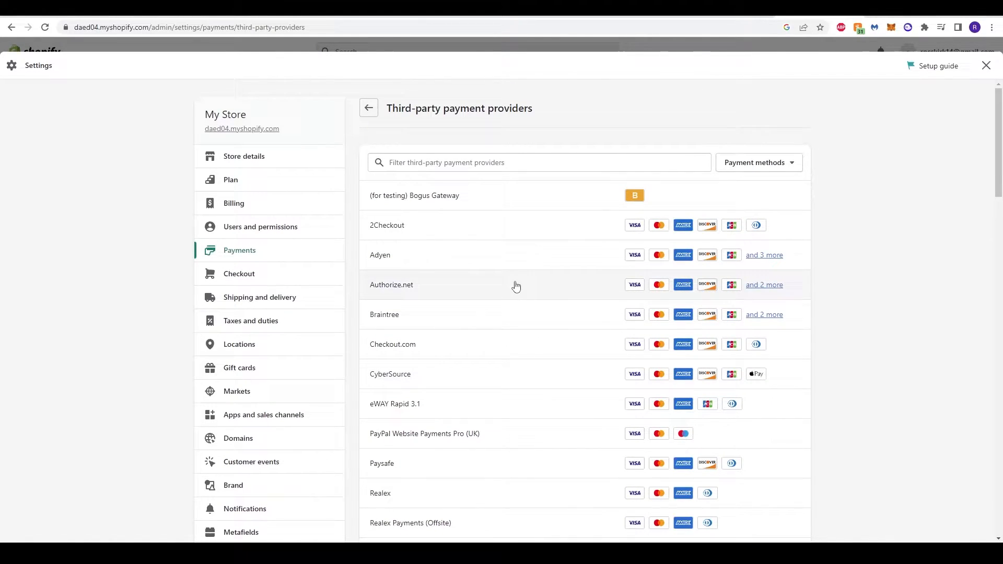
scroll(down, 3)
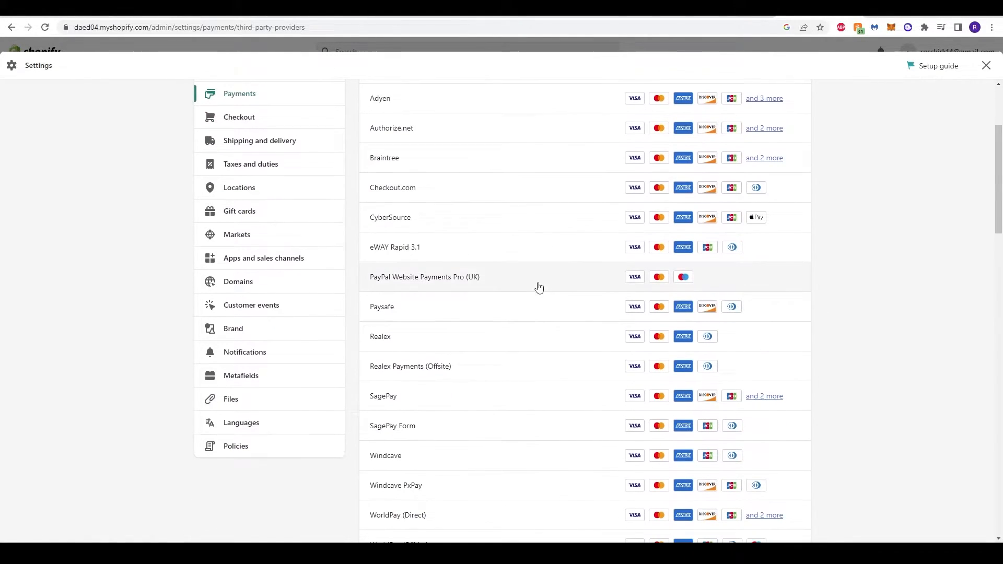
scroll(down, 3)
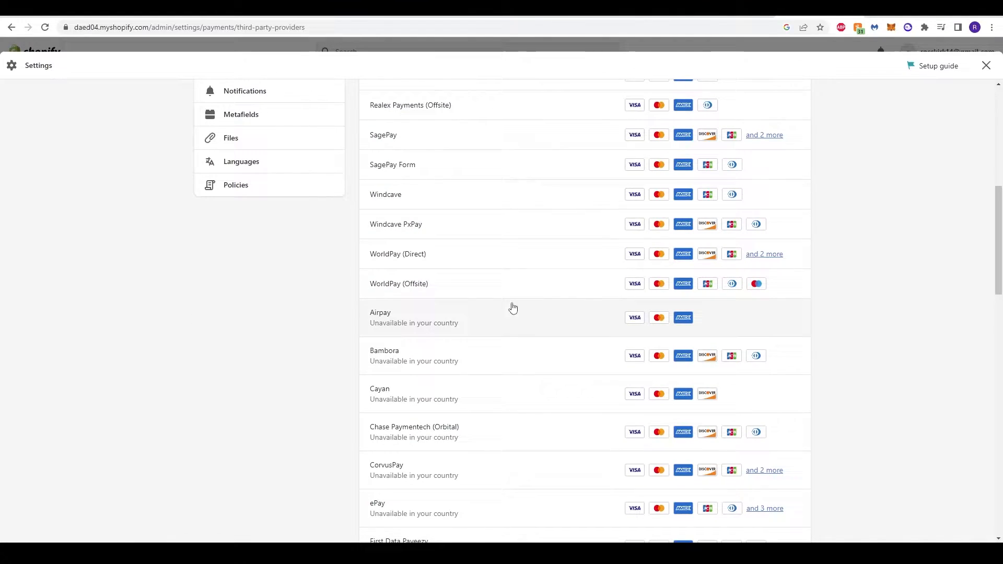
scroll(down, 3)
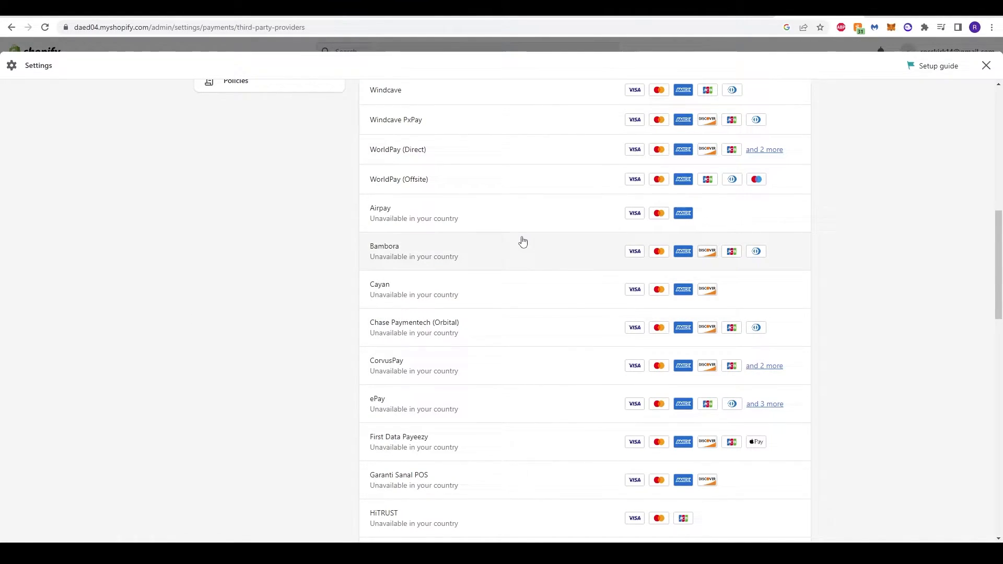
mouse_move(385, 221)
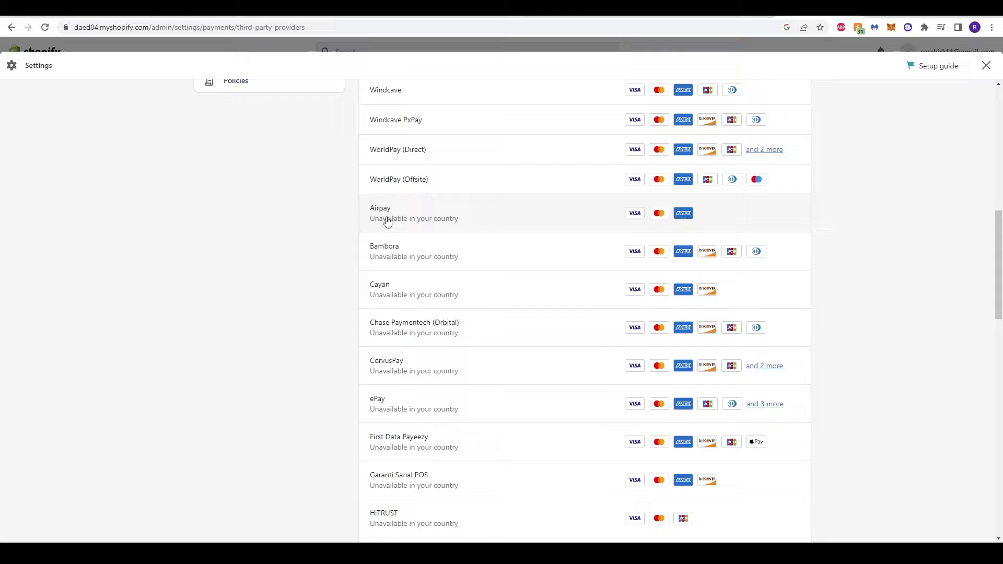
scroll(down, 3)
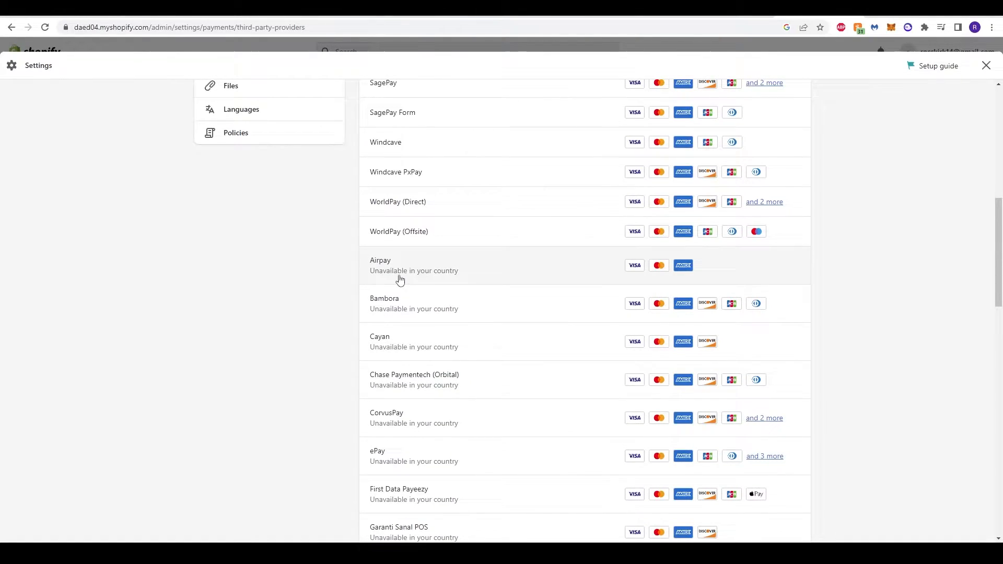
mouse_move(387, 272)
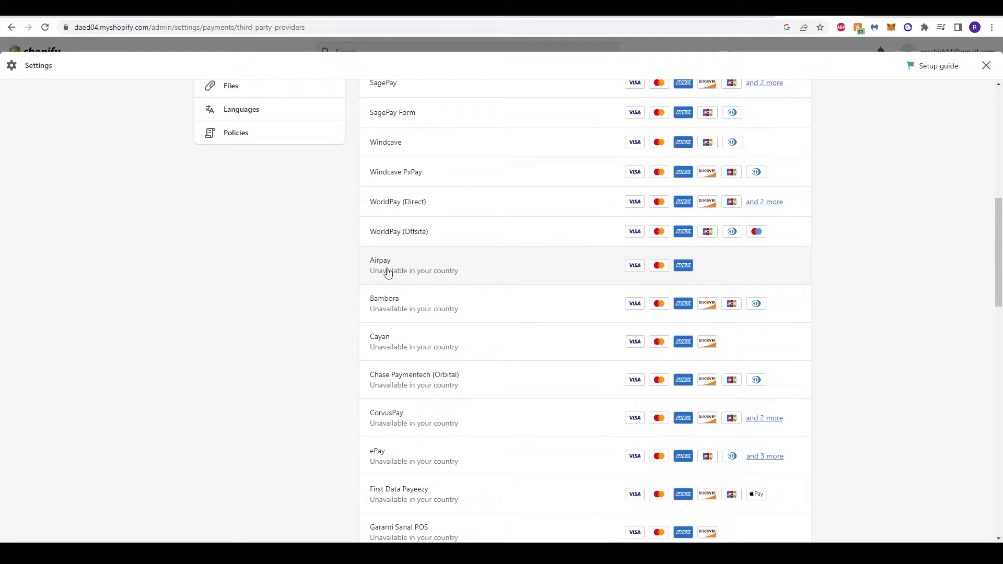
mouse_move(460, 275)
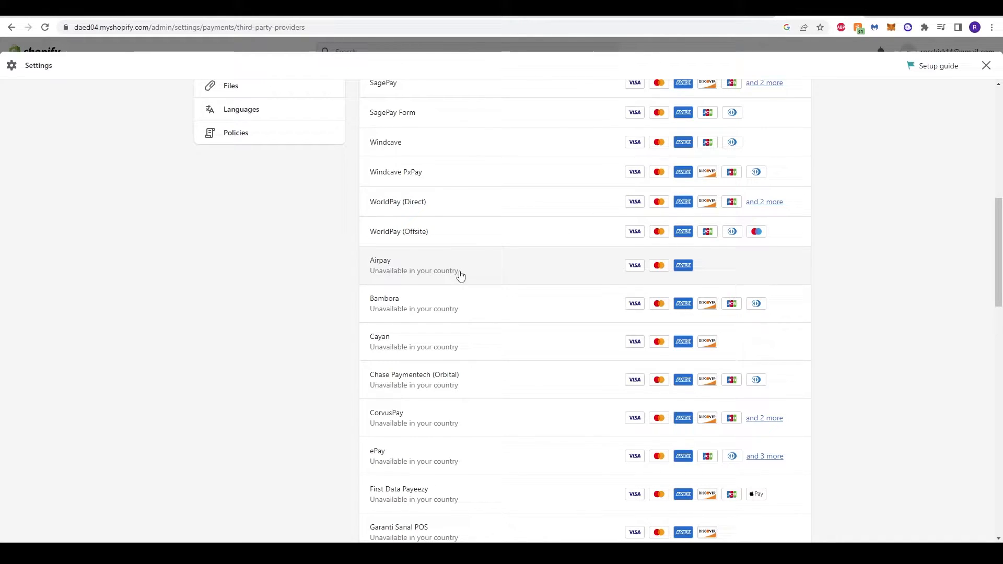
scroll(up, 3)
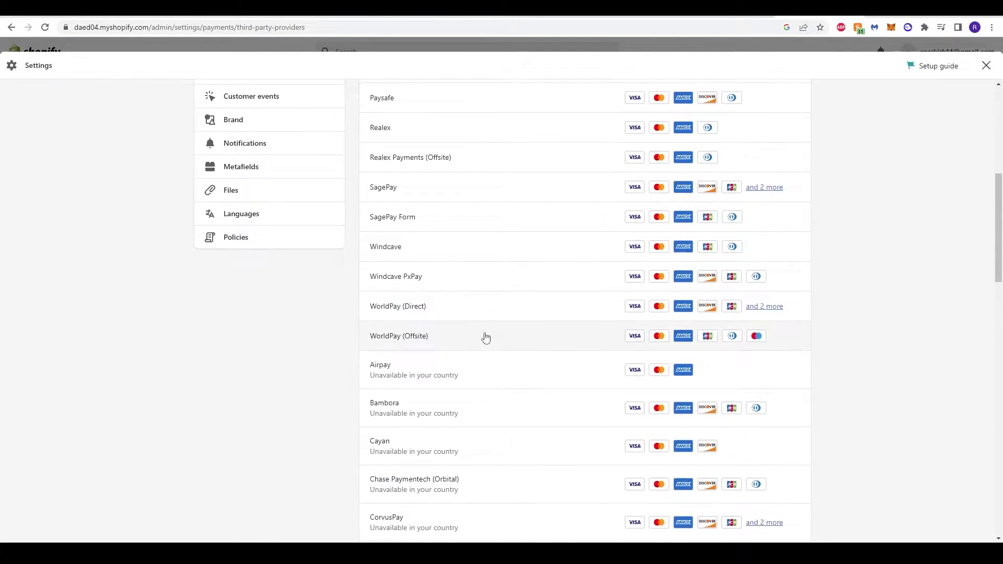
scroll(up, 3)
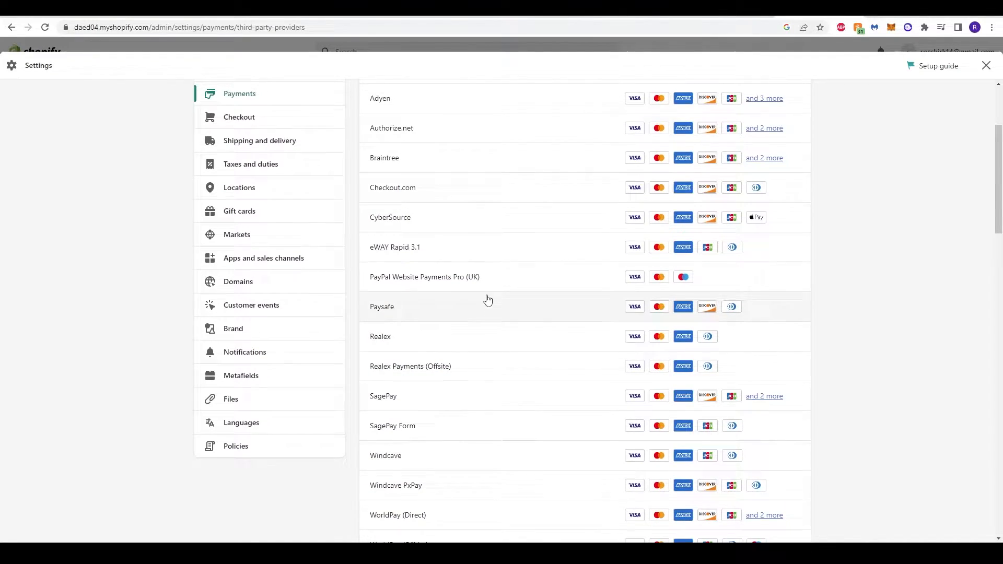
scroll(up, 3)
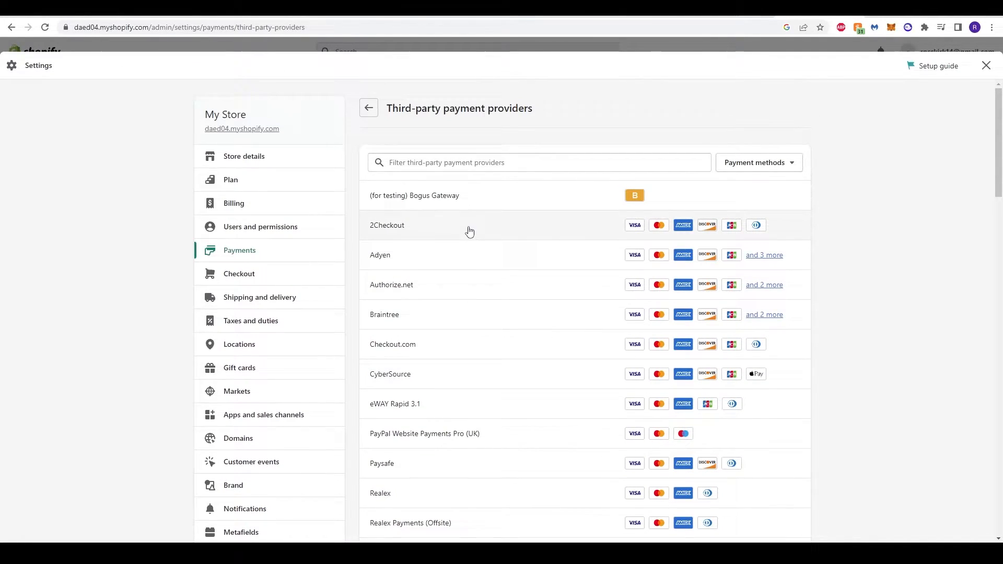
scroll(down, 3)
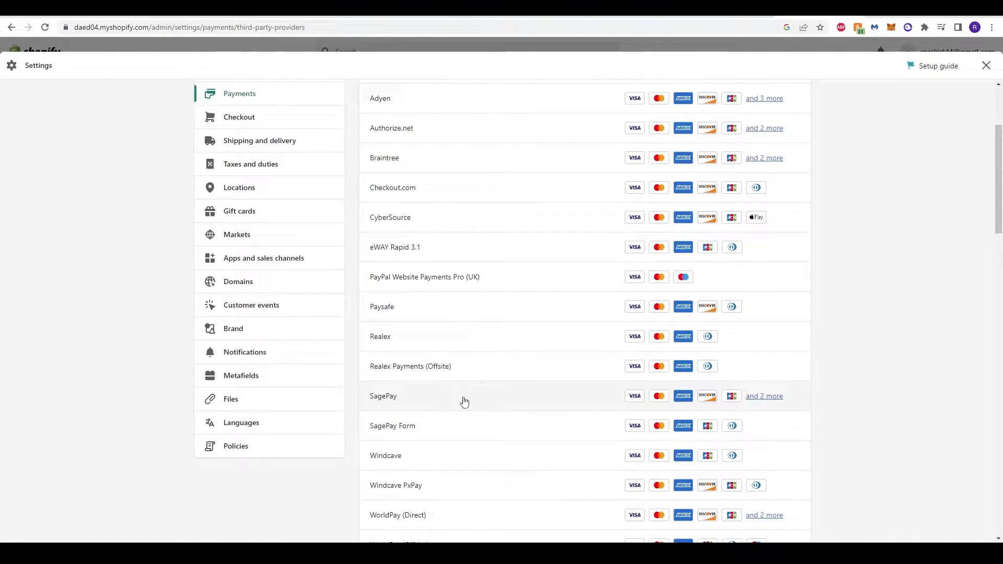
scroll(up, 3)
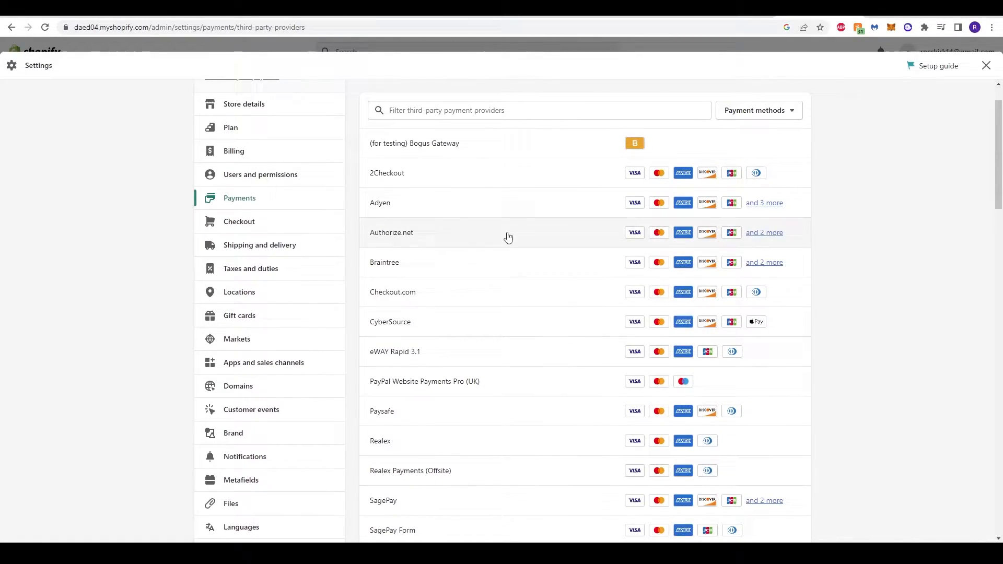
mouse_move(758, 264)
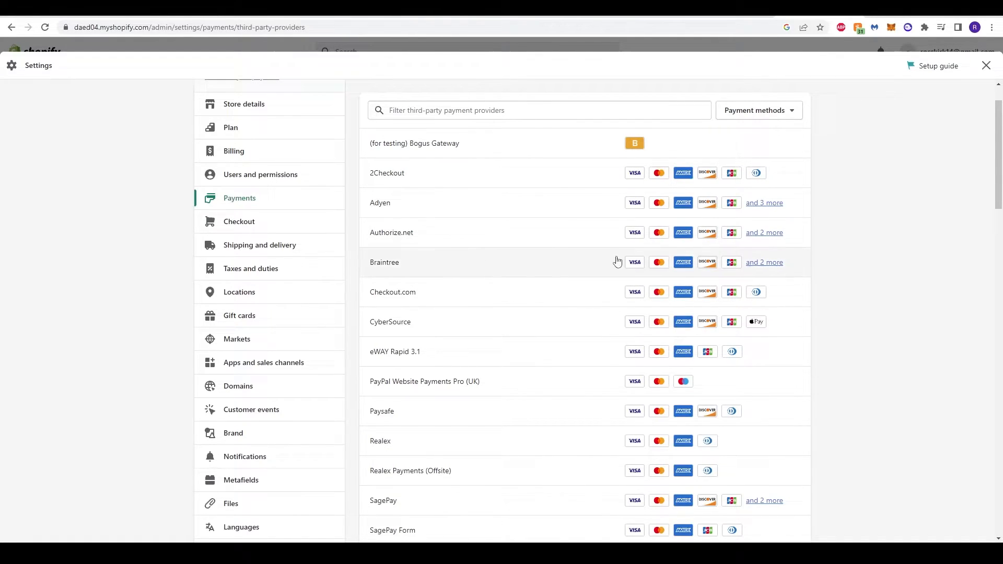
mouse_move(418, 199)
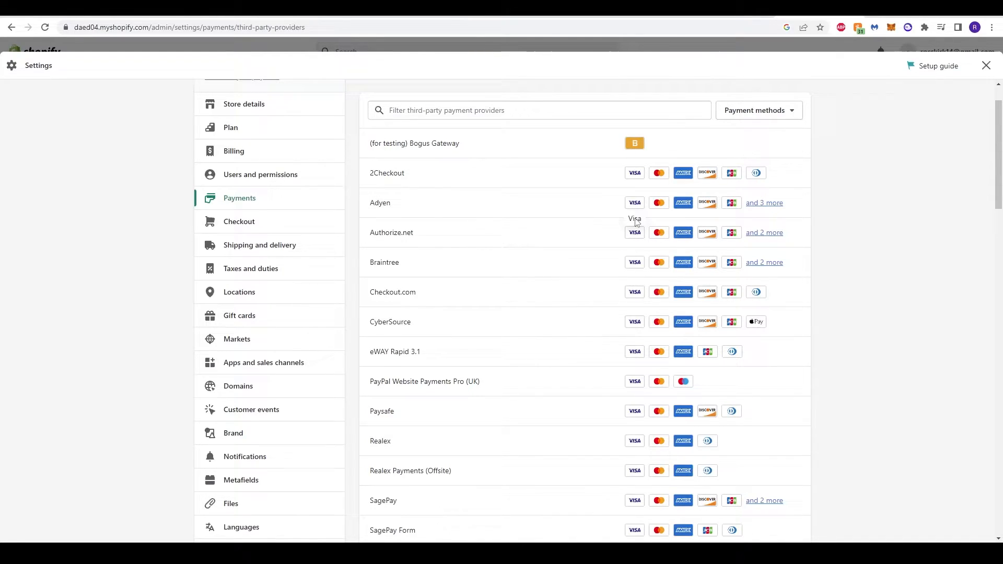
mouse_move(683, 203)
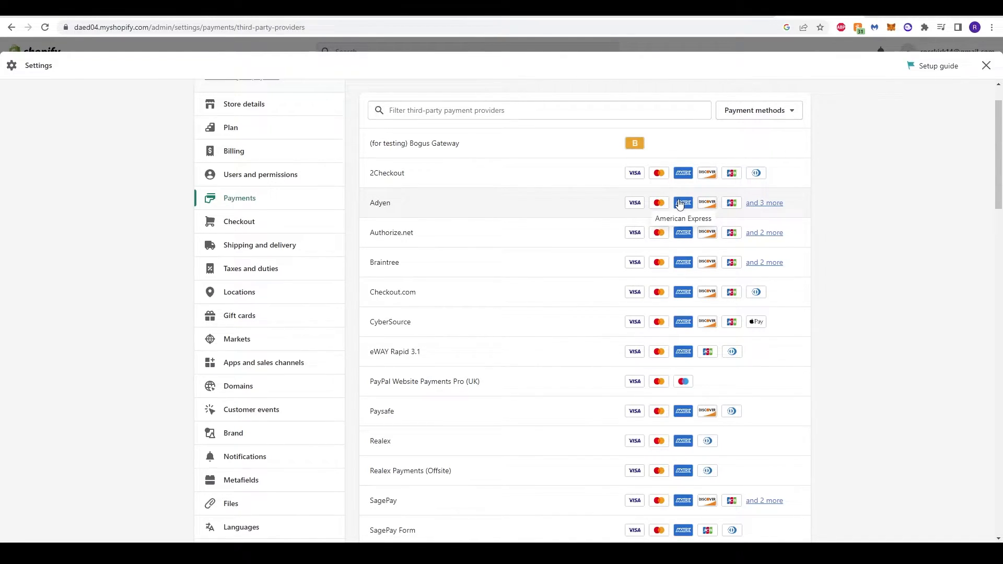
mouse_move(707, 203)
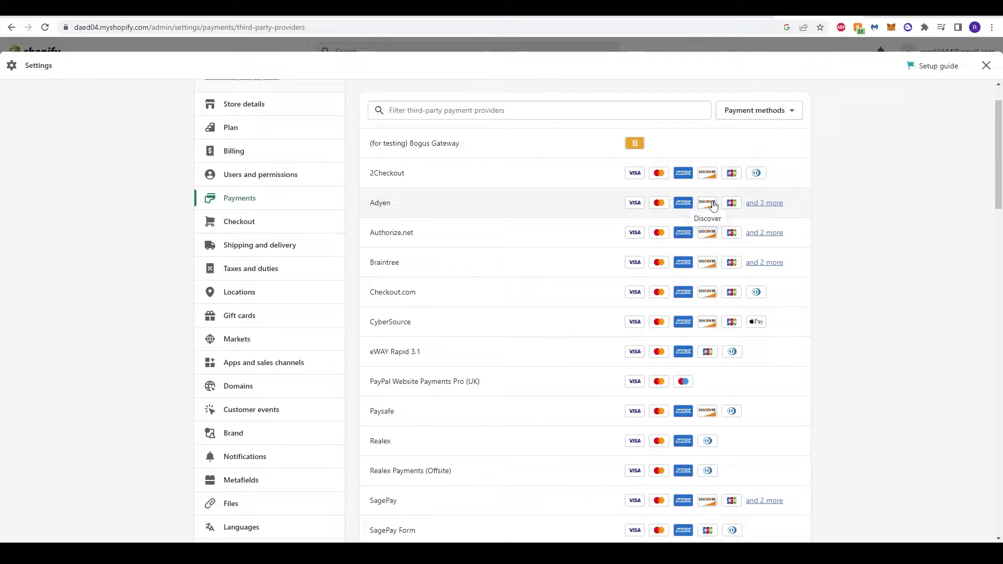
mouse_move(731, 173)
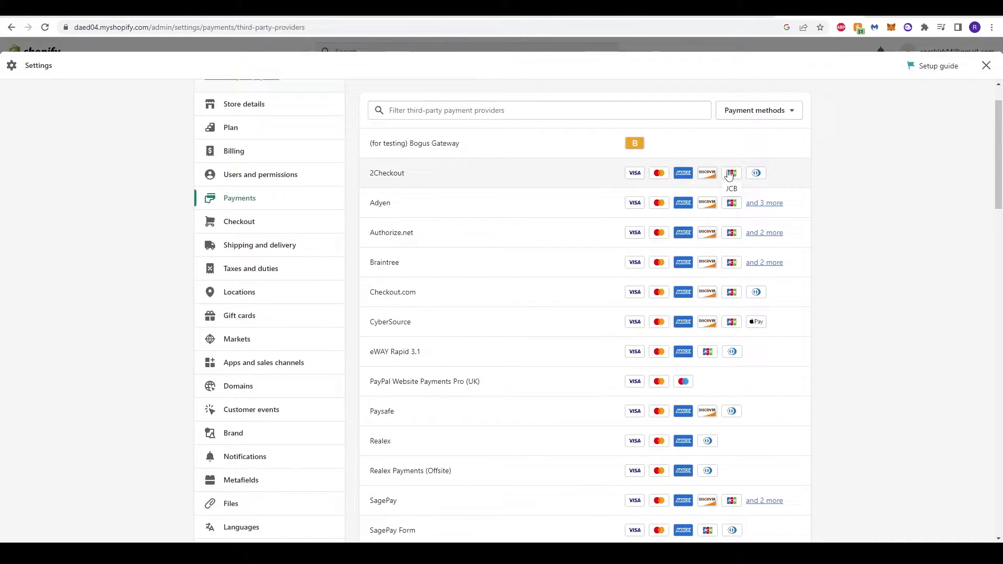
mouse_move(756, 172)
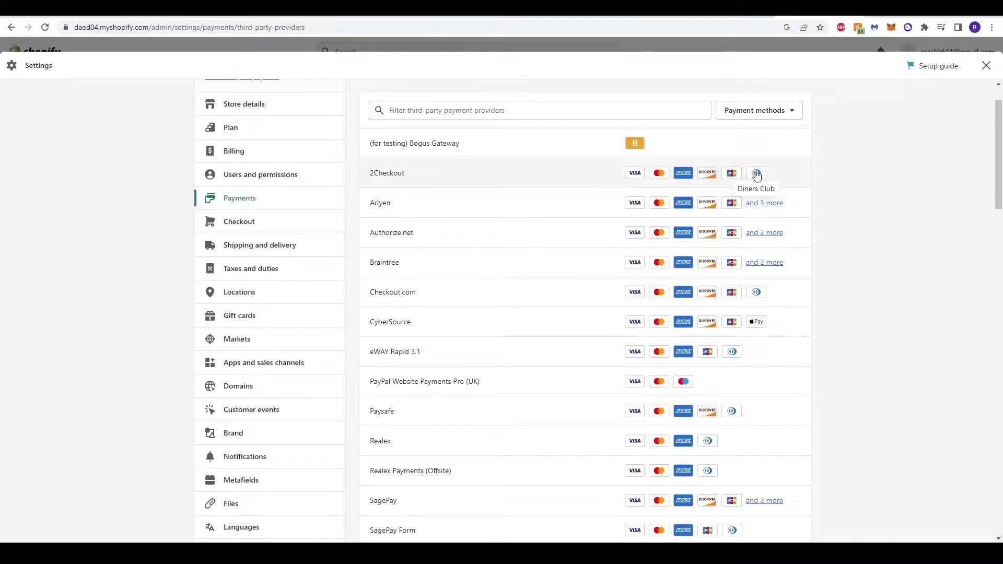
scroll(up, 3)
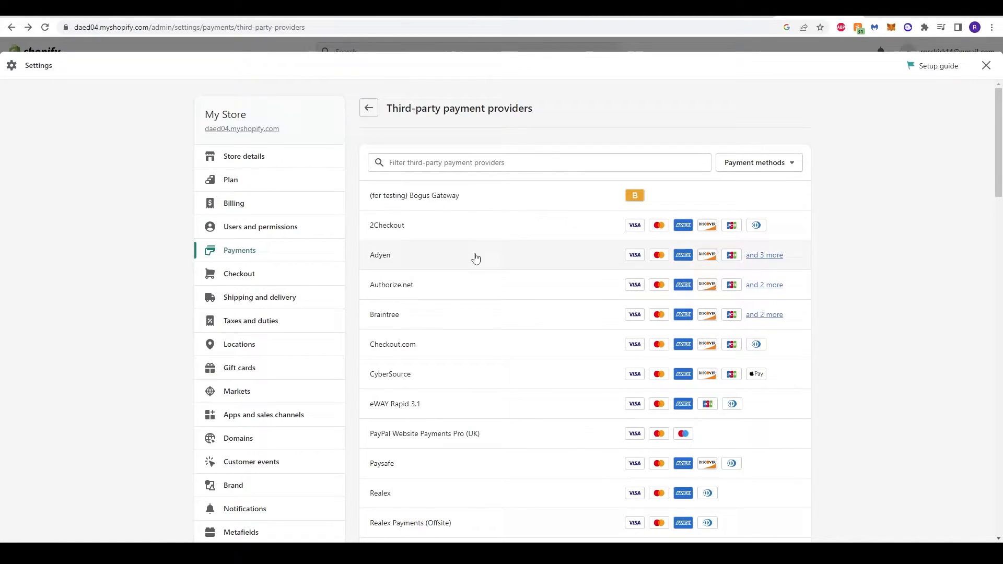
- Open the 2Checkout provider page and review its About 2Checkout setup instructions
click(380, 255)
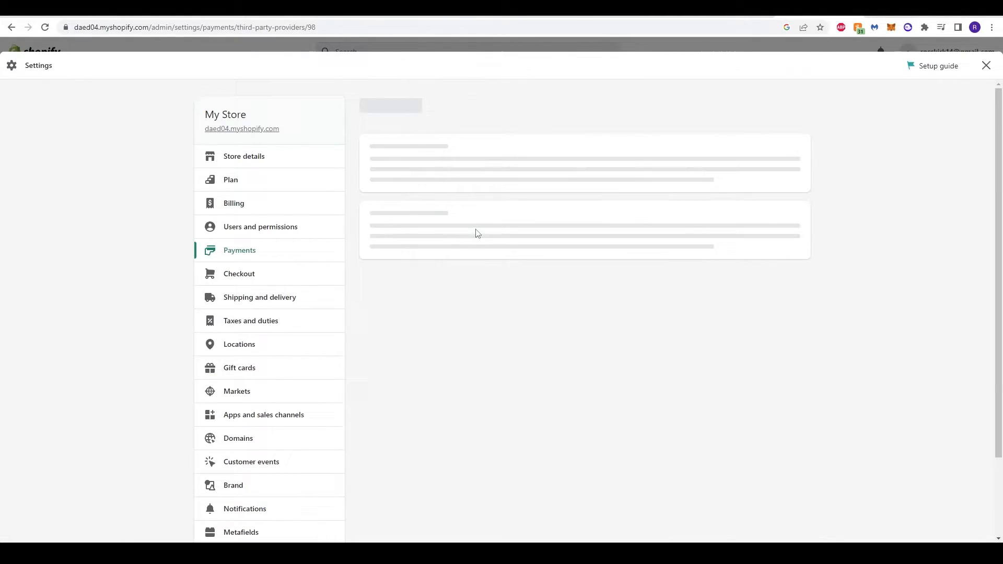
scroll(down, 3)
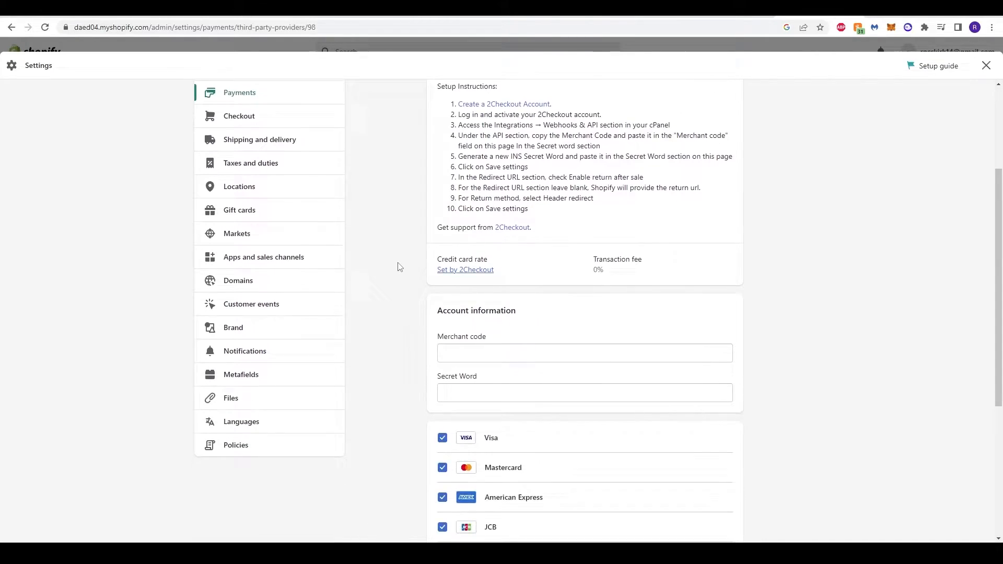
scroll(up, 3)
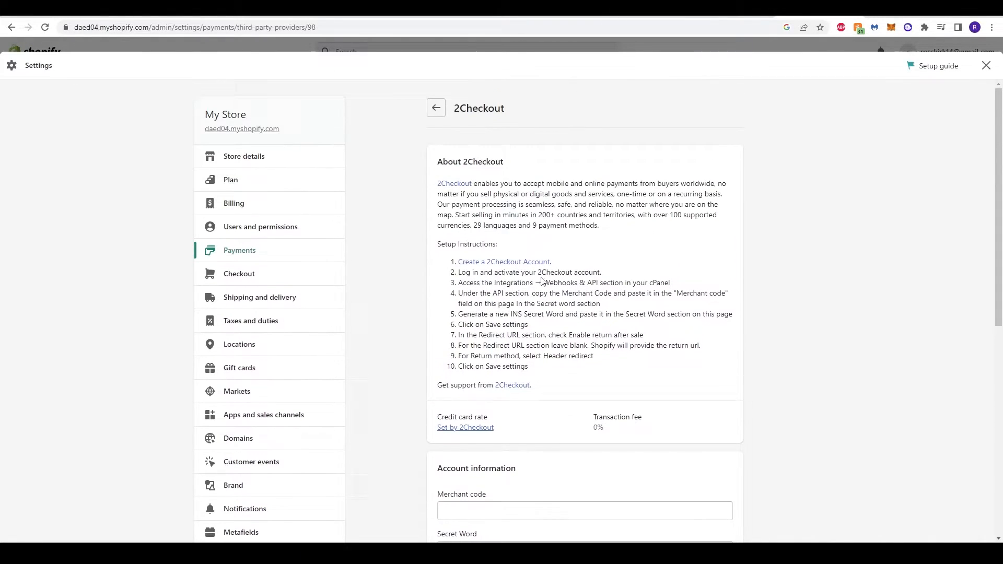
mouse_move(640, 184)
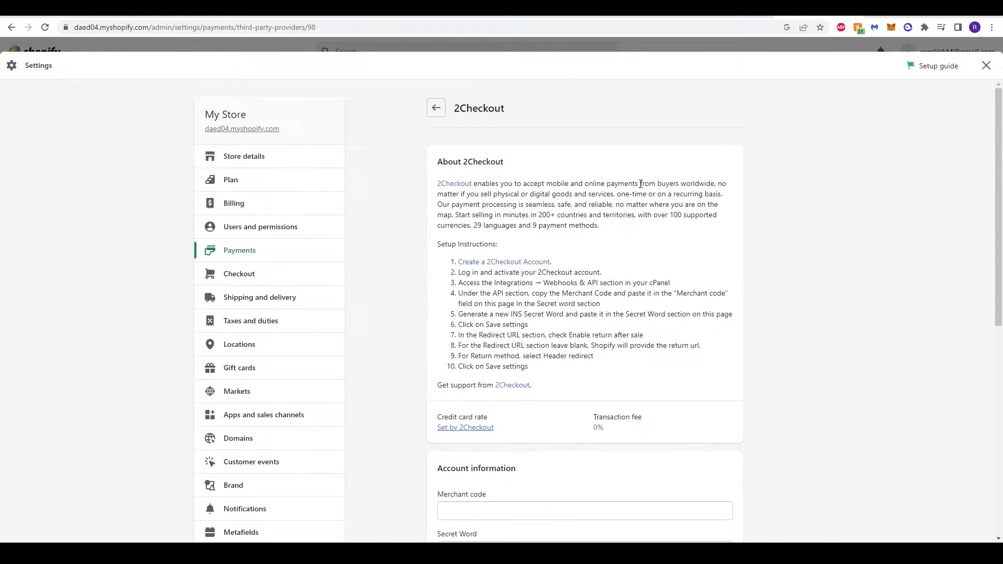
scroll(down, 3)
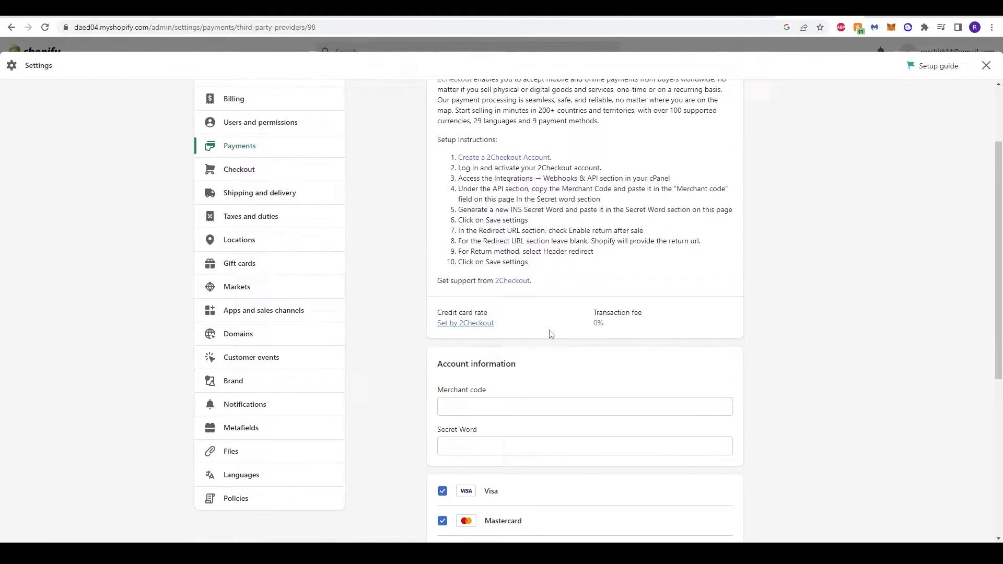
scroll(up, 3)
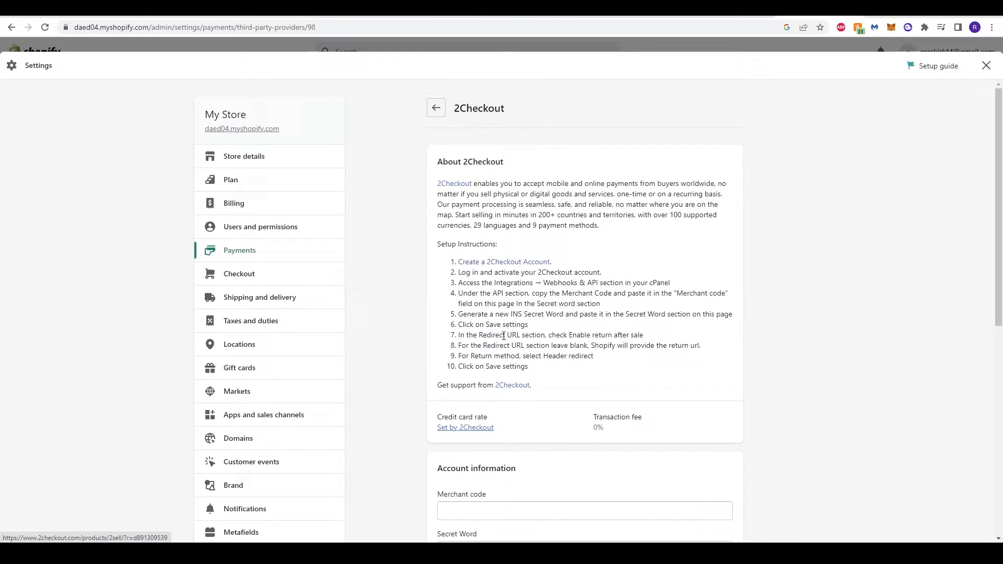
mouse_move(505, 264)
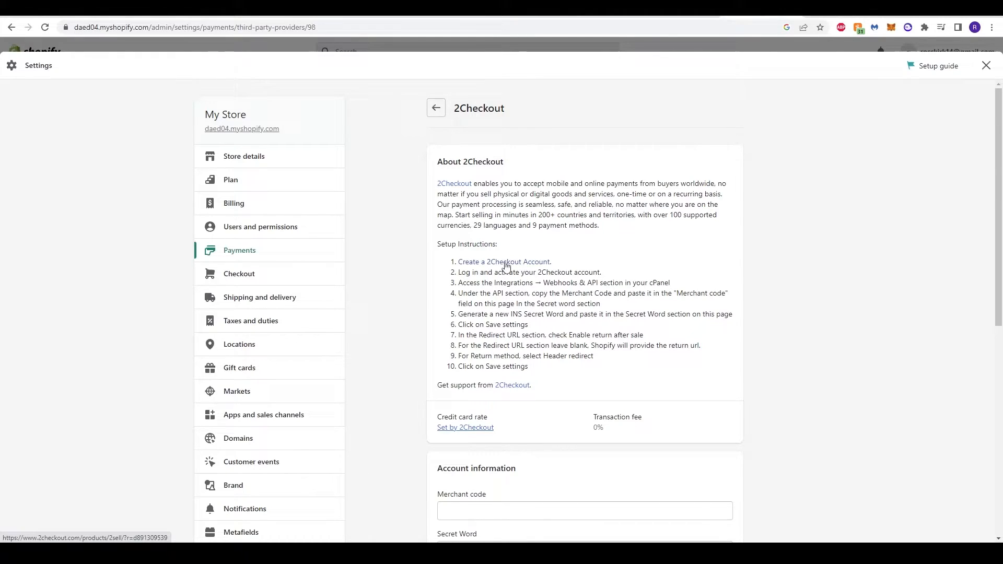
mouse_move(814, 154)
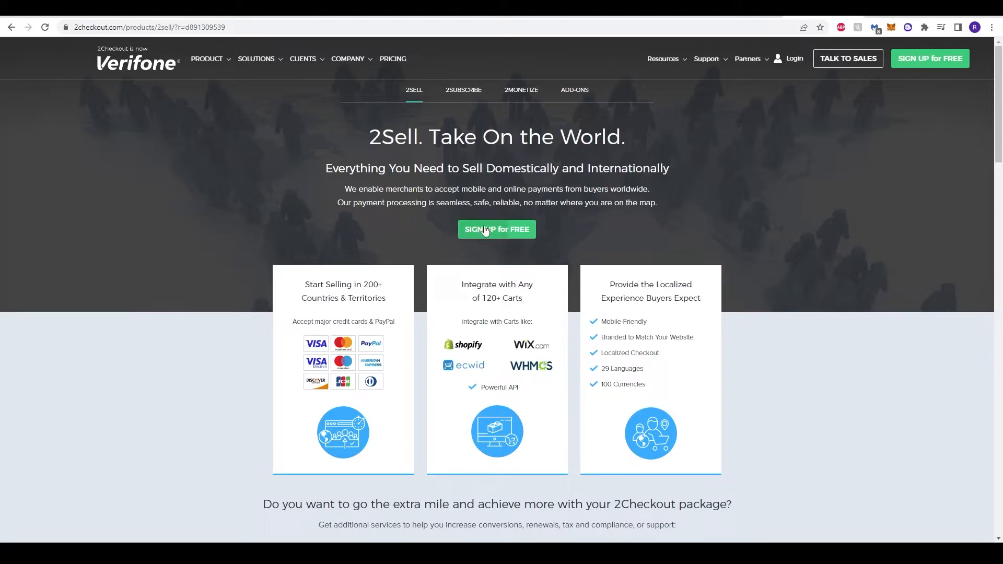
mouse_move(511, 278)
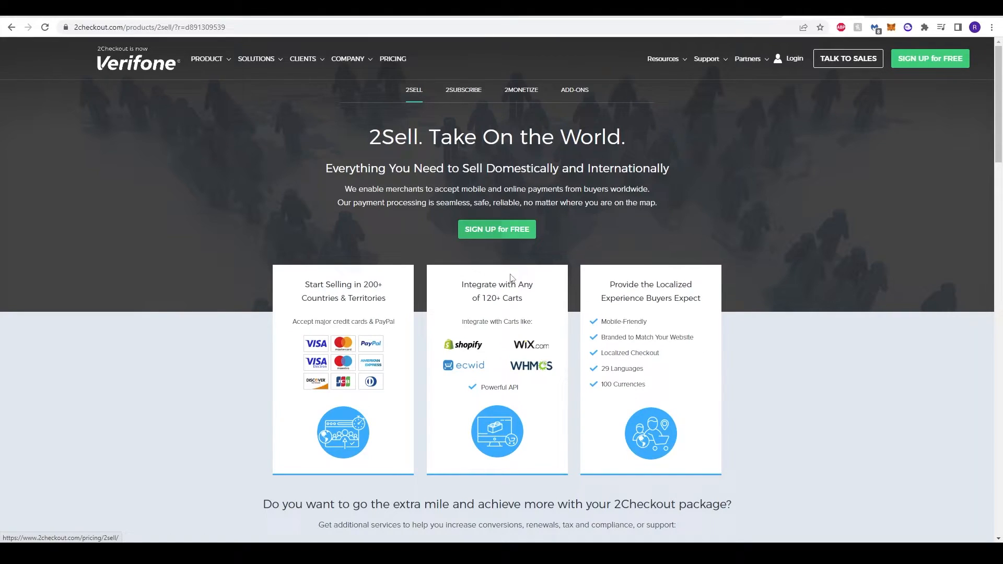
- Follow Create a 2Checkout Account and start the free sign-up on the 2Sell page
double_click(492, 321)
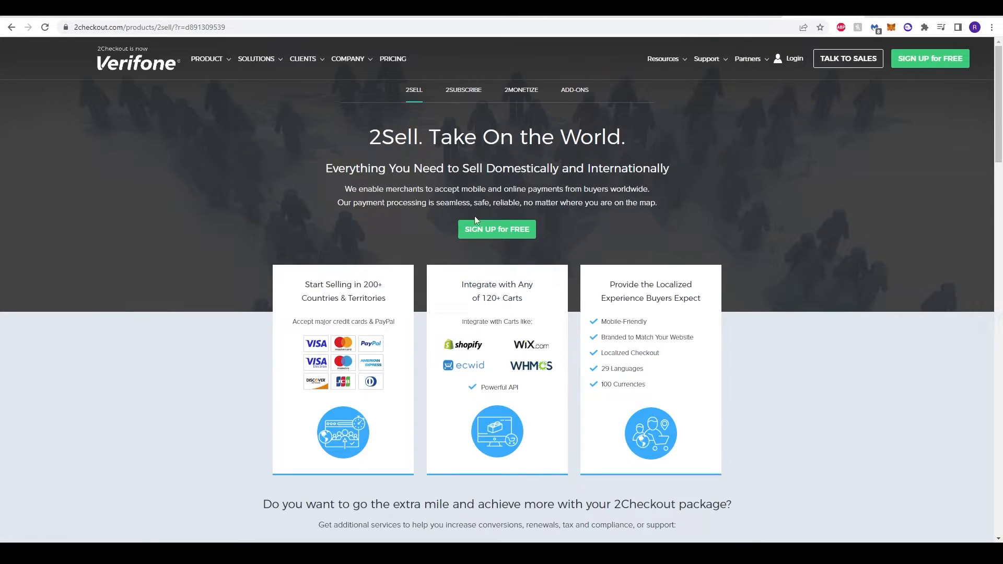
click(496, 229)
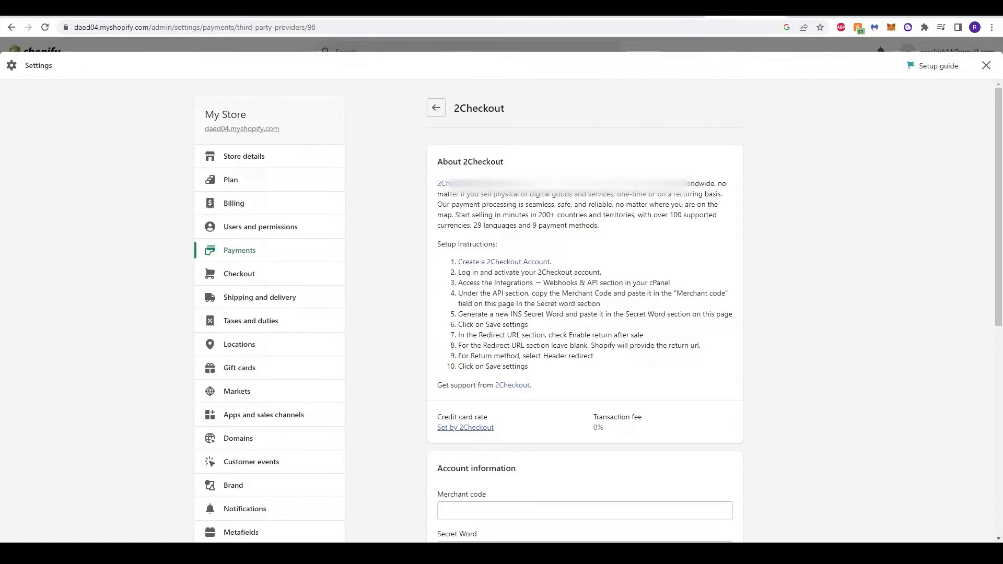
mouse_move(242, 129)
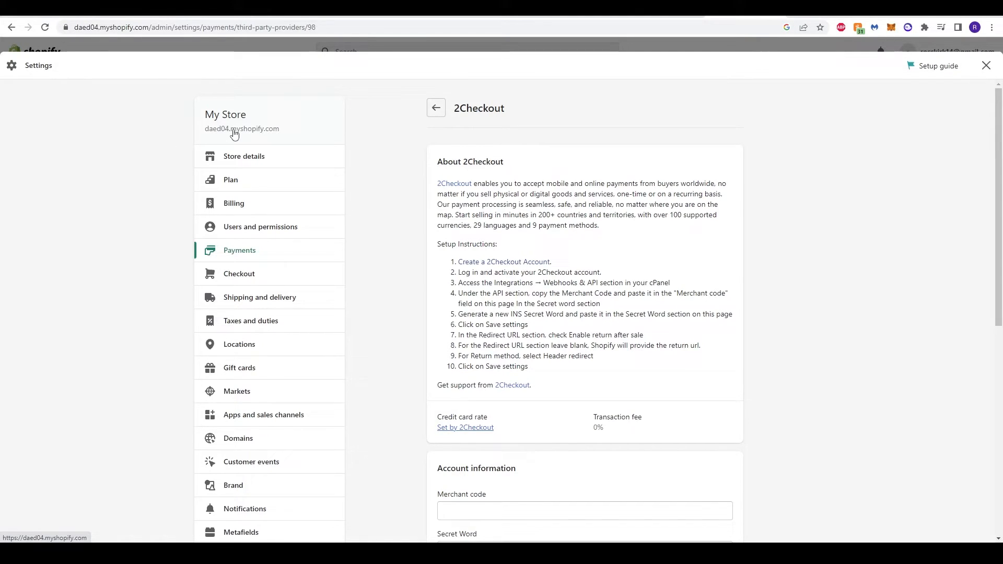
- Copy the store address daed04.myshopify.com for the sign-up form
right_click(112, 27)
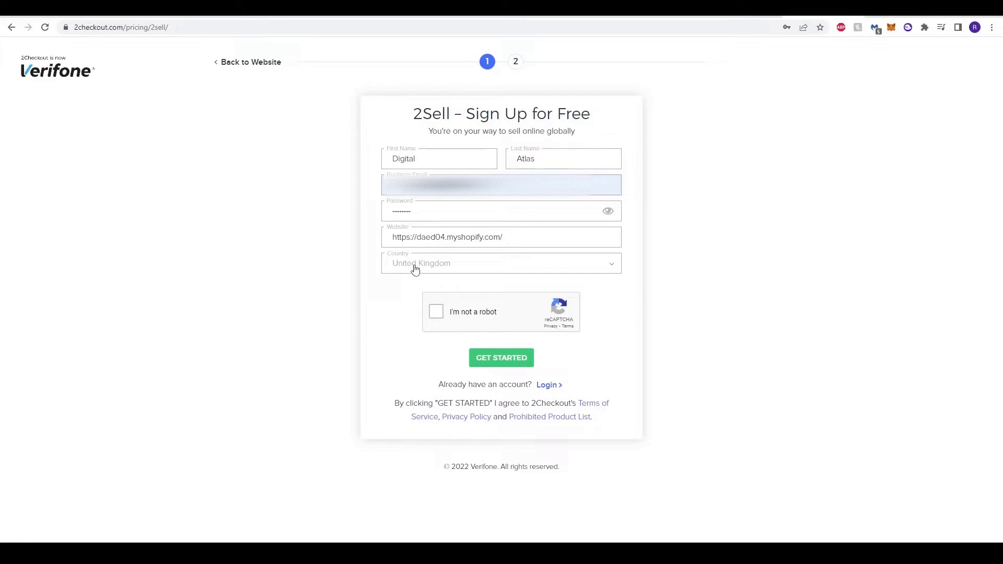
- Confirm I'm not a robot and submit the 2Sell sign-up with GET STARTED
click(436, 311)
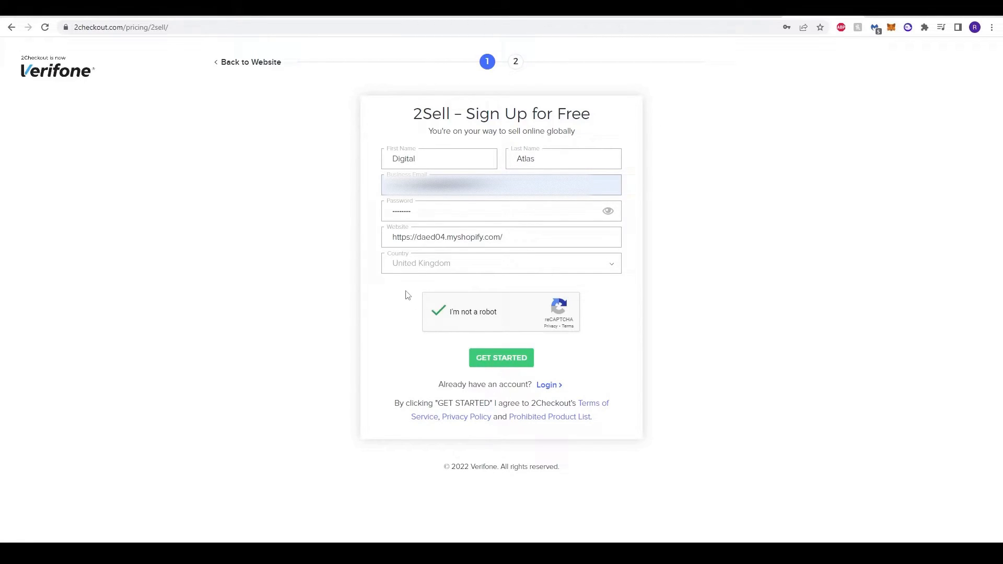
click(501, 357)
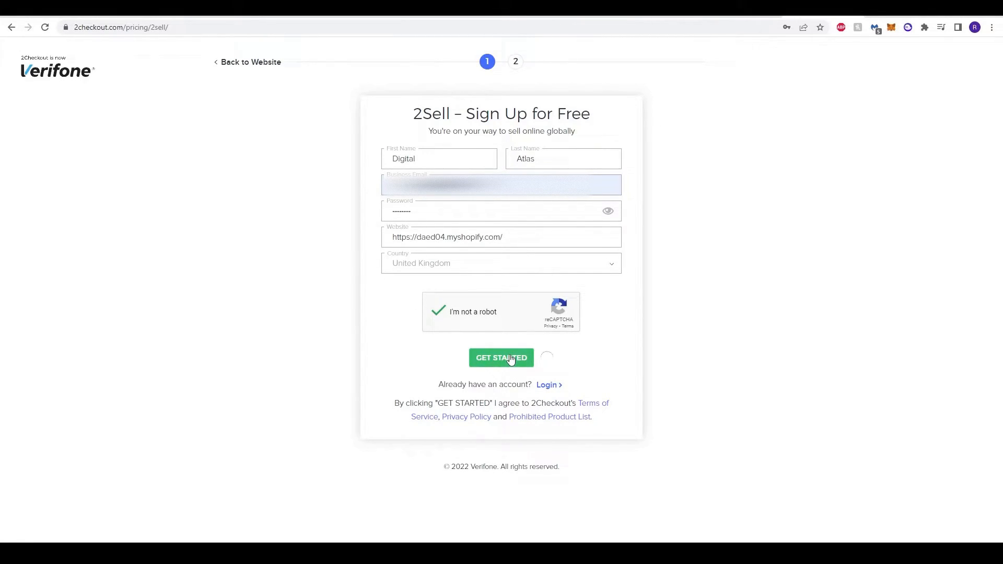
click(501, 357)
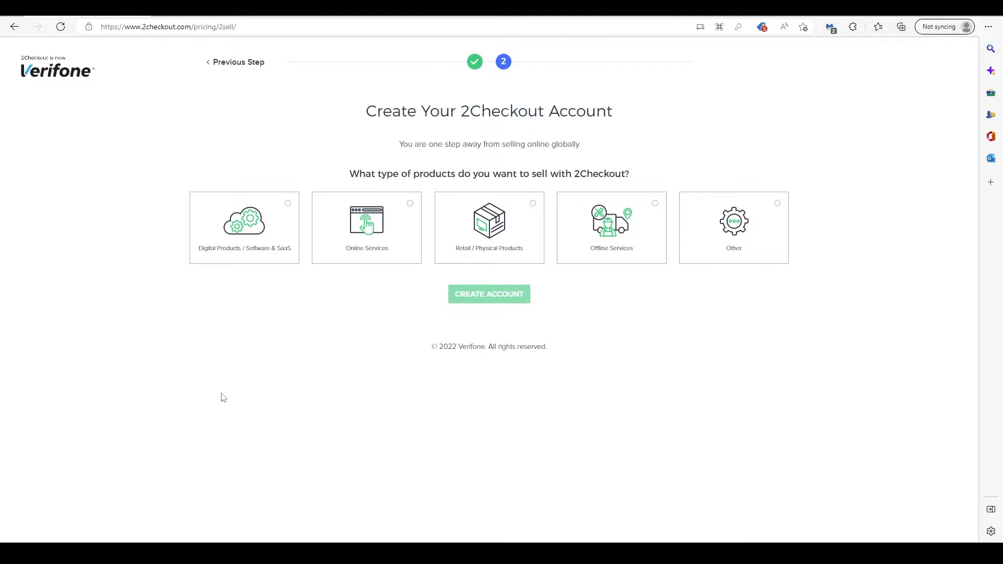
mouse_move(380, 355)
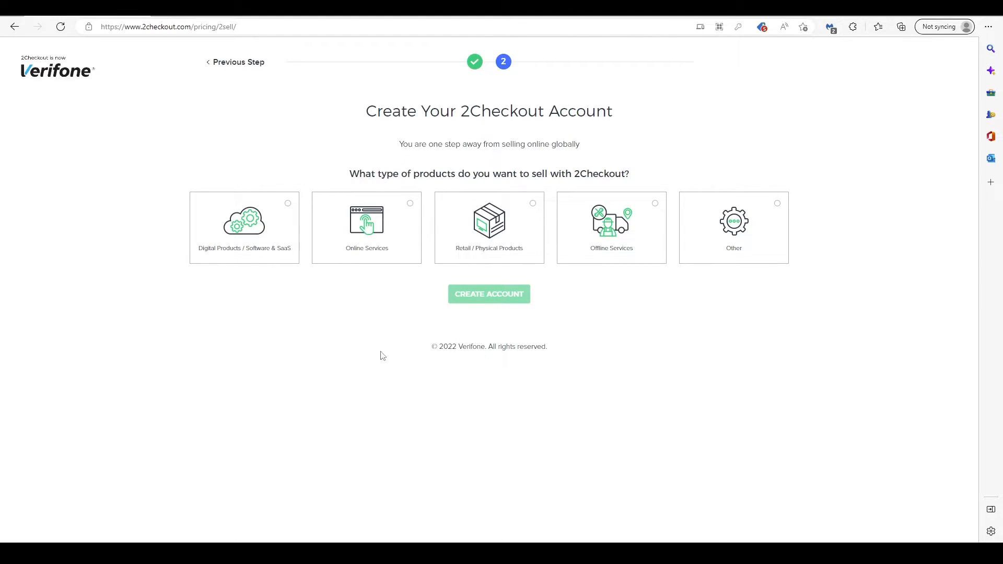
mouse_move(464, 372)
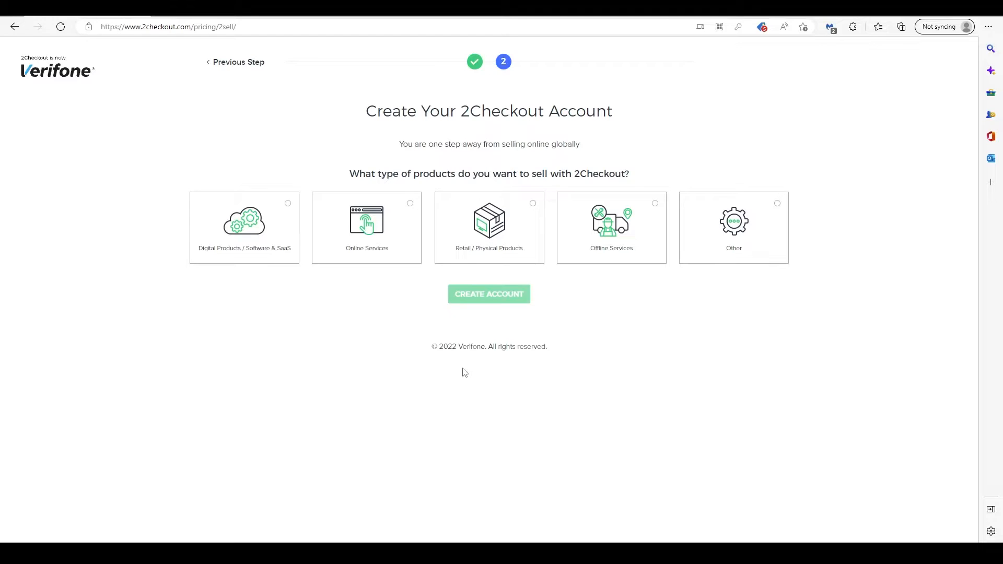
mouse_move(392, 410)
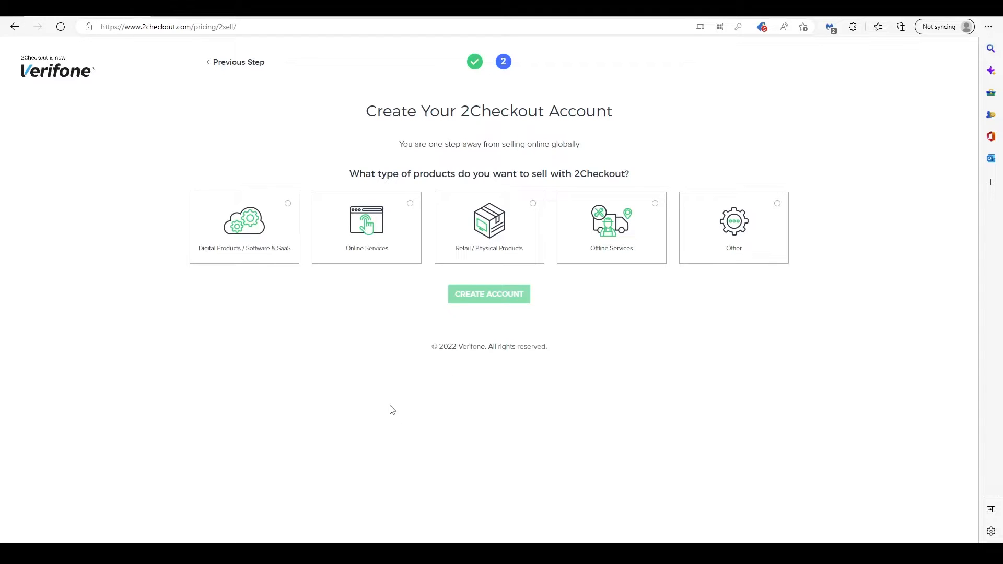
mouse_move(506, 452)
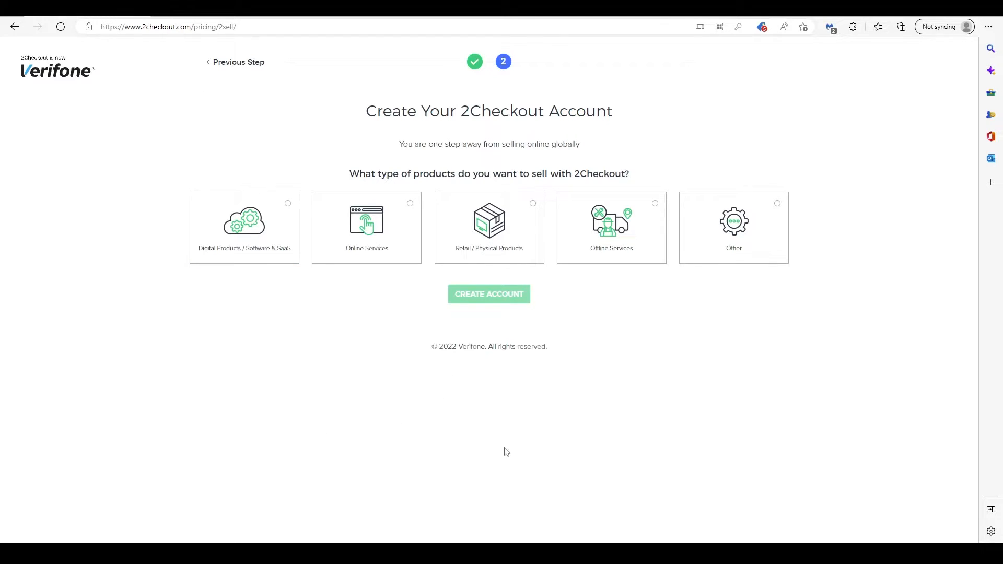
mouse_move(209, 323)
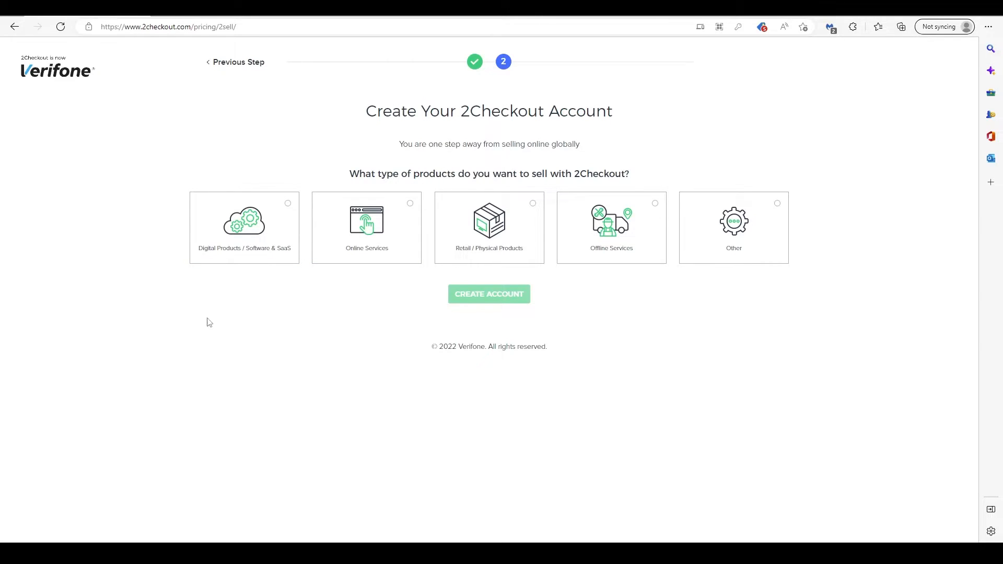
mouse_move(466, 106)
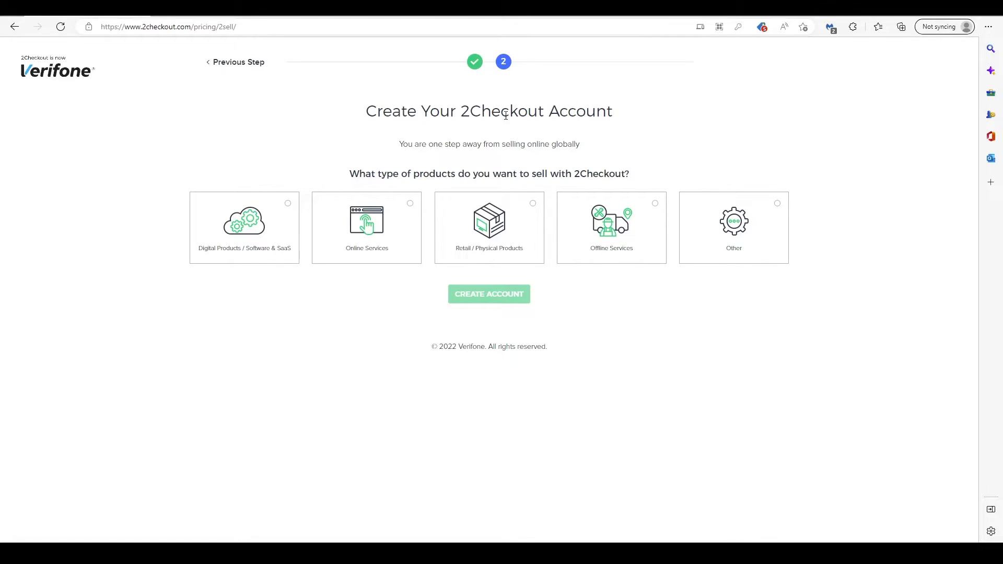
mouse_move(302, 236)
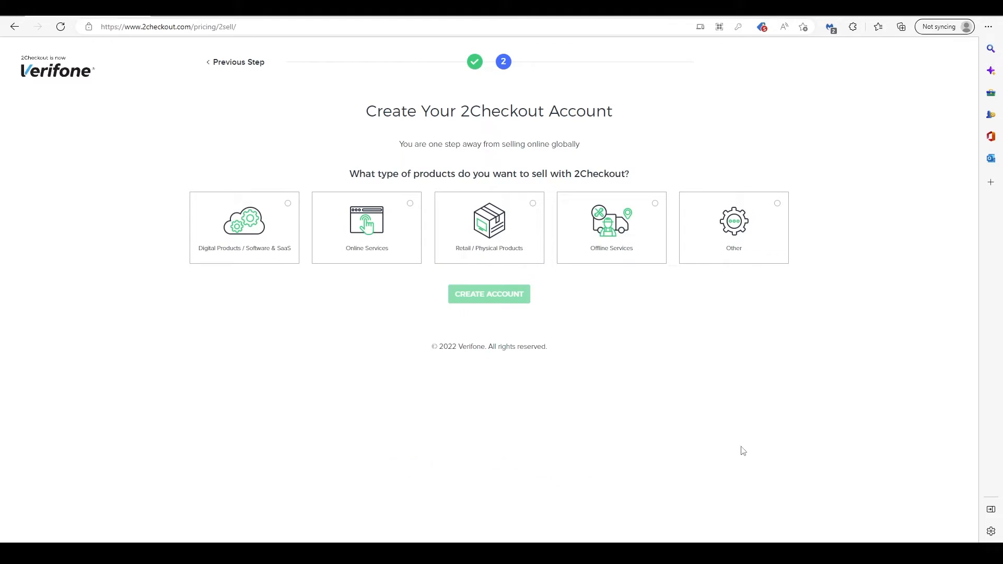
- Choose Retail / Physical Products, create the account and go to Login to my account
click(489, 227)
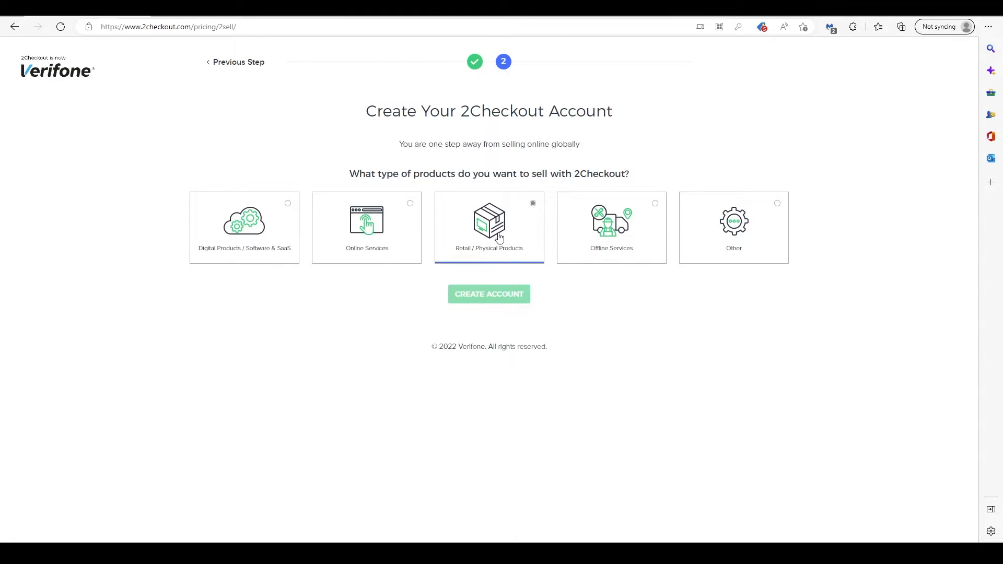
click(490, 227)
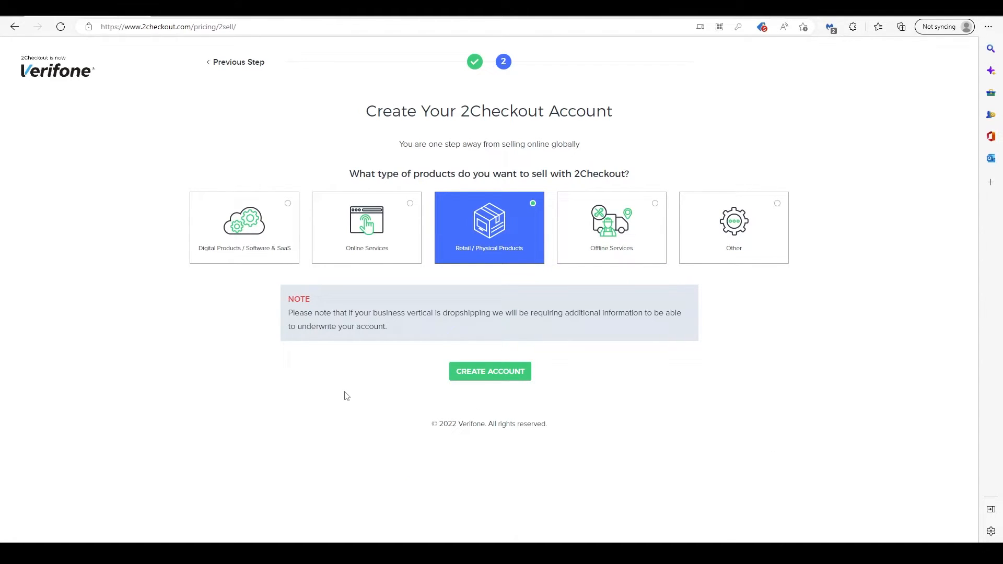
mouse_move(418, 309)
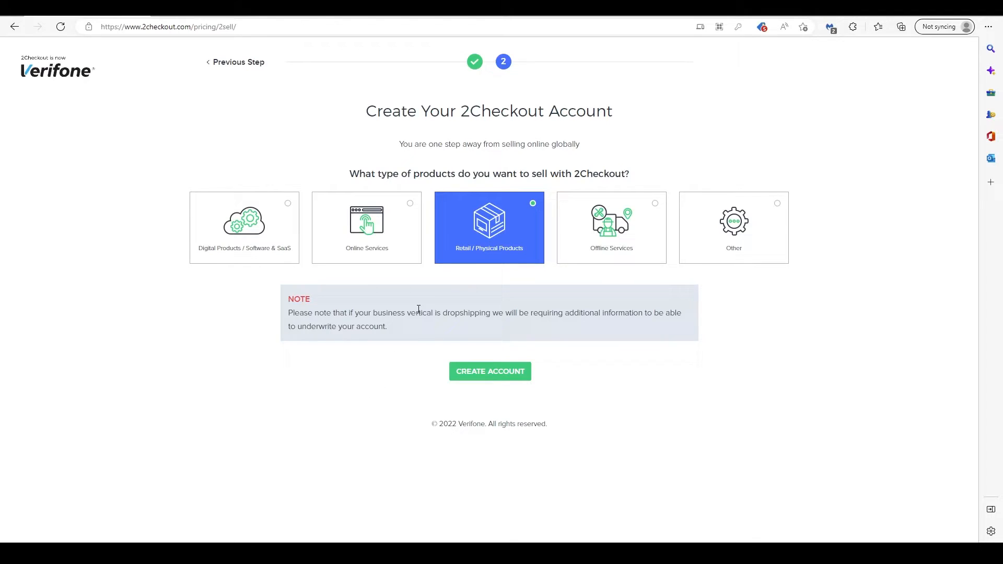
mouse_move(500, 367)
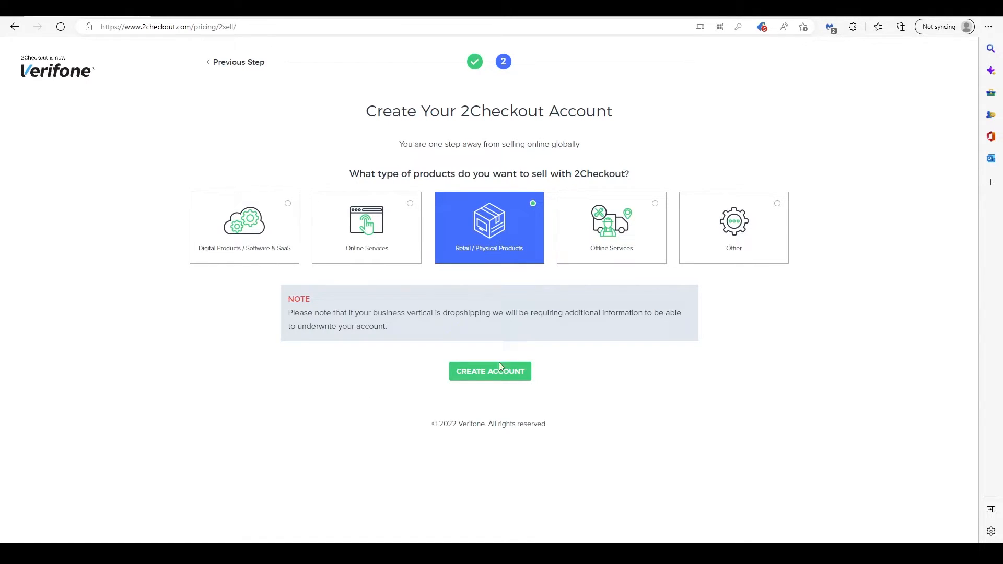
mouse_move(490, 380)
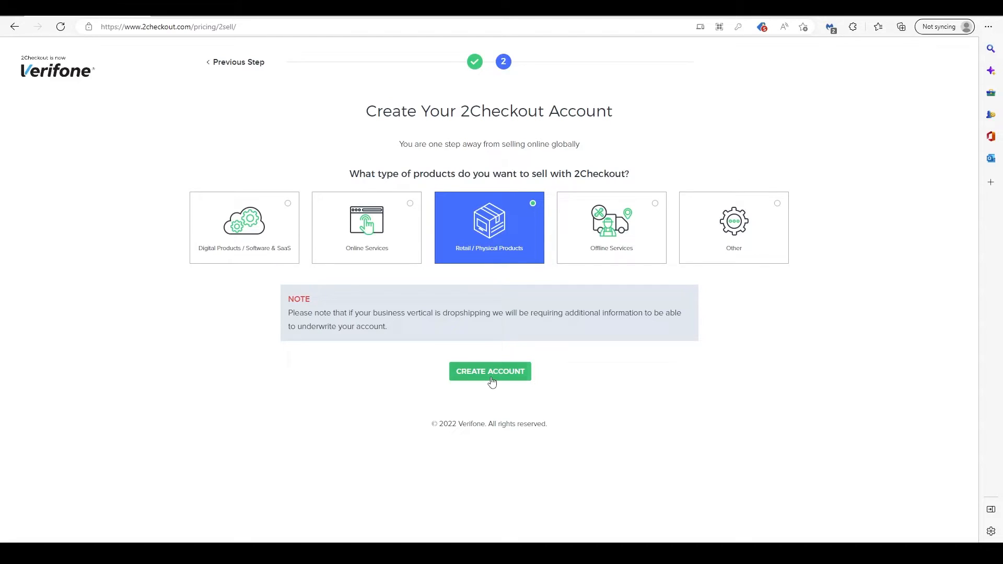
click(489, 371)
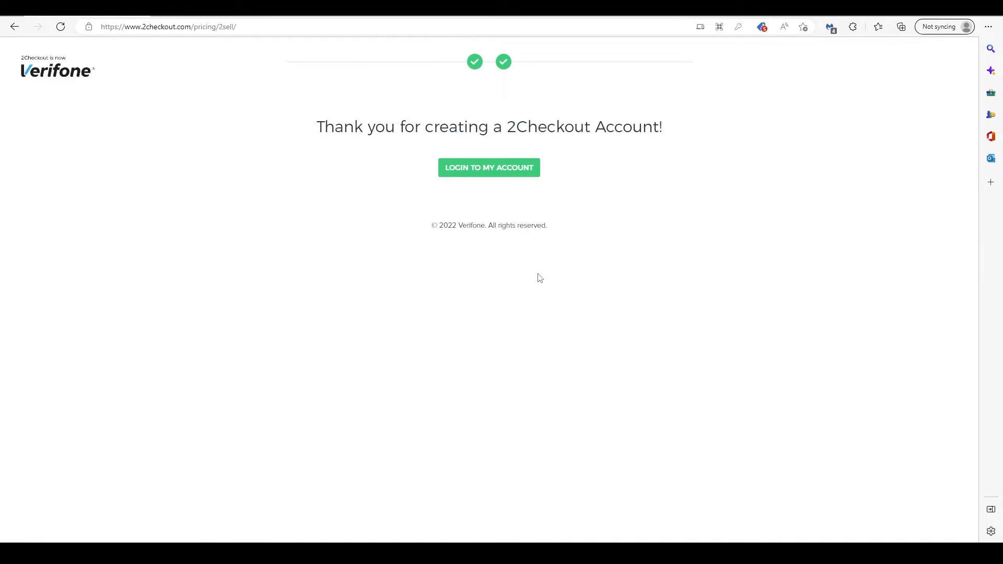
mouse_move(522, 280)
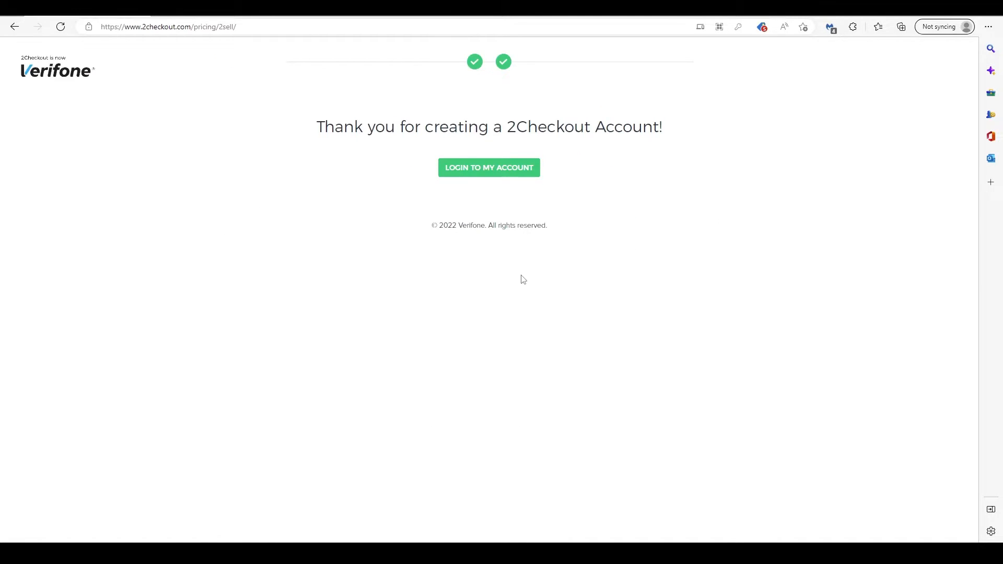
mouse_move(492, 192)
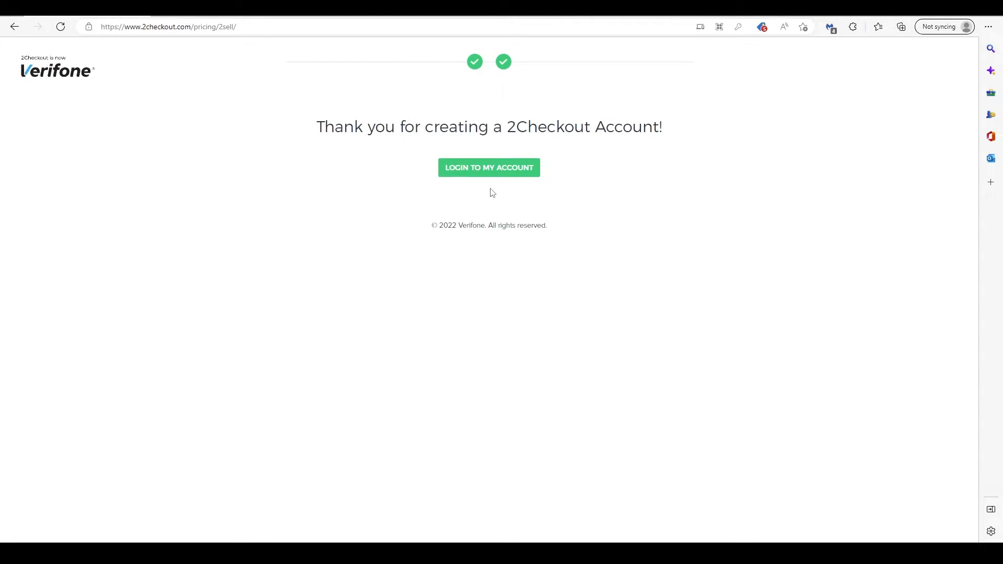
click(488, 167)
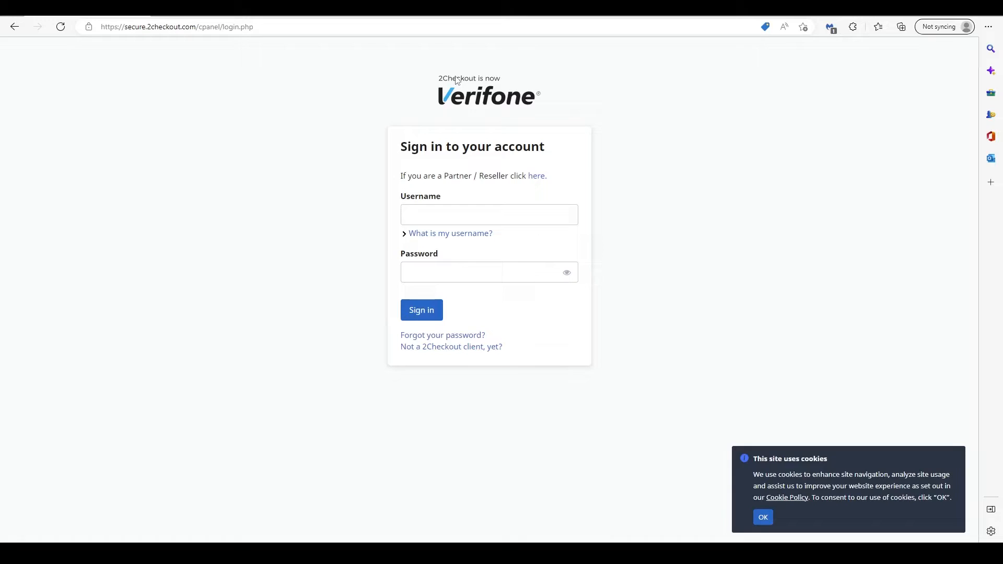
mouse_move(507, 123)
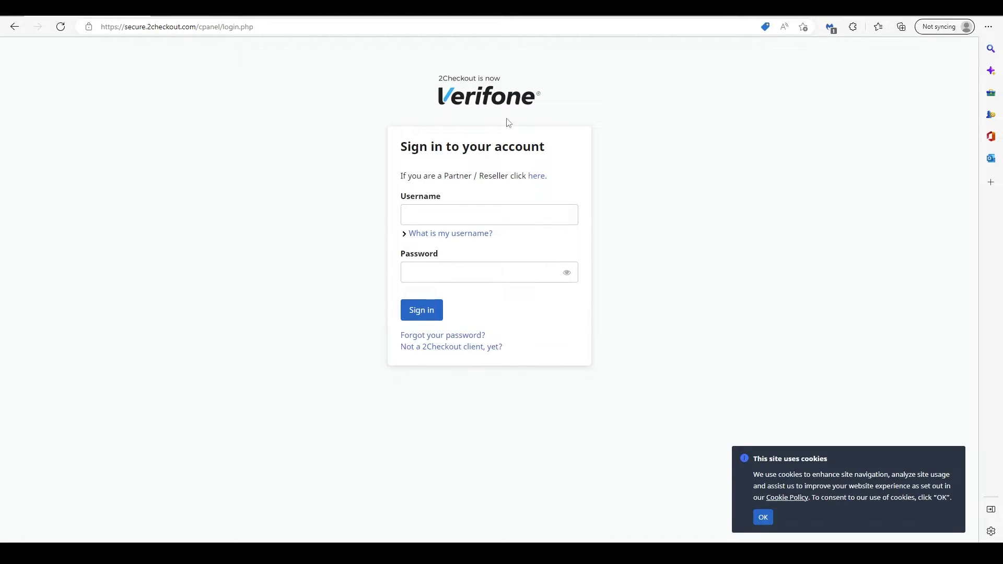
- Sign in to the new 2Checkout merchant account with the username and password
click(421, 309)
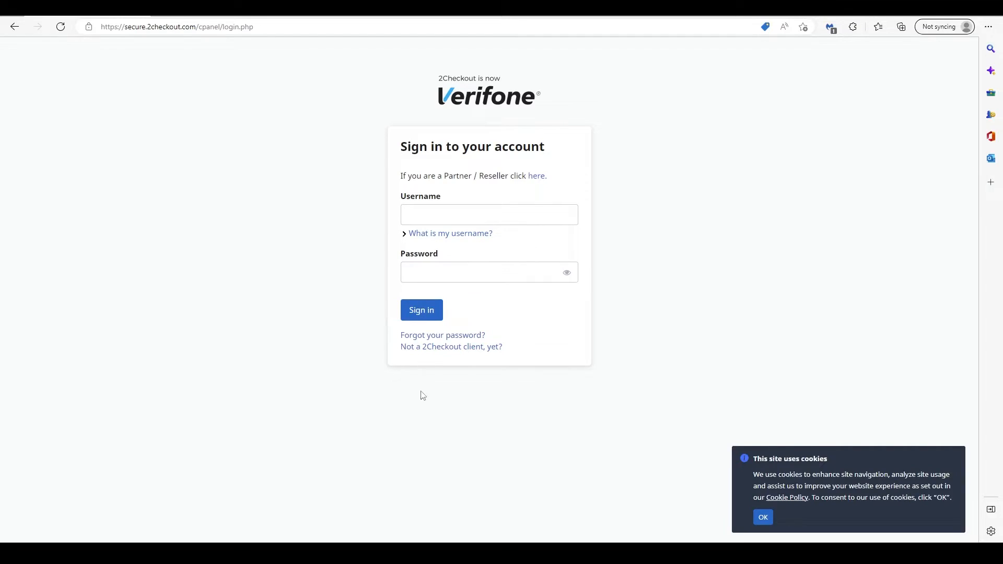
click(421, 310)
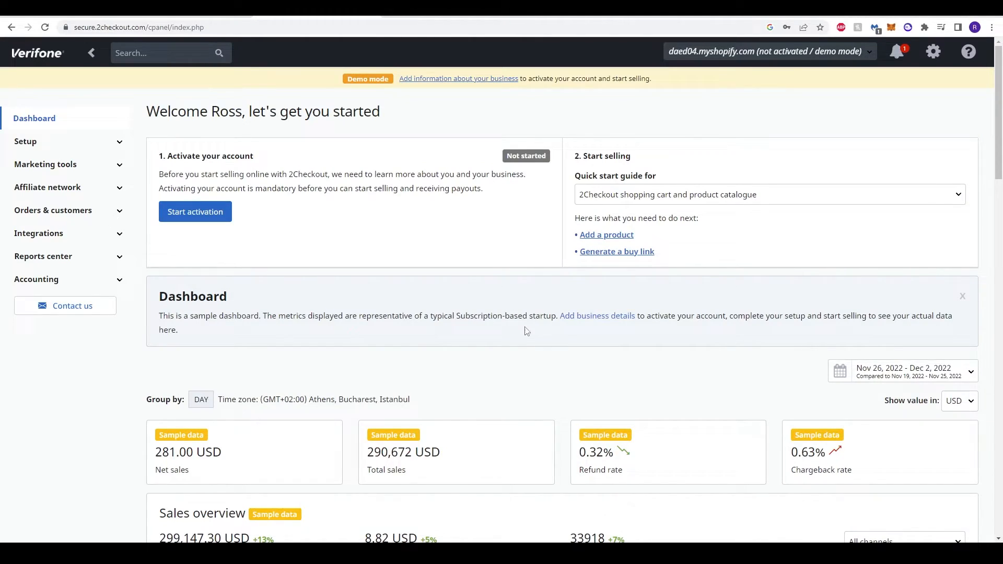
mouse_move(410, 374)
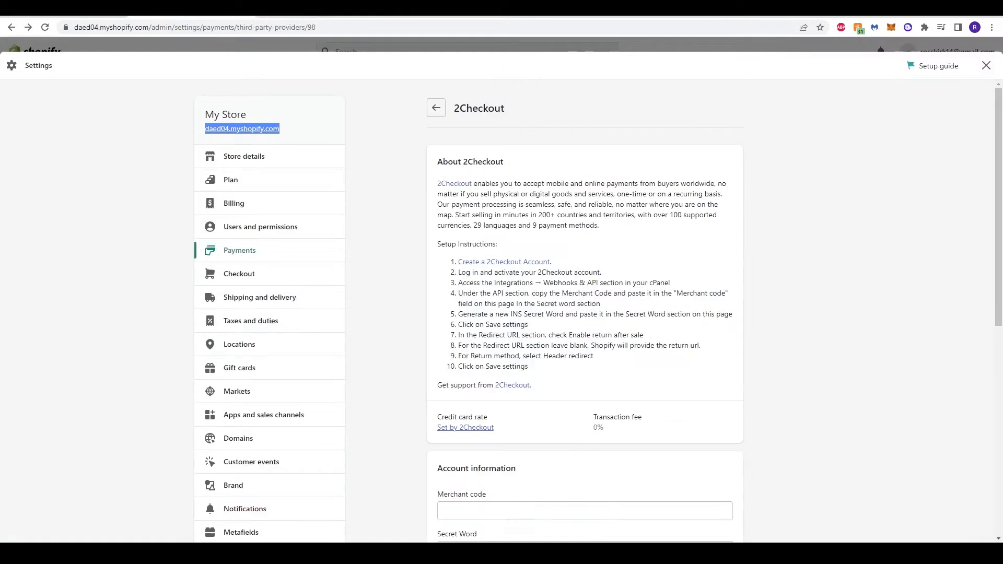
double_click(488, 273)
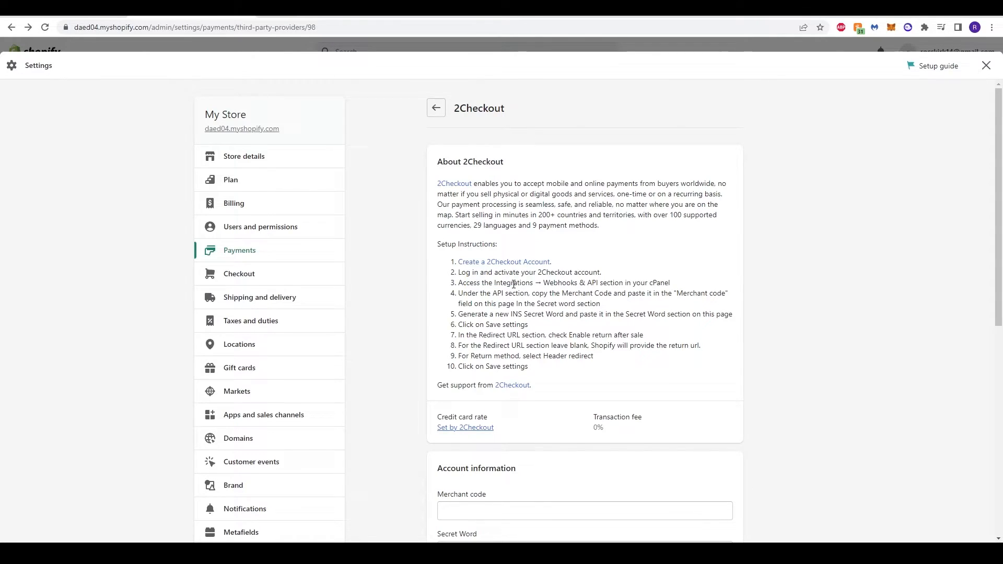
double_click(571, 283)
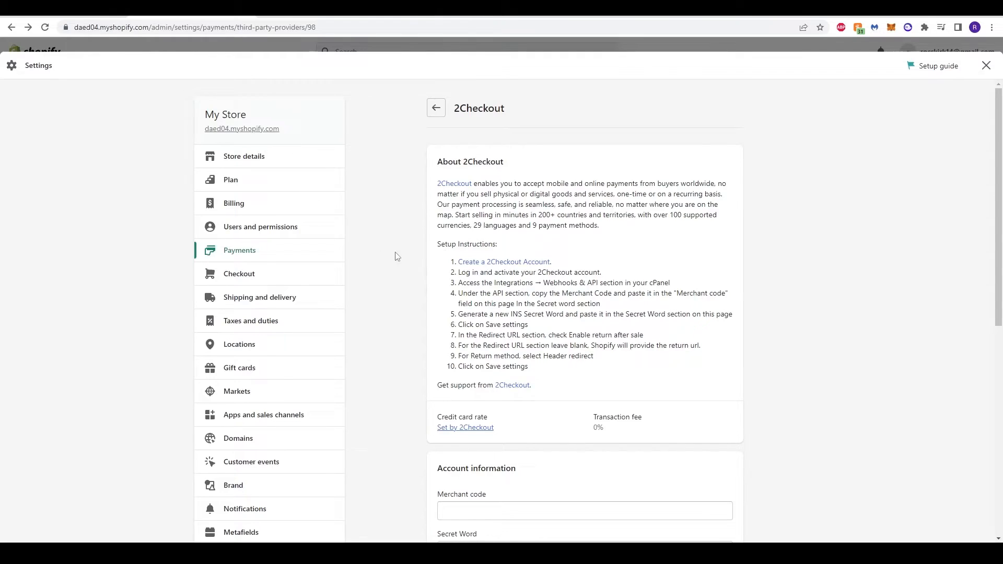
click(504, 262)
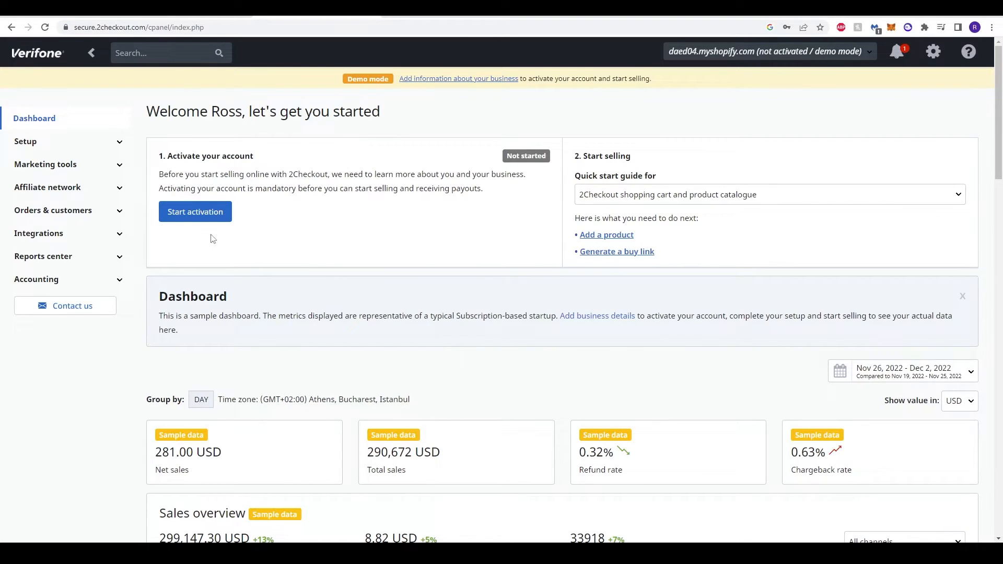
- Start account activation and move past Getting started to About your business
click(195, 212)
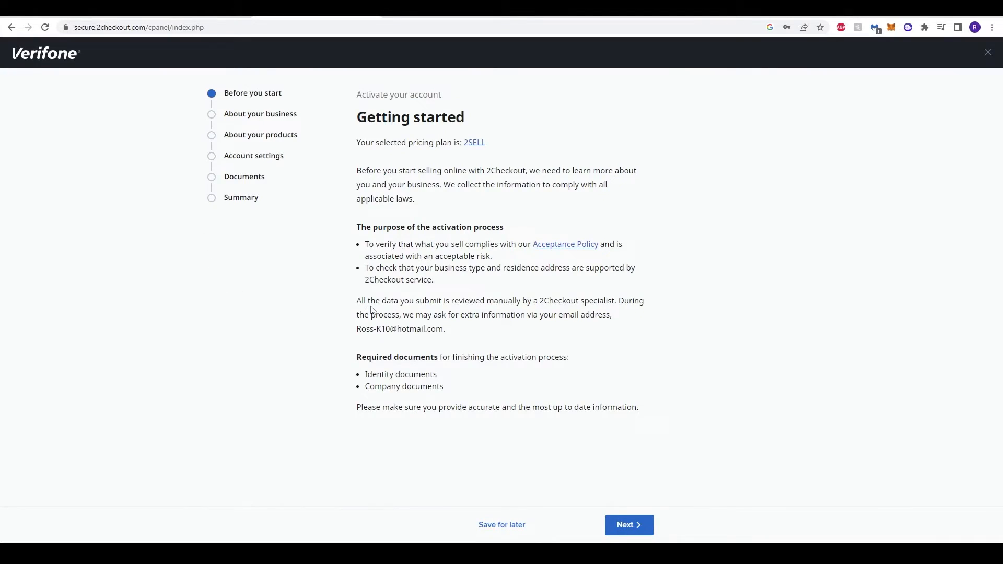
mouse_move(432, 398)
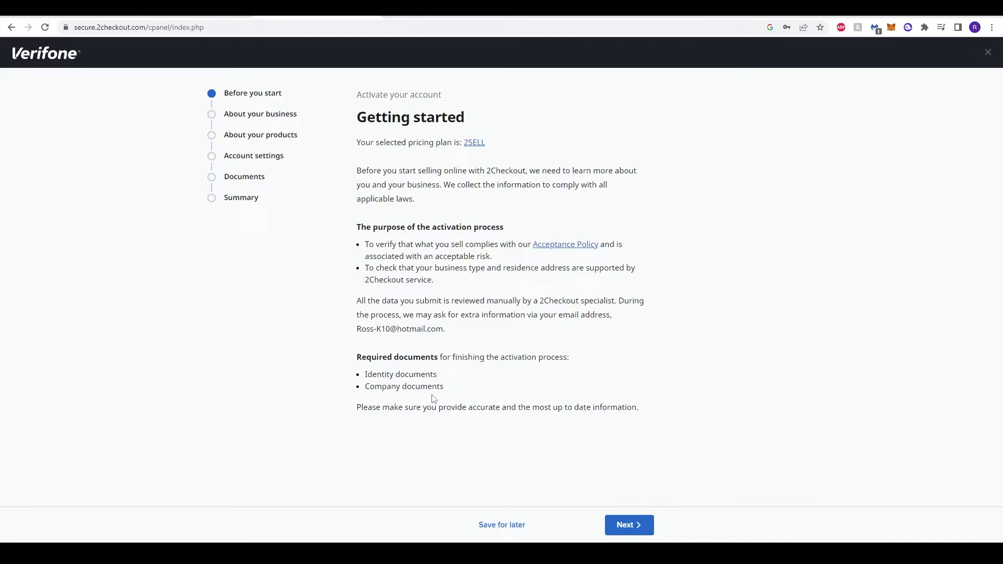
mouse_move(391, 227)
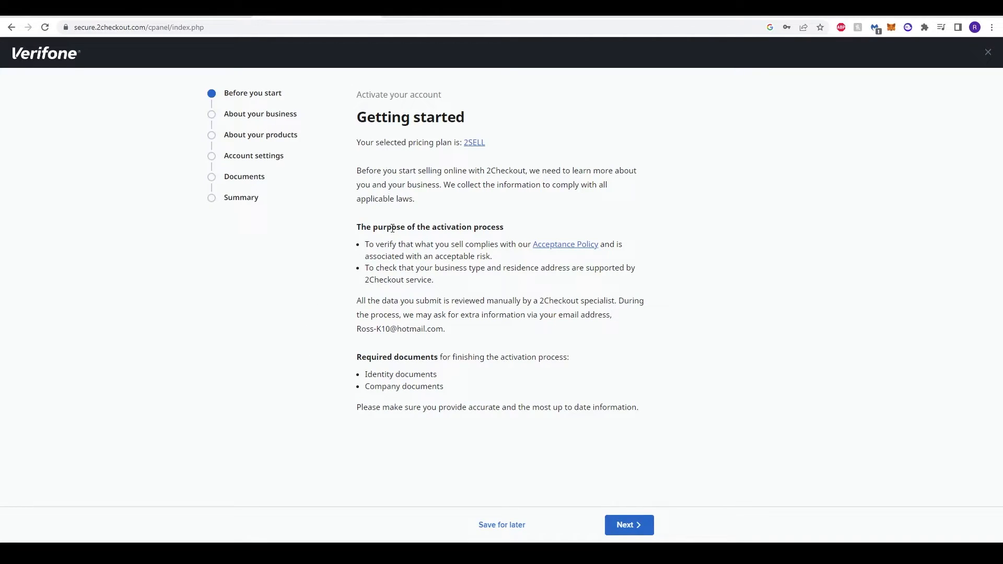
mouse_move(397, 398)
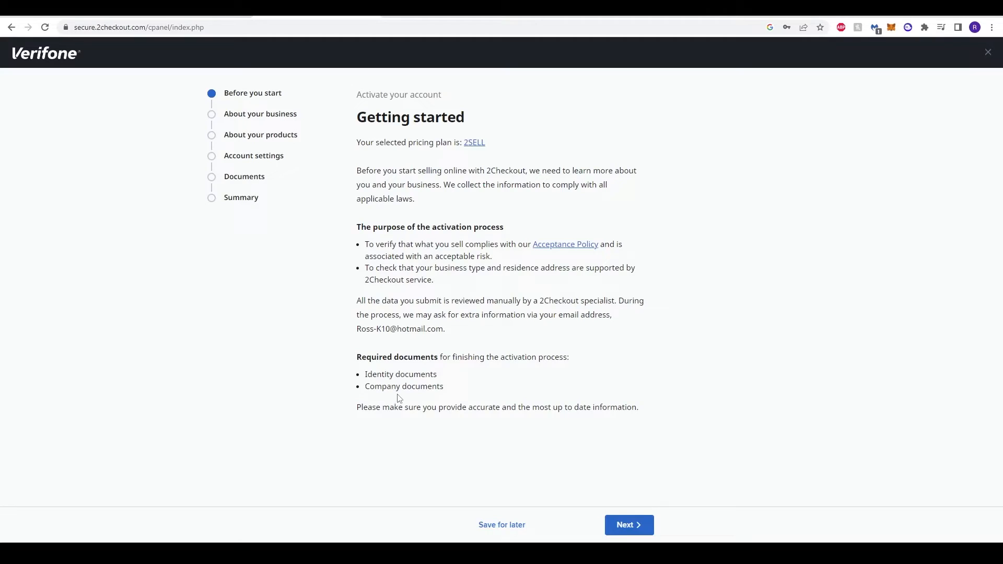
mouse_move(413, 383)
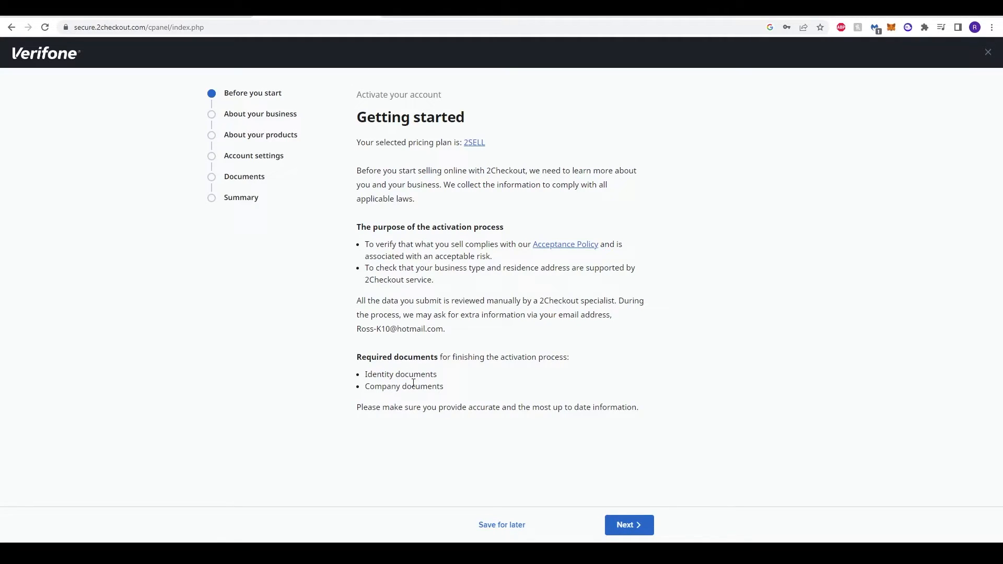
mouse_move(331, 390)
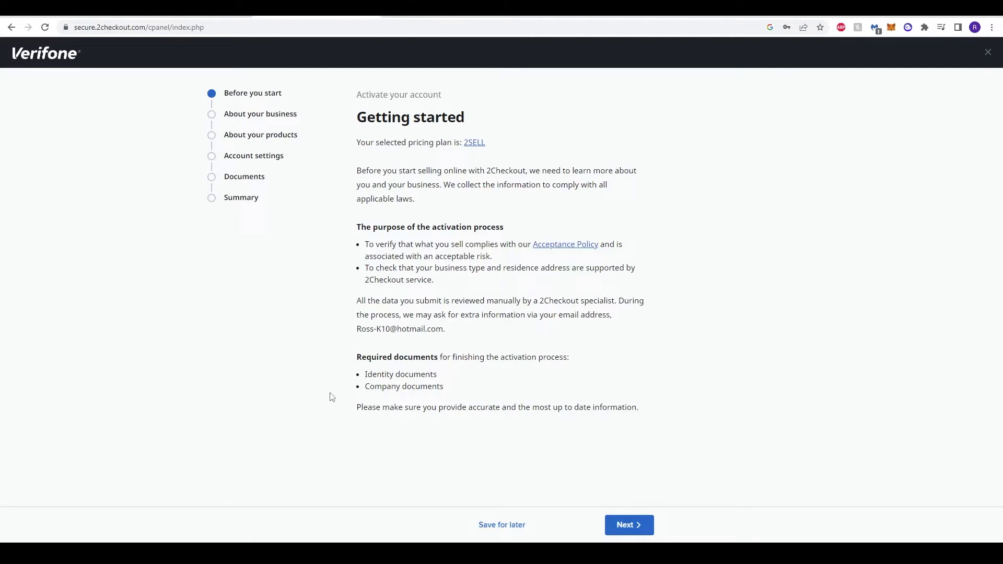
mouse_move(288, 106)
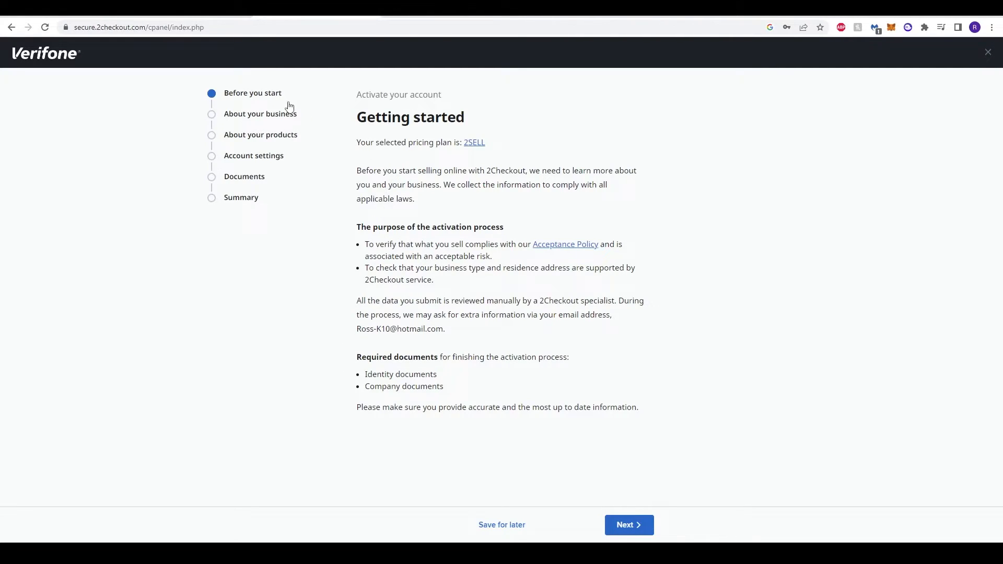
mouse_move(420, 278)
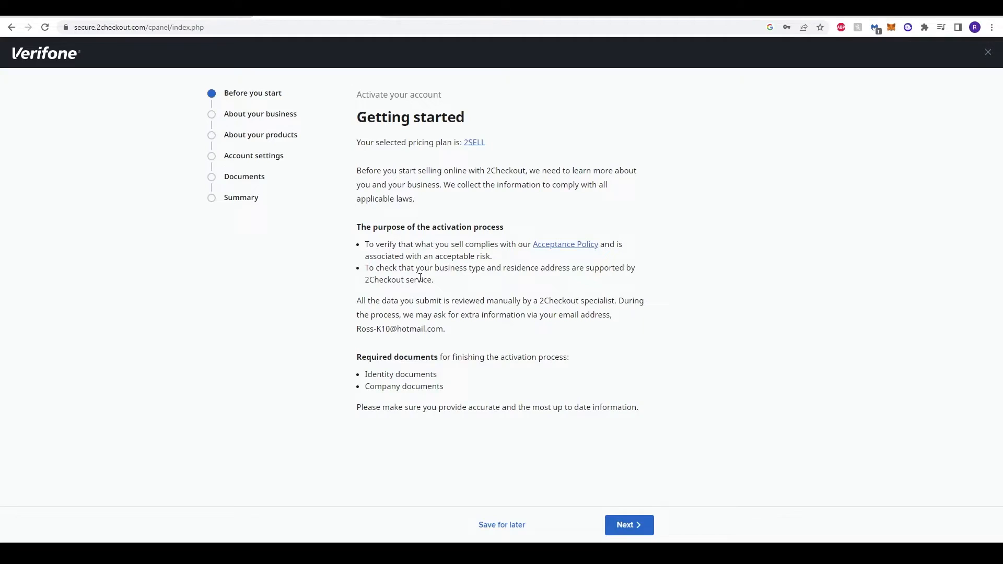
click(628, 525)
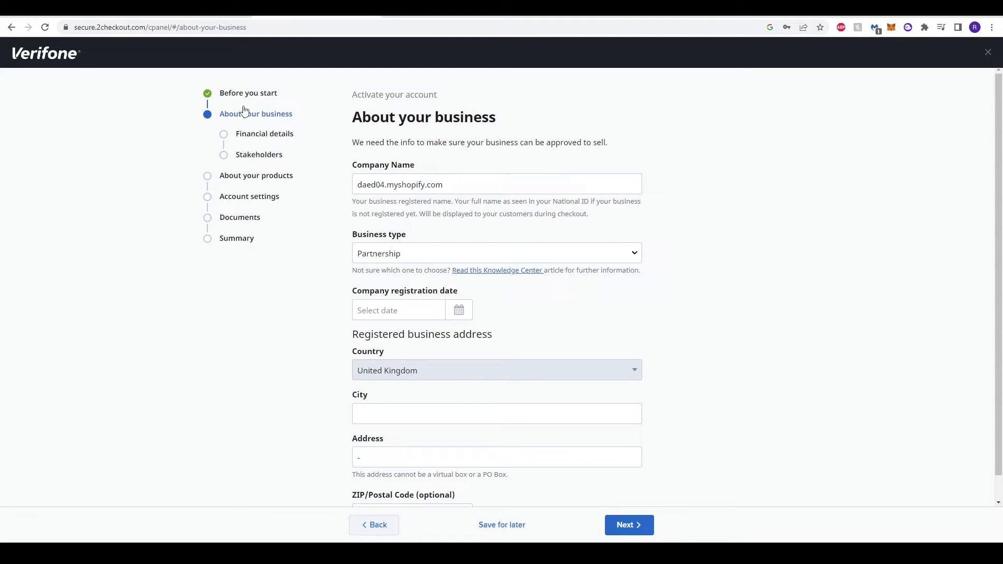
mouse_move(323, 166)
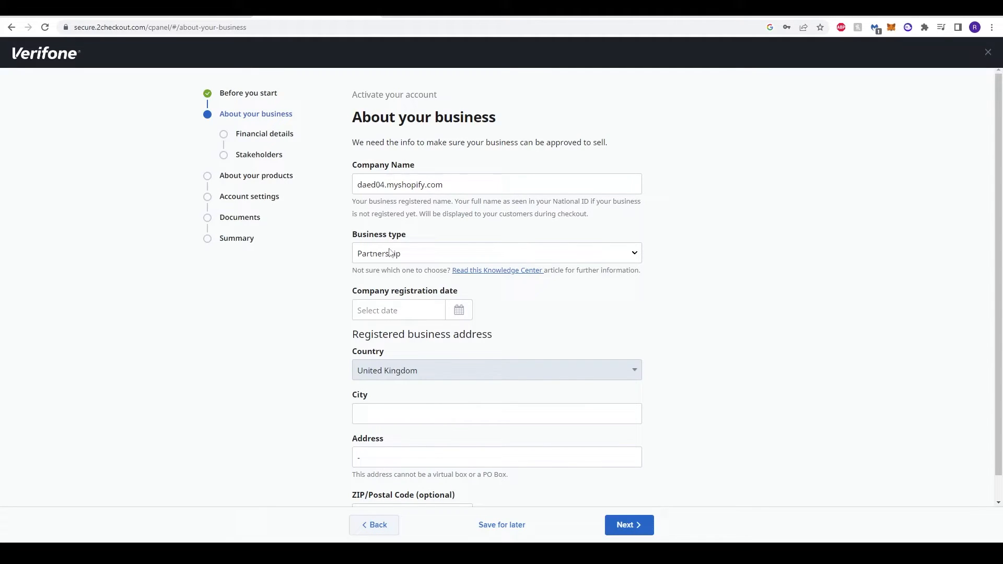
- Check the Business type list and keep Partnership selected
click(497, 253)
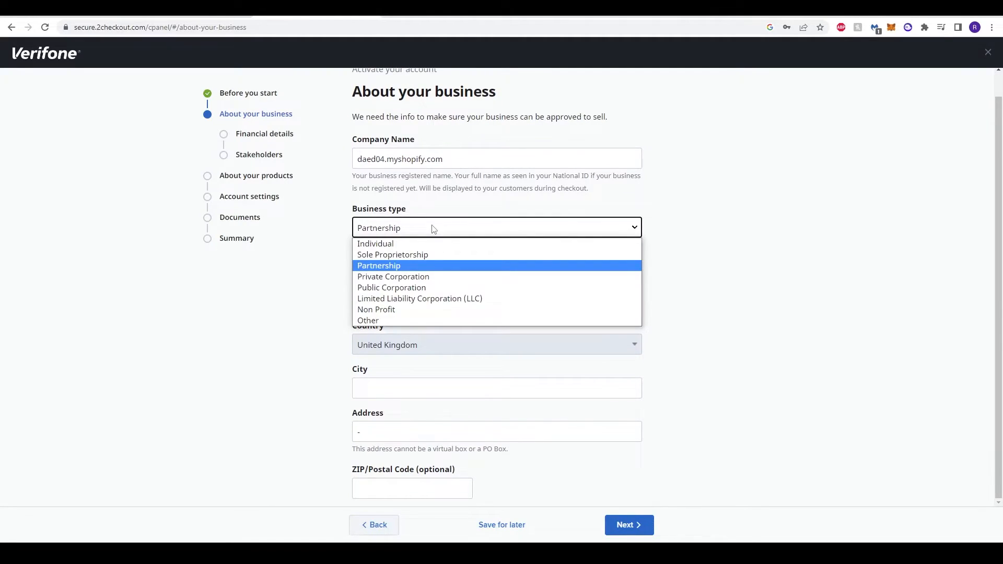
mouse_move(417, 266)
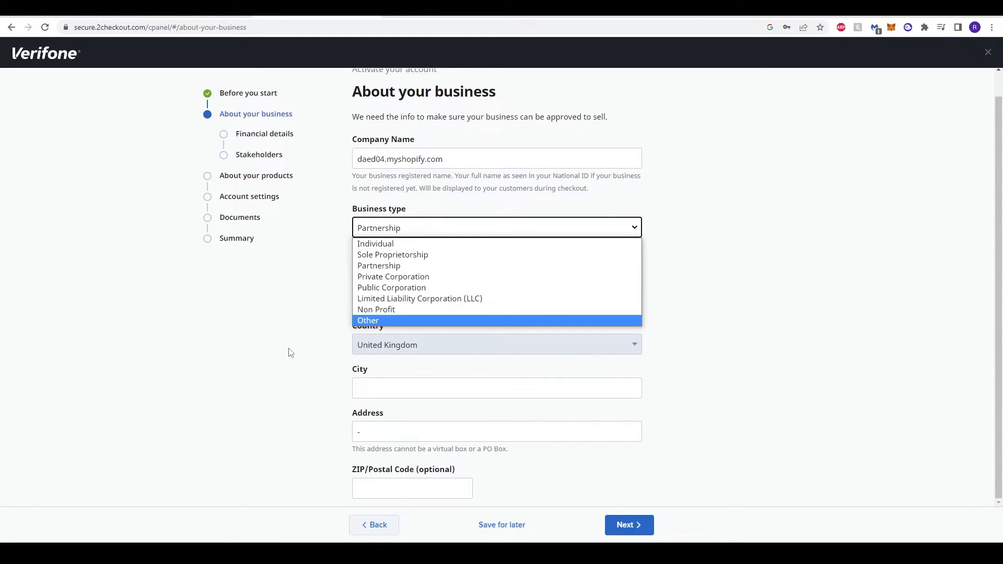
click(378, 265)
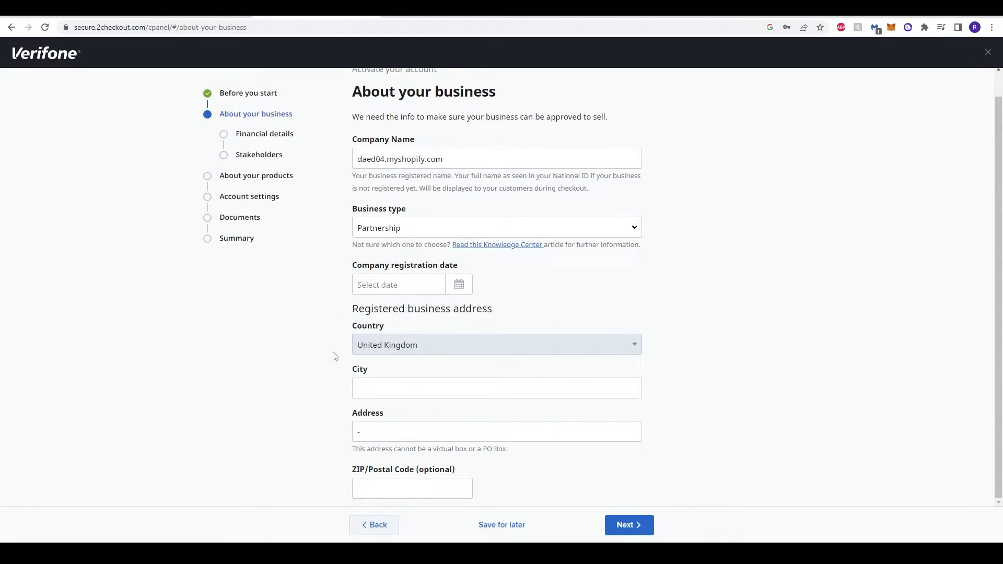
mouse_move(270, 141)
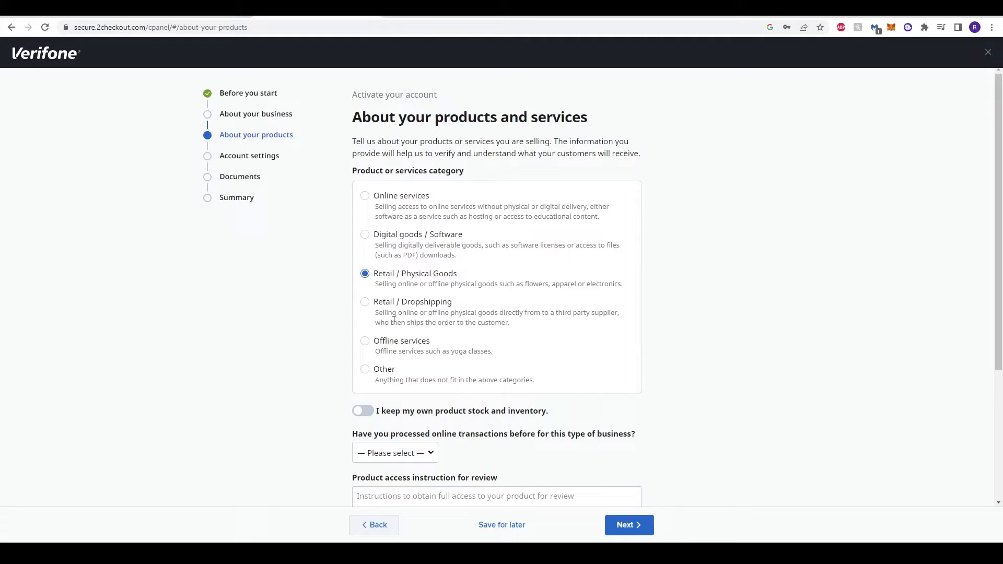
- Mark products as Retail / Dropshipping, leave the payout method unchosen and advance to the Documents step
click(365, 301)
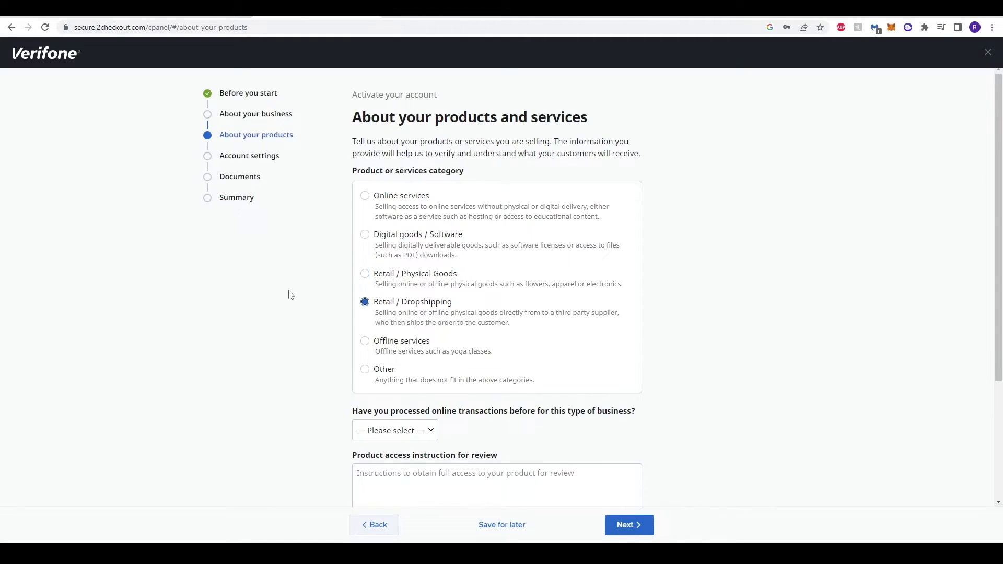
scroll(down, 3)
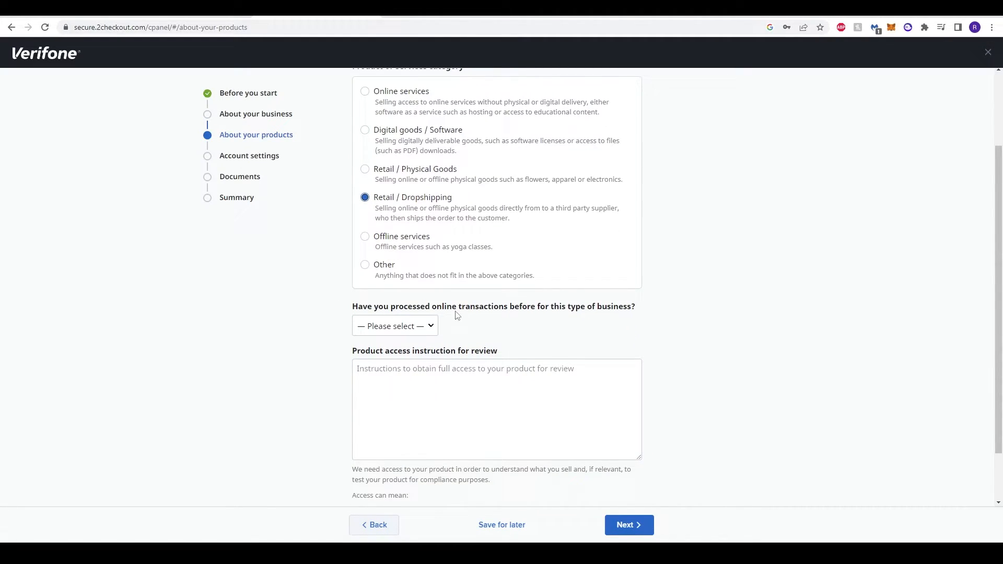
click(394, 326)
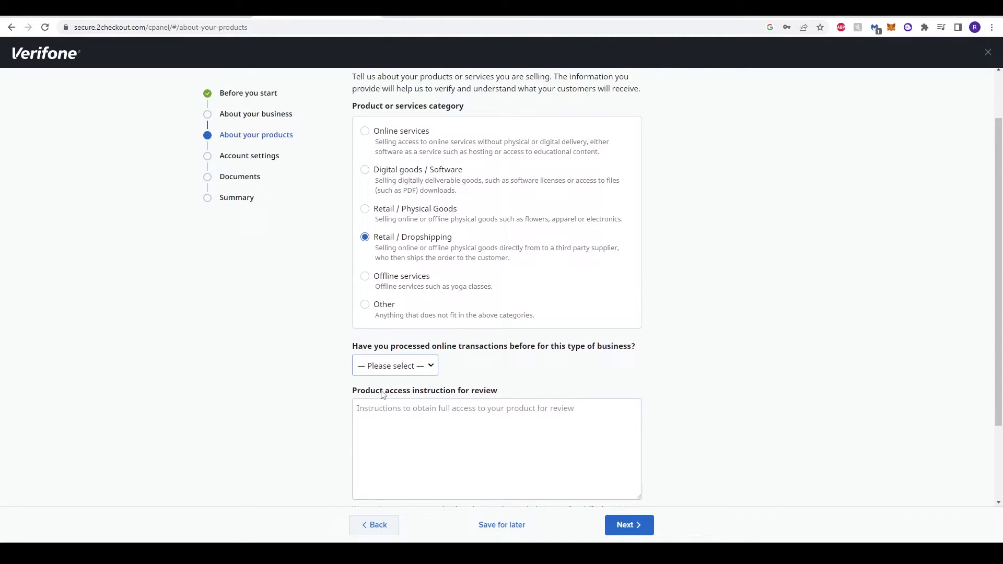
scroll(up, 3)
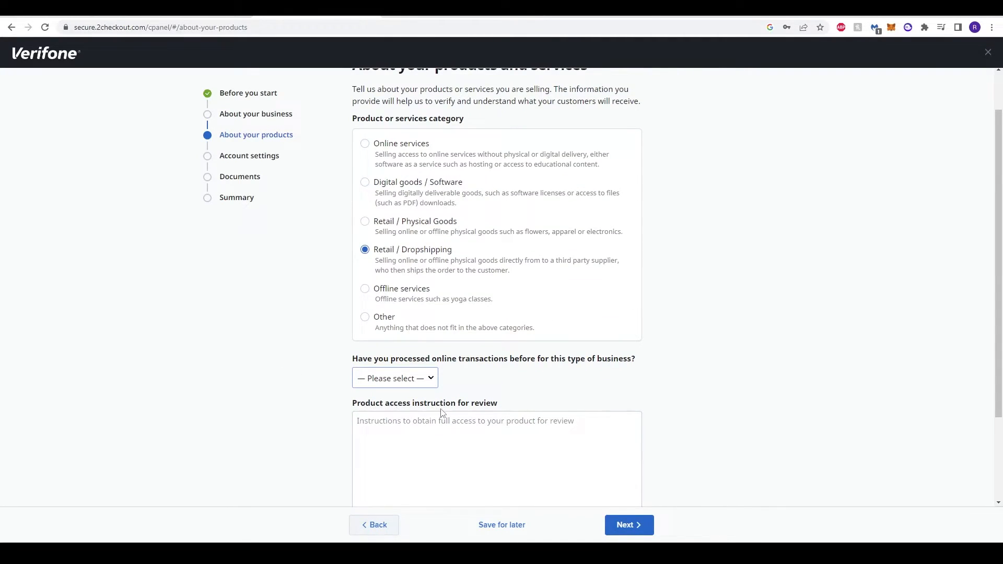
scroll(up, 3)
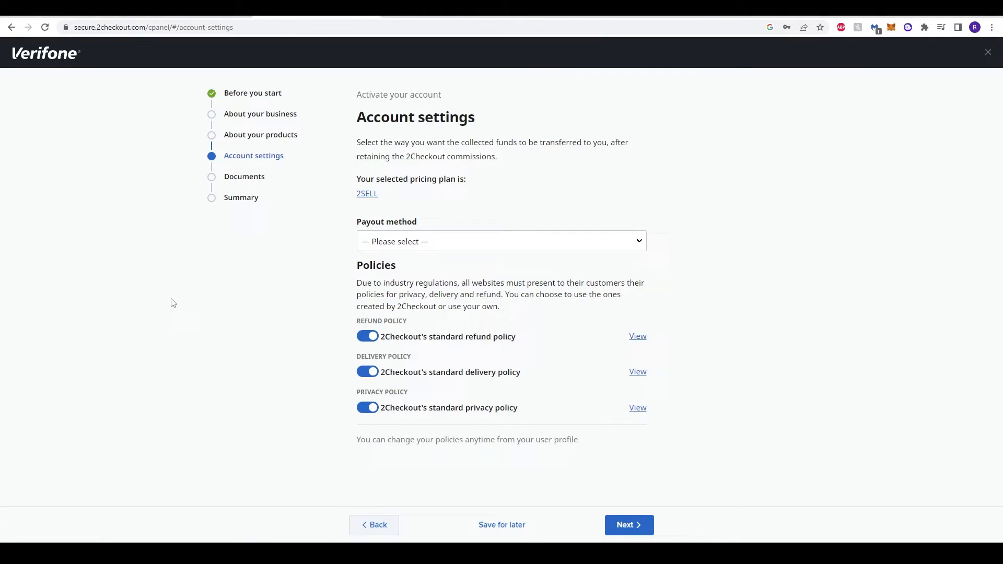
click(501, 242)
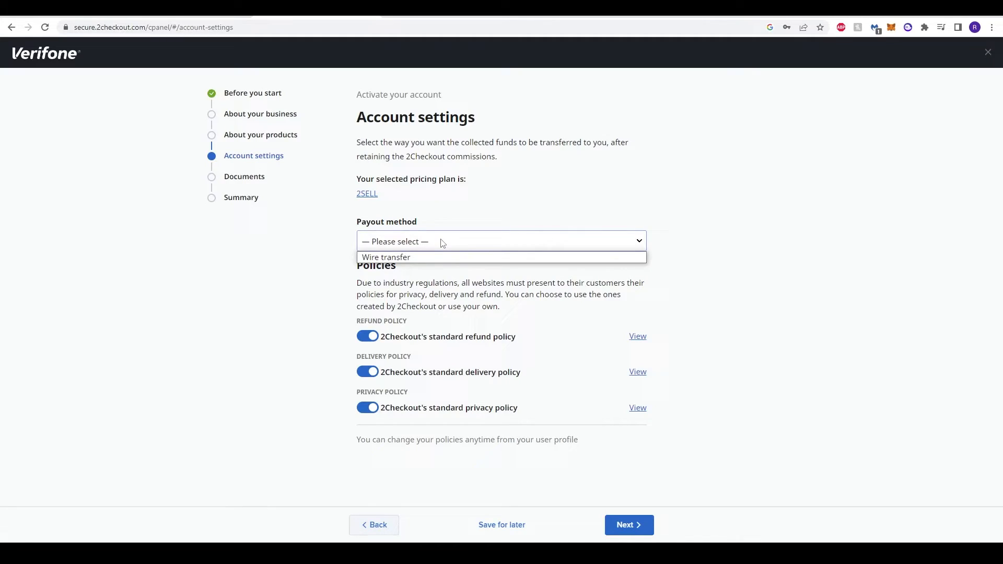
click(384, 173)
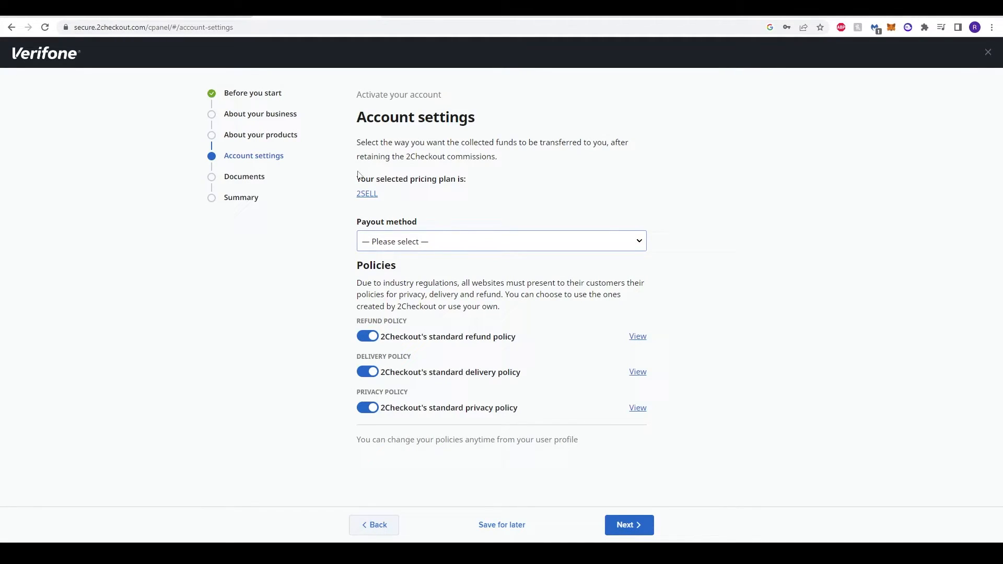
click(628, 525)
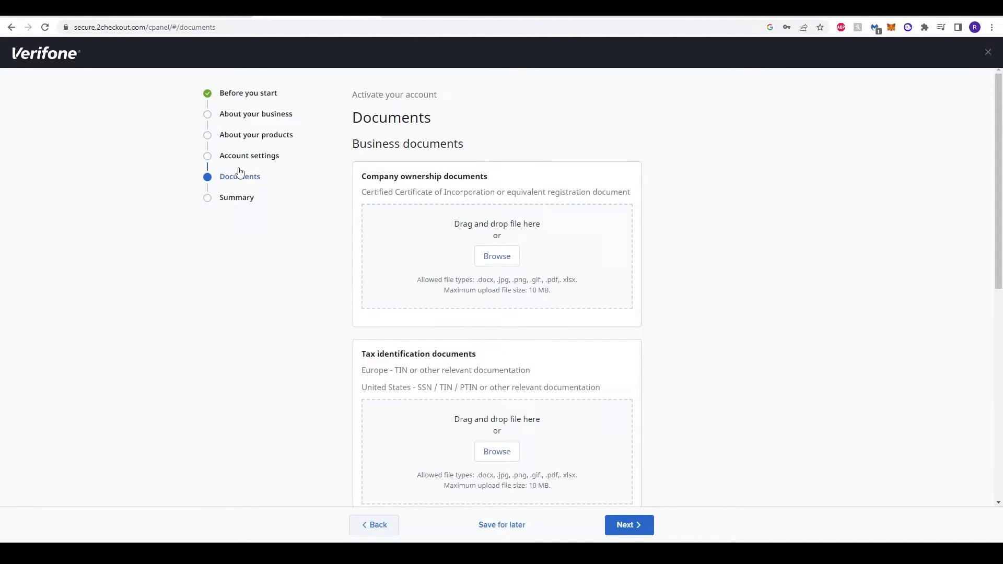
mouse_move(640, 202)
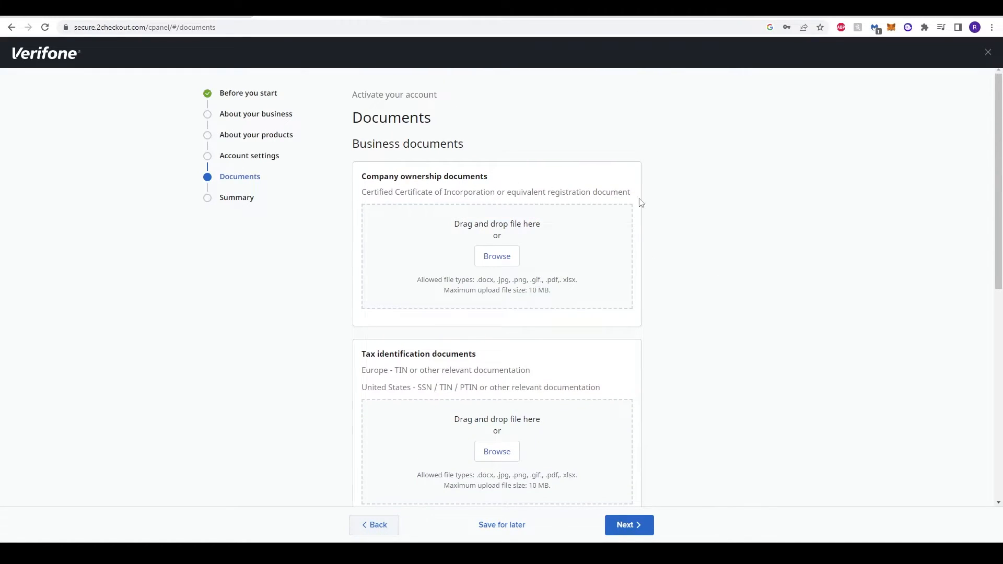
- Scroll through the required document upload sections on the Documents step
scroll(down, 3)
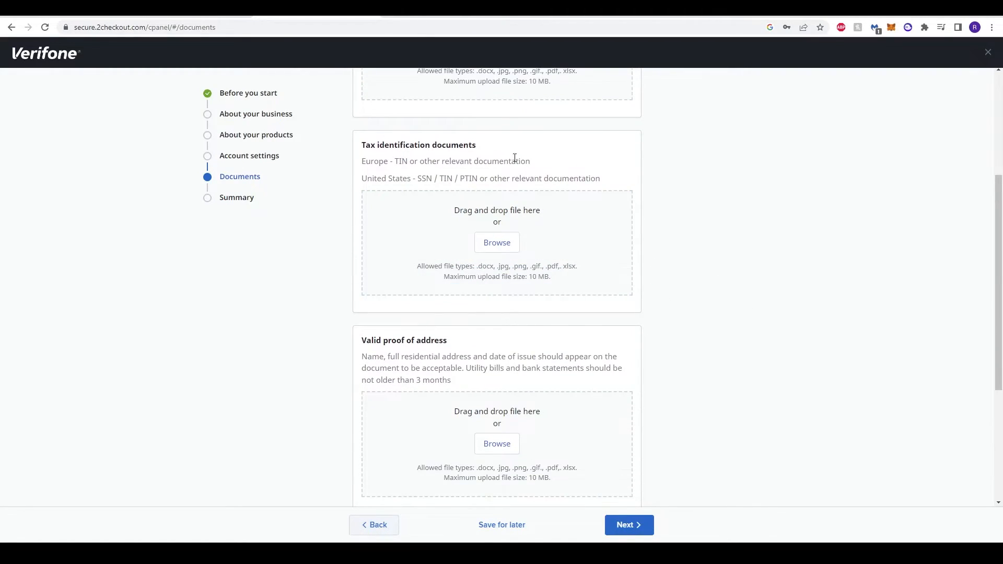
scroll(down, 3)
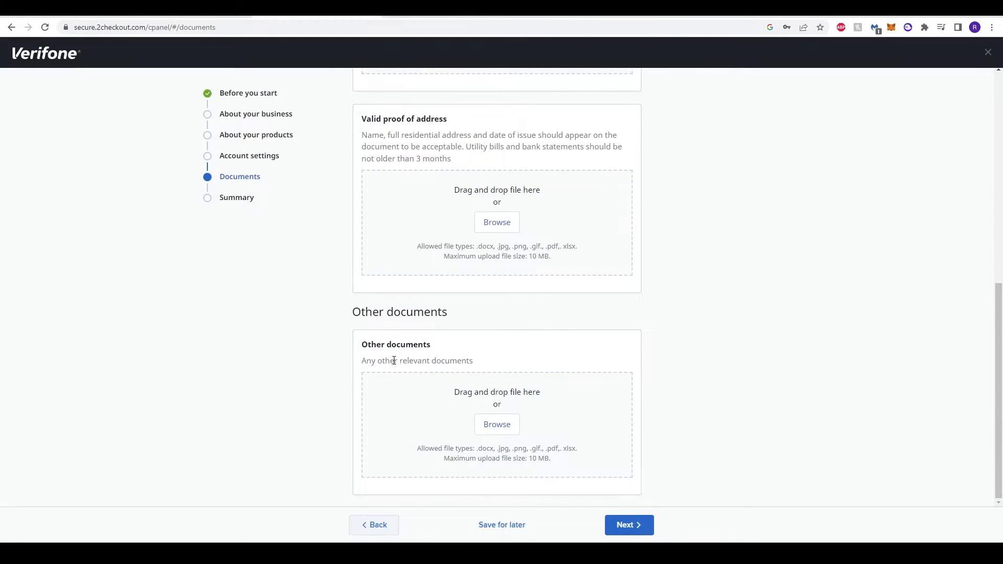
- Advance to the activation Summary and scroll through the flagged missing sections
click(628, 524)
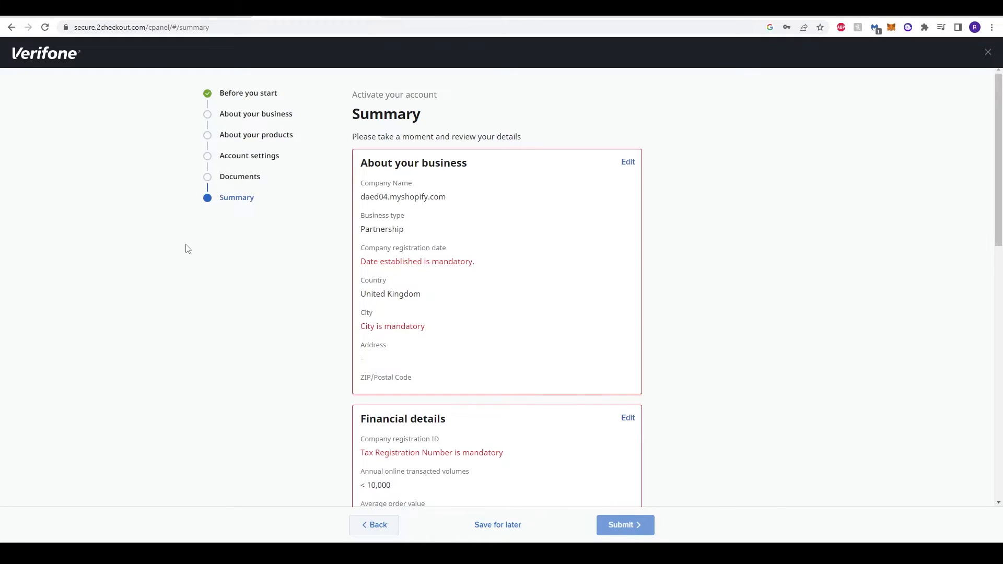
mouse_move(339, 275)
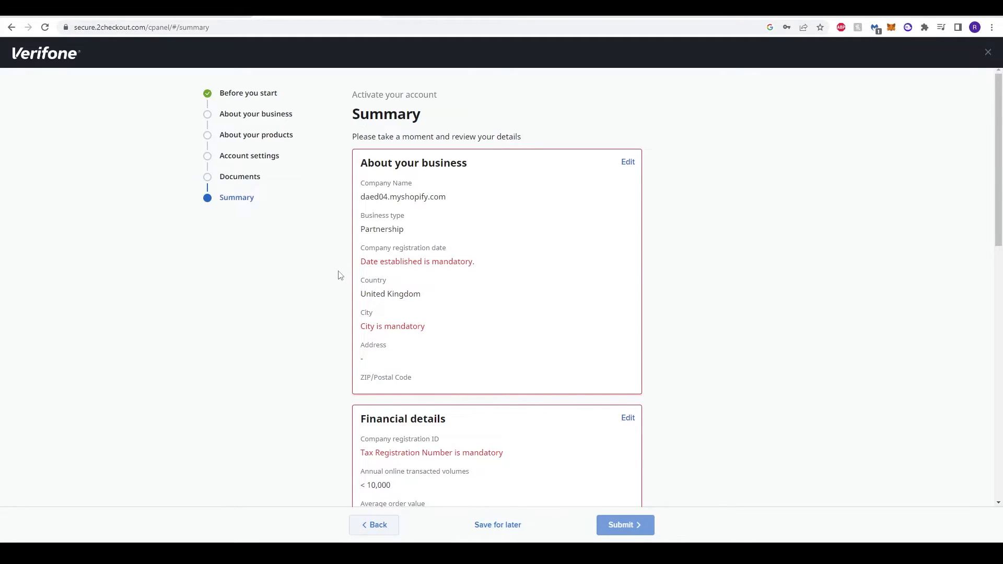
scroll(down, 3)
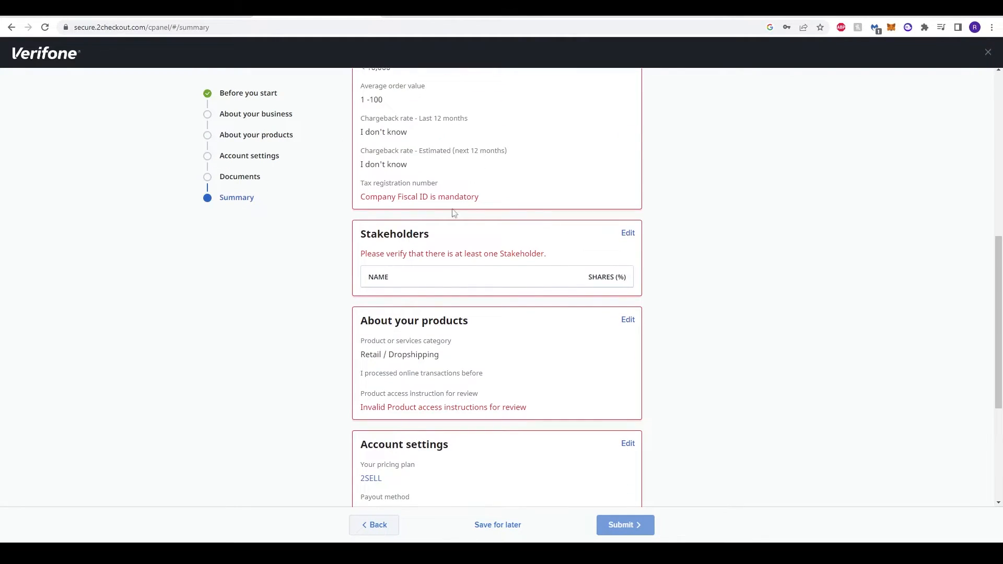
scroll(down, 3)
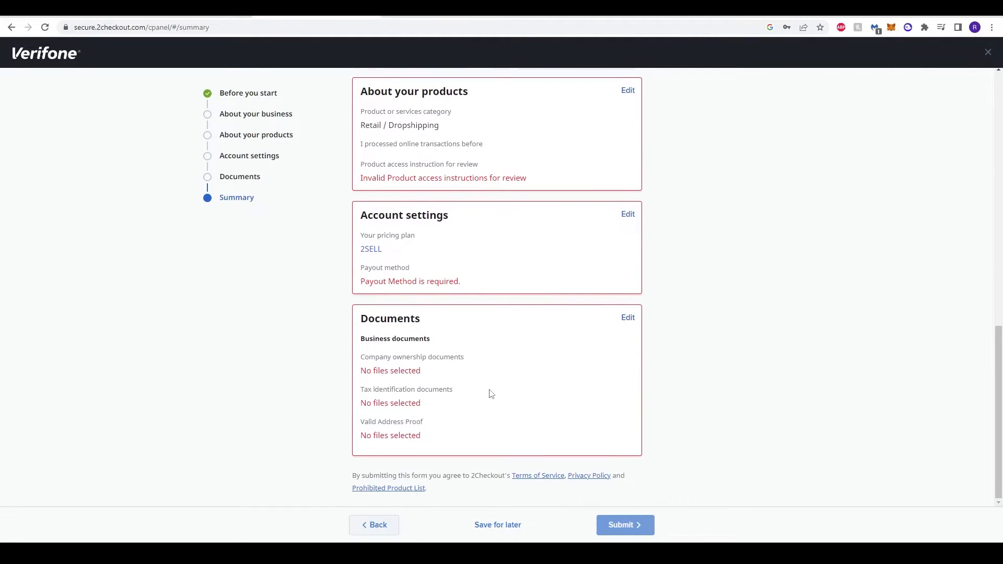
scroll(up, 3)
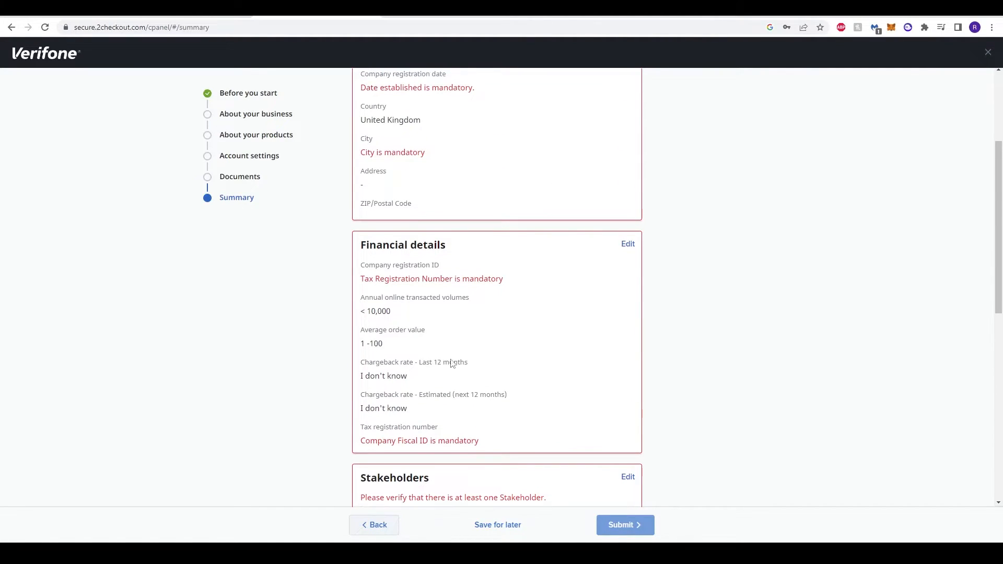
scroll(up, 3)
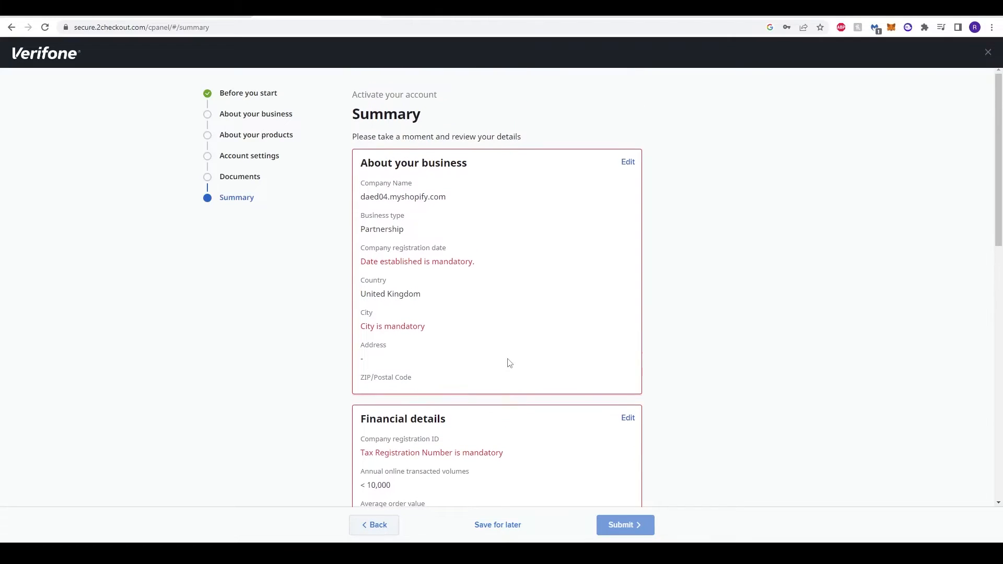
mouse_move(455, 264)
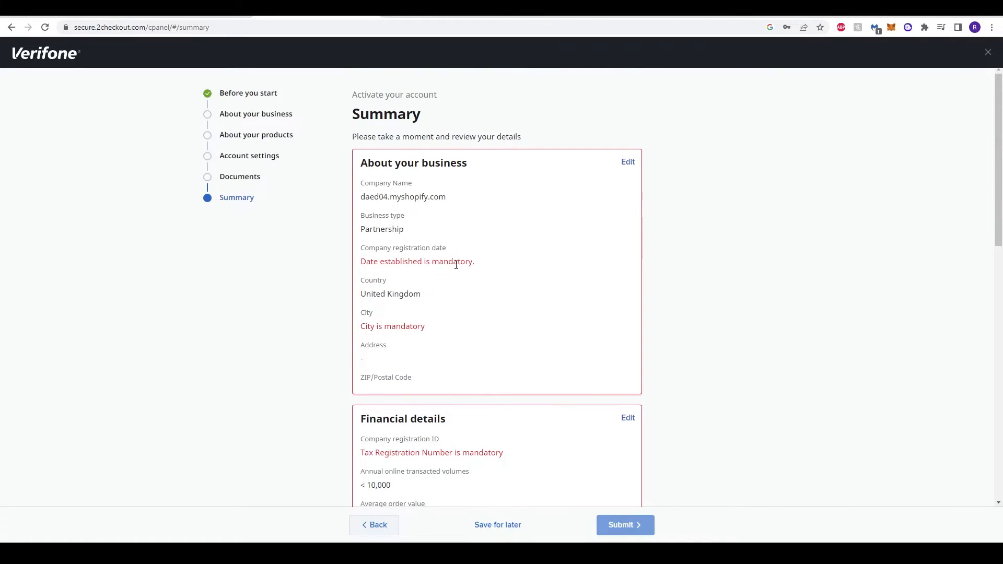
mouse_move(416, 344)
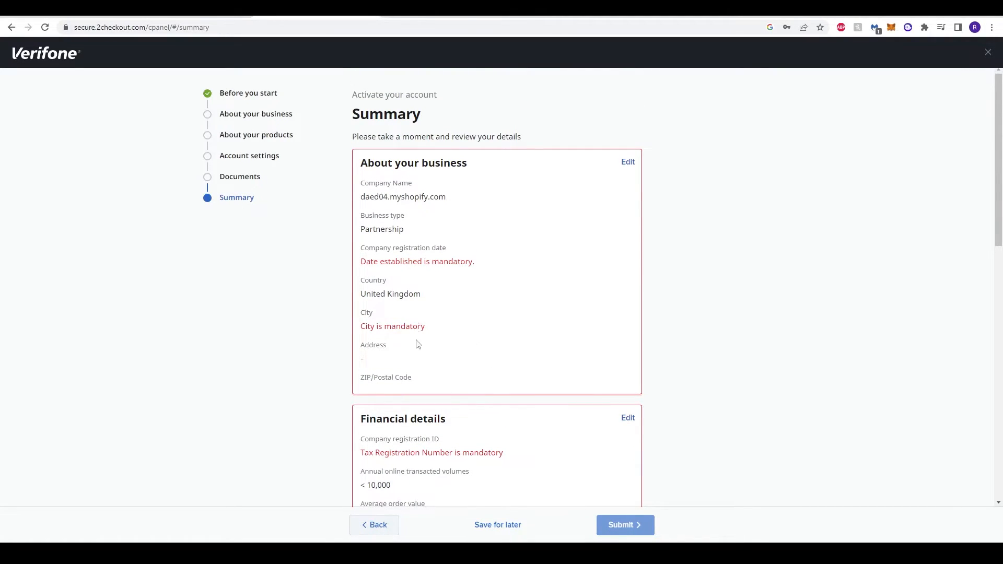
- Continue reviewing the Summary's missing details, tax IDs, stakeholder, payout method and documents
scroll(down, 3)
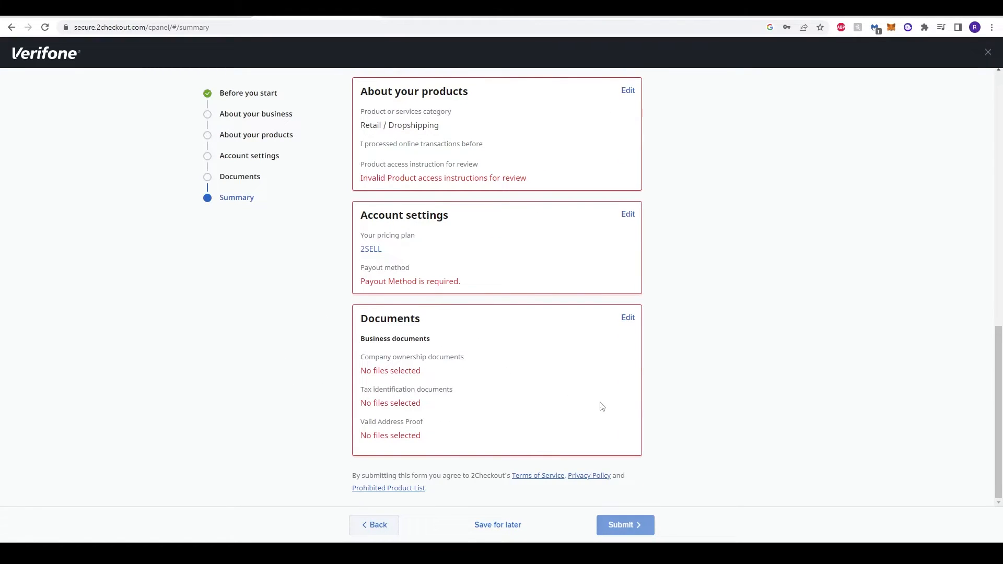
click(624, 526)
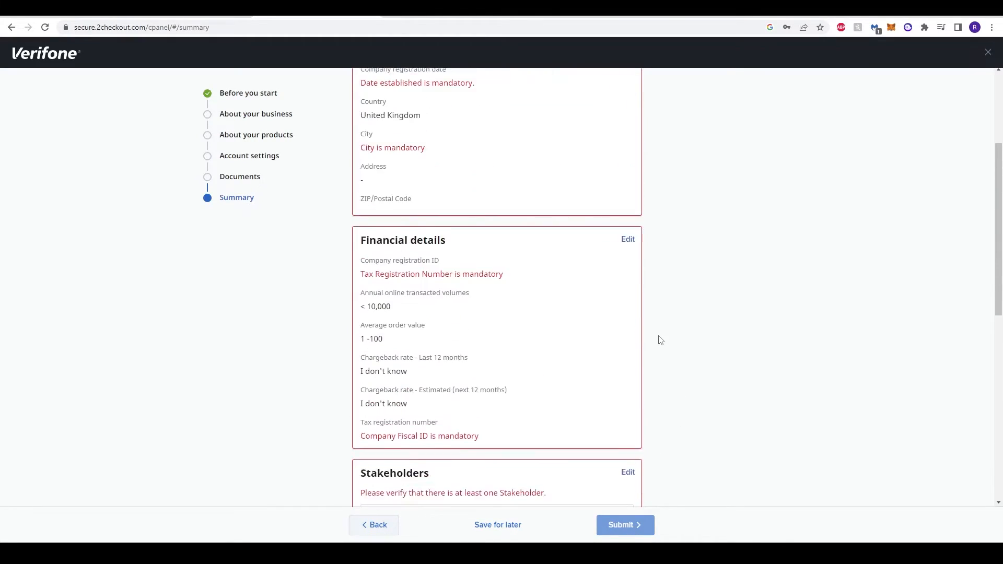
scroll(up, 3)
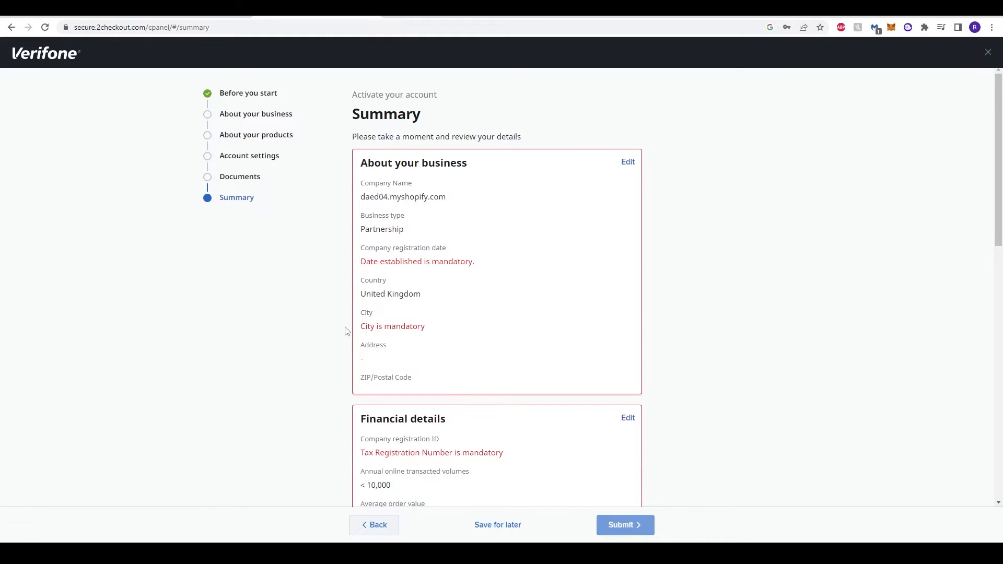
scroll(down, 3)
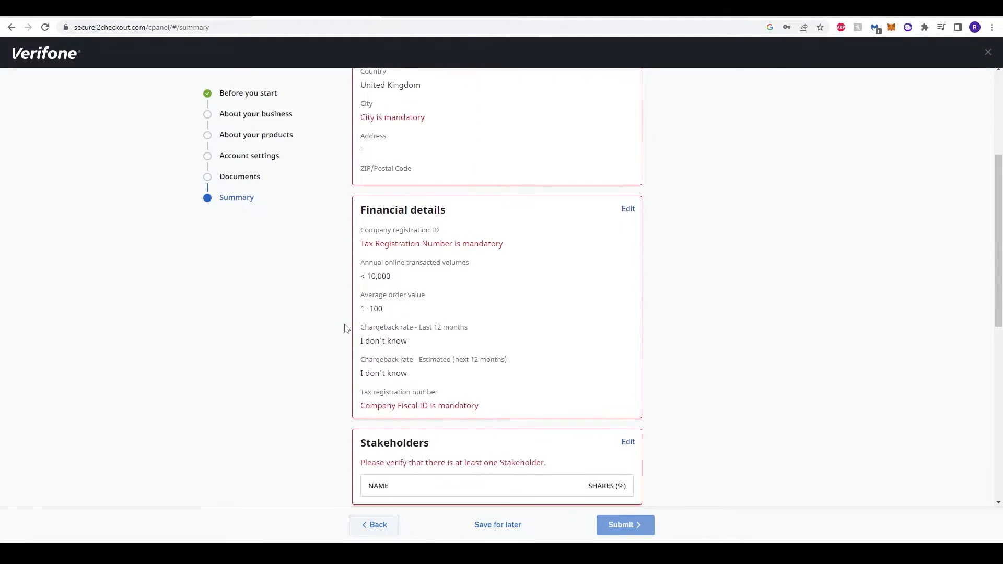
scroll(down, 3)
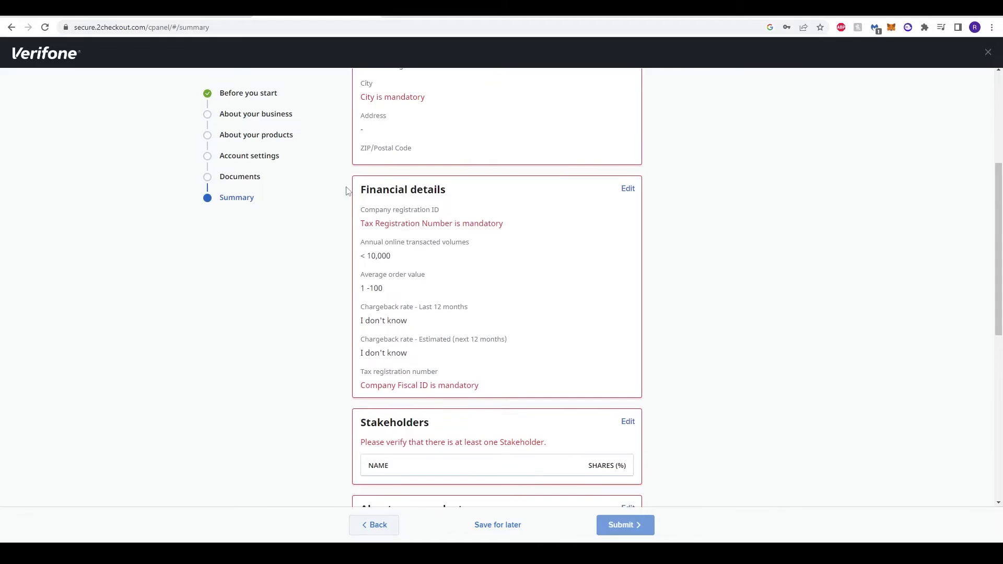
scroll(down, 3)
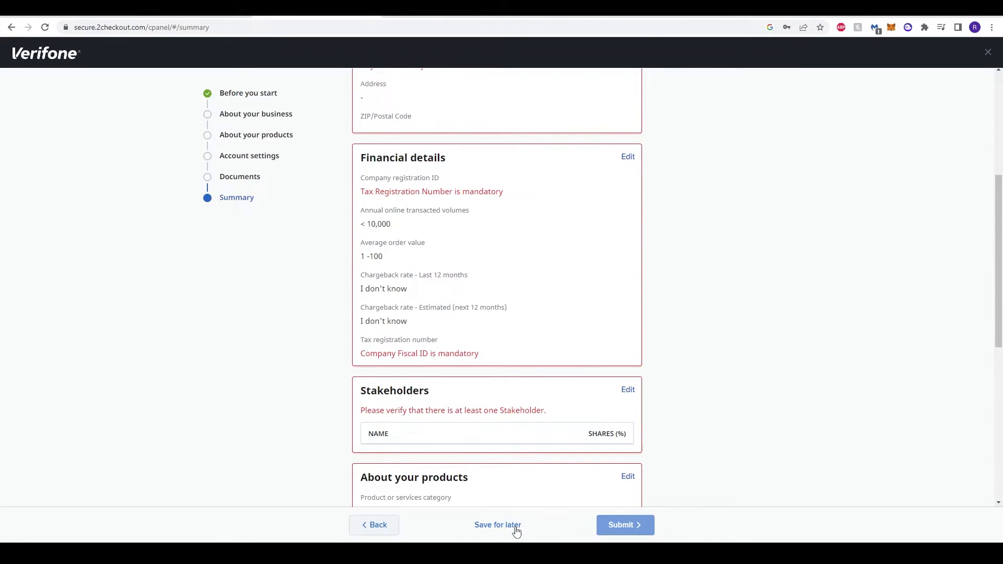
mouse_move(415, 282)
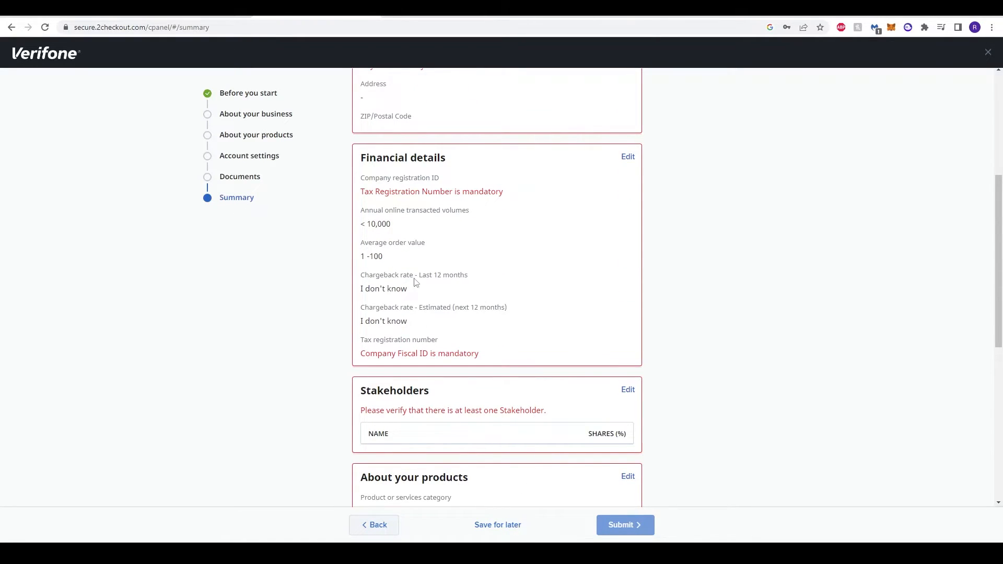
mouse_move(320, 297)
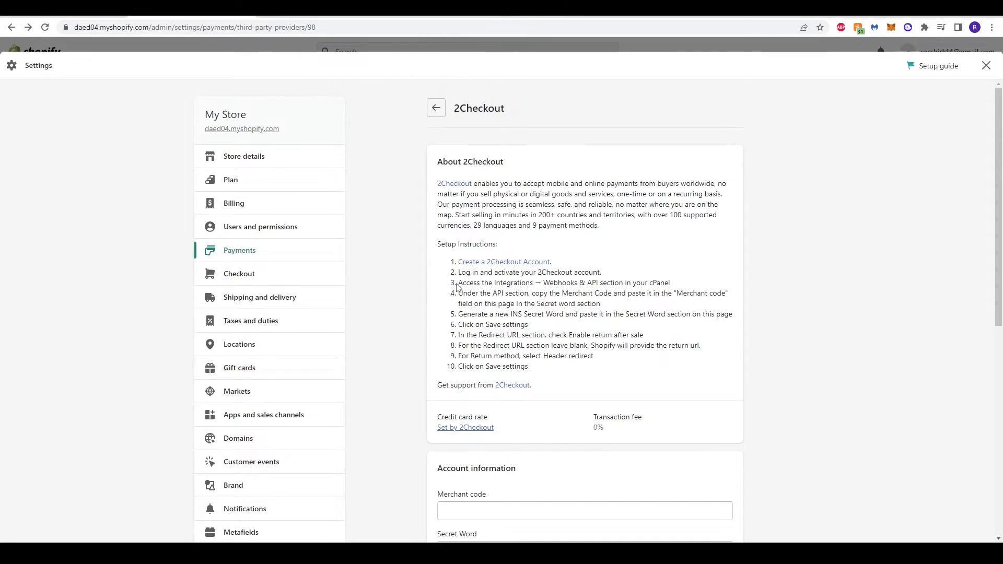
- Pick out the Webhooks & API setup step in Shopify, then return to the 2Checkout account
double_click(491, 283)
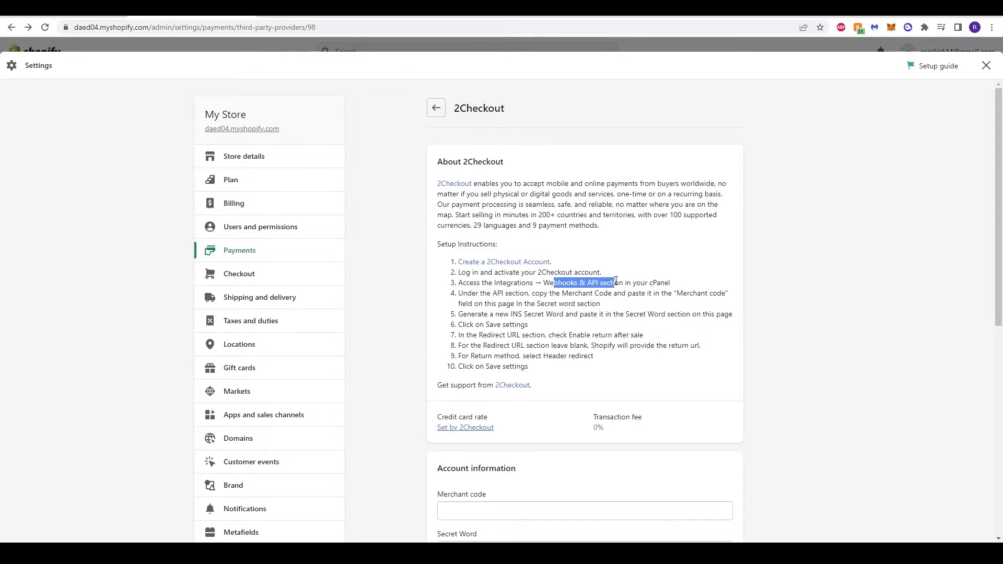
click(583, 282)
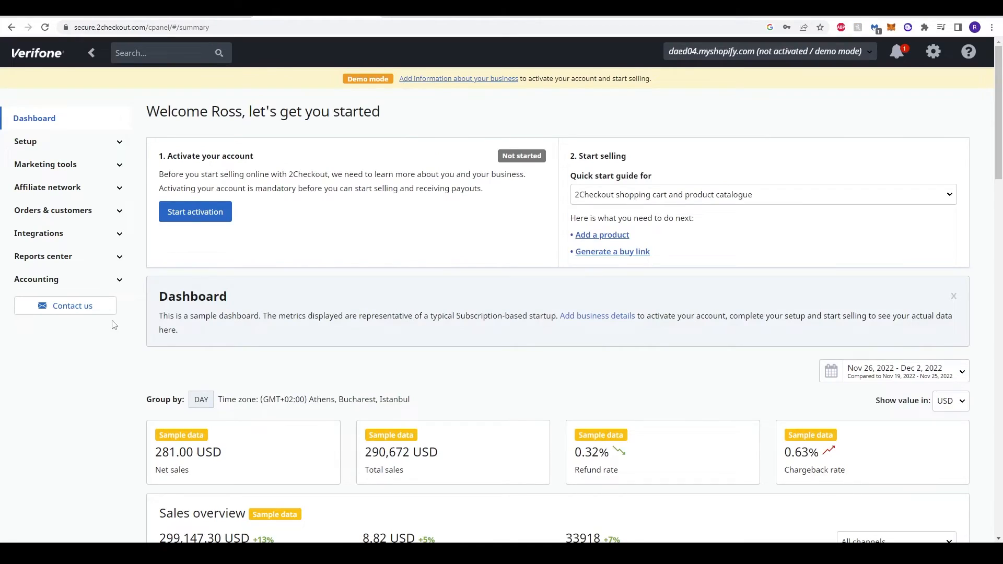
mouse_move(310, 278)
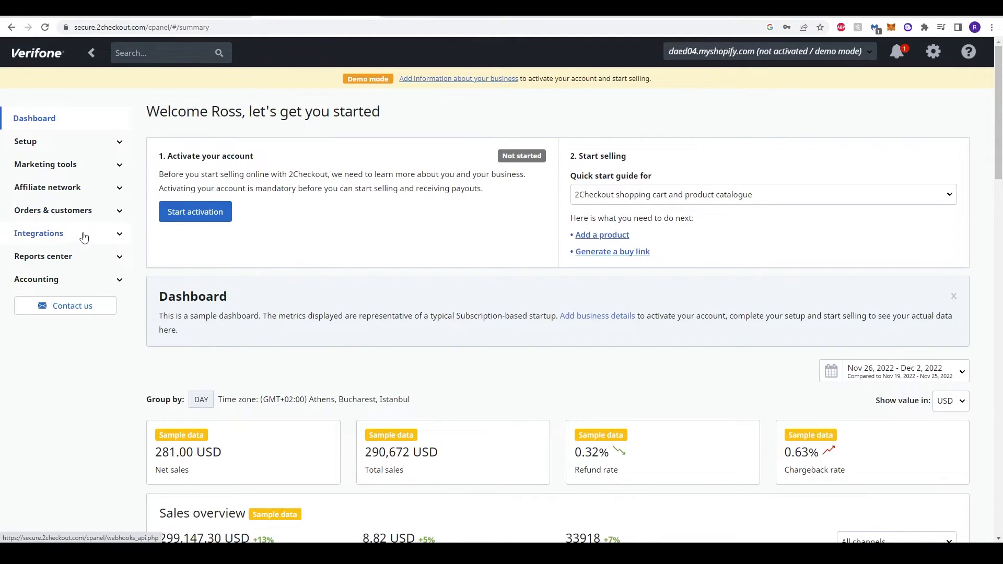
- Expand Integrations in the sidebar and go to Webhooks & API
click(39, 233)
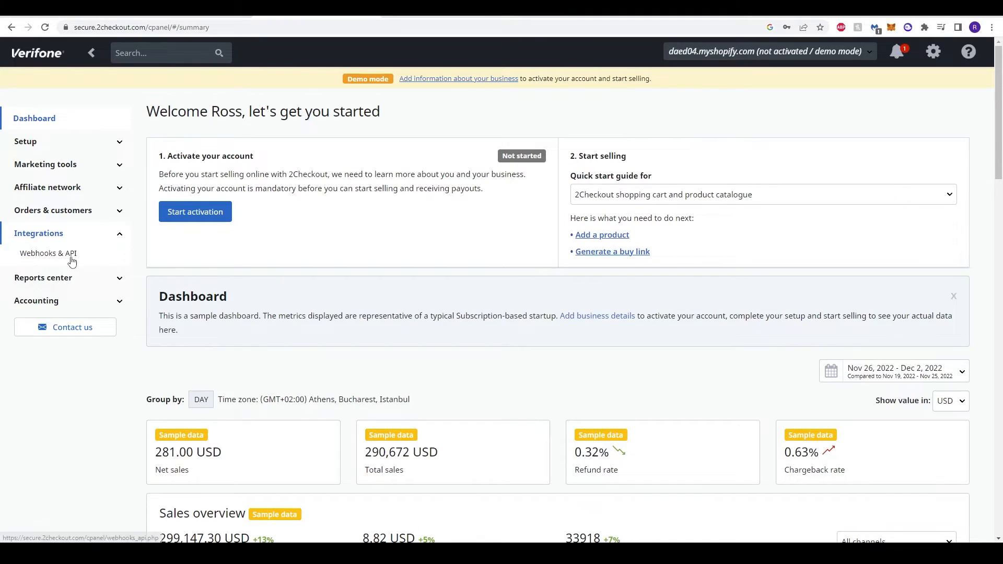
mouse_move(45, 256)
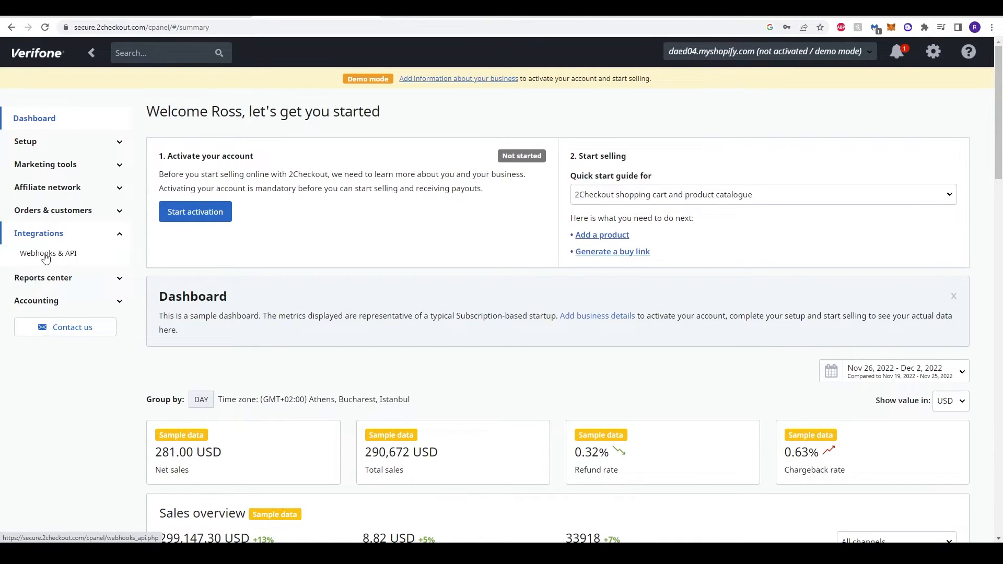
click(48, 253)
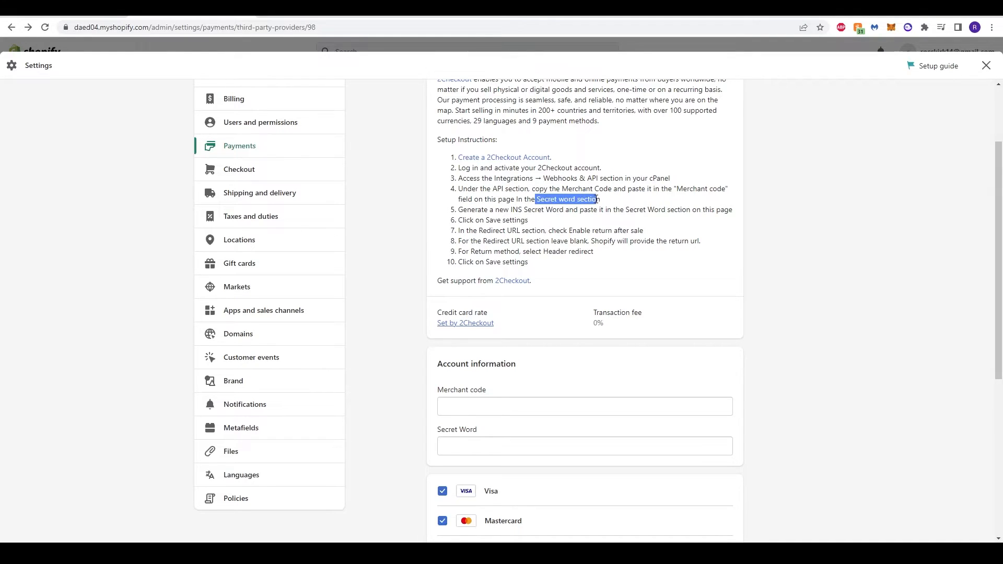
- Scroll to the merchant code and secret word instructions in Shopify
scroll(down, 3)
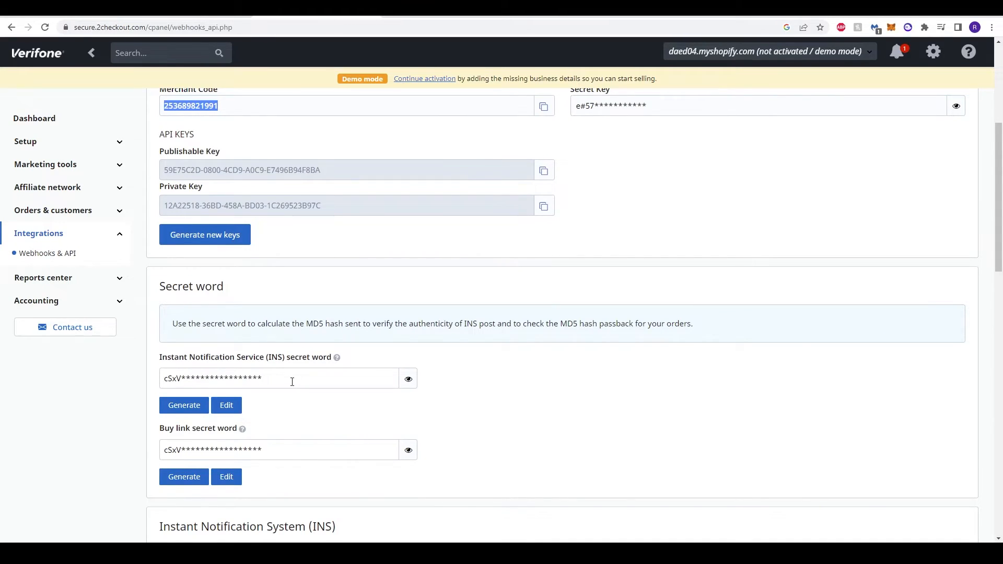
- Generate a new INS secret word, select it for copying and save it
scroll(down, 3)
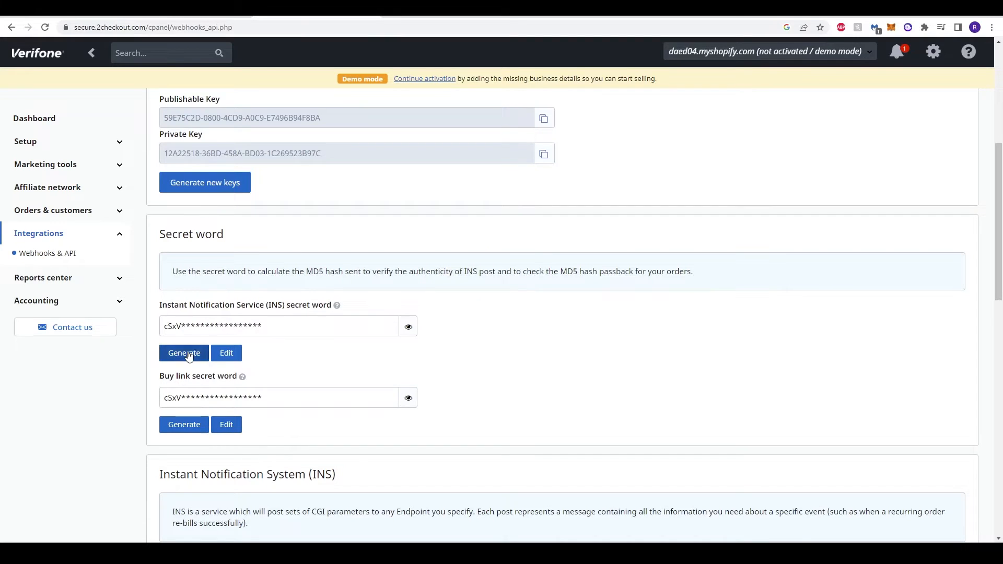
click(184, 353)
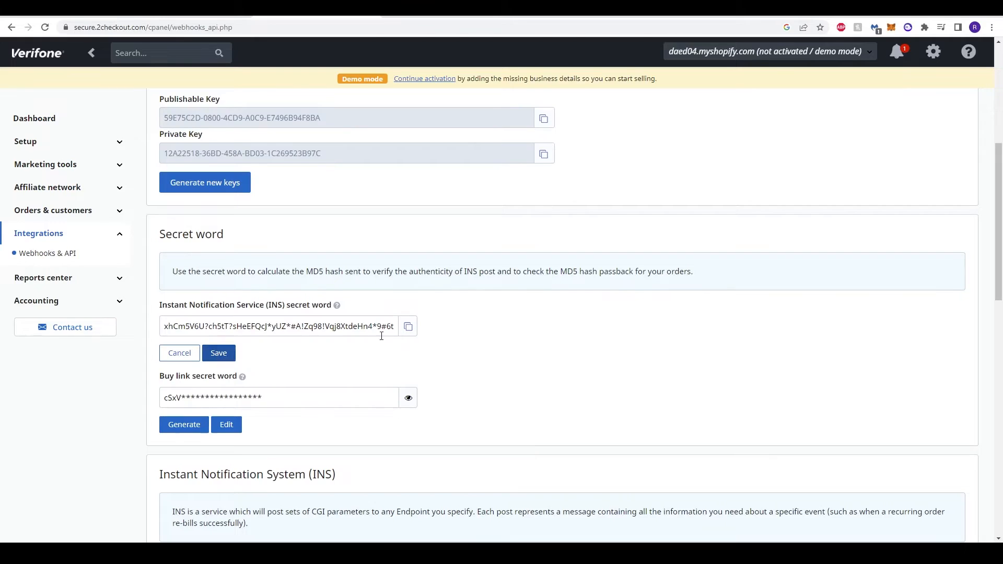
triple_click(278, 326)
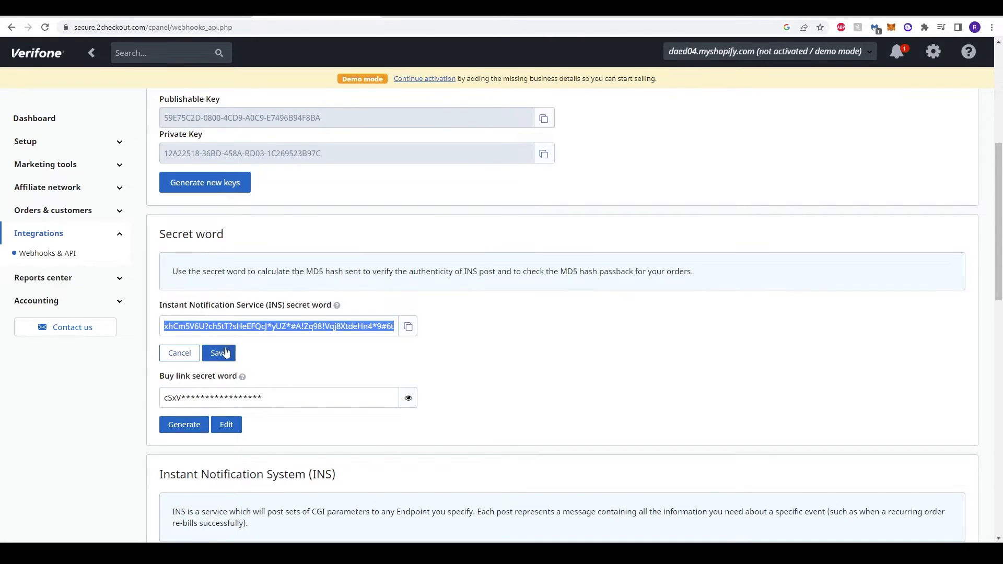
click(219, 352)
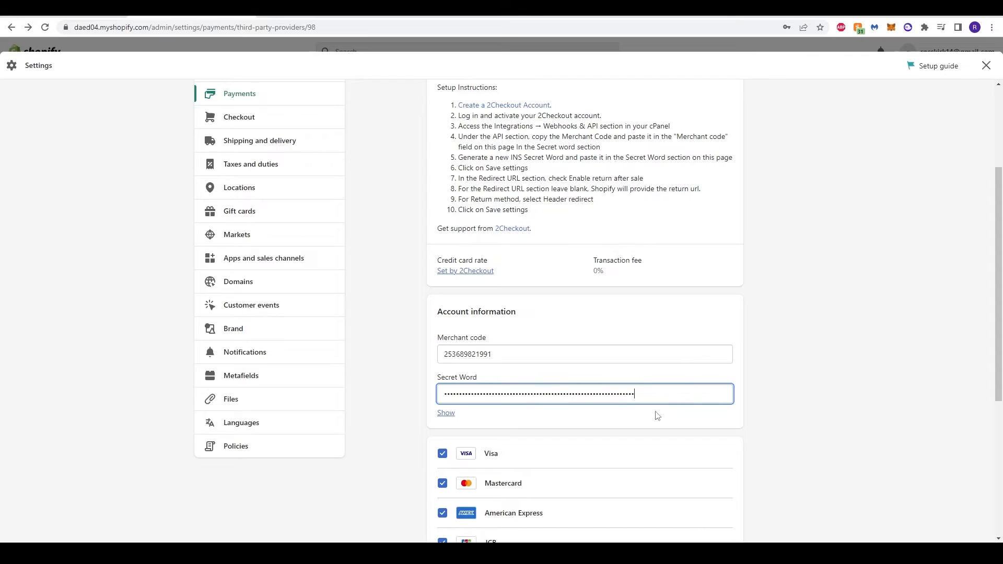
- Fill the INS secret word into Shopify's Secret Word field beneath the merchant code
scroll(up, 3)
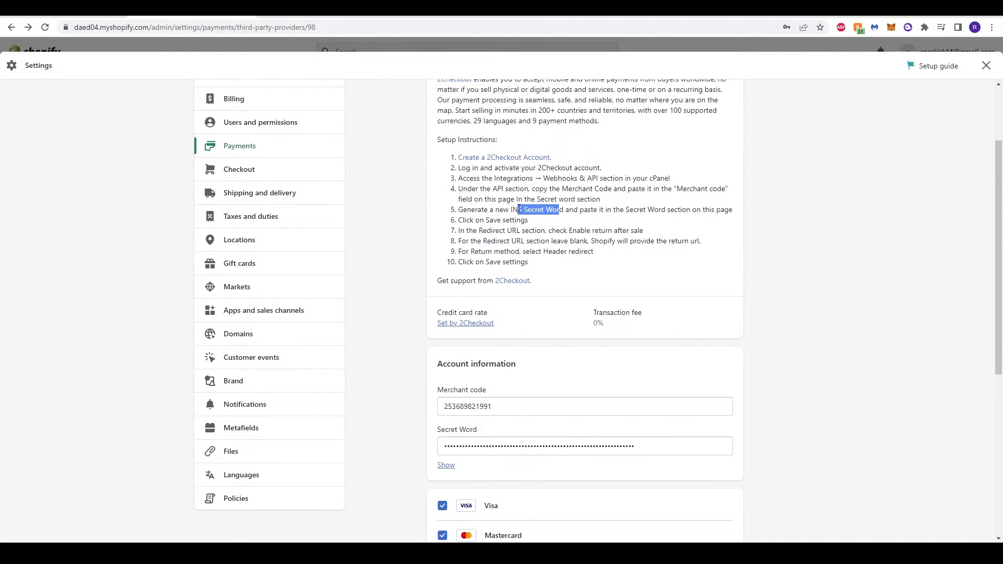
click(453, 212)
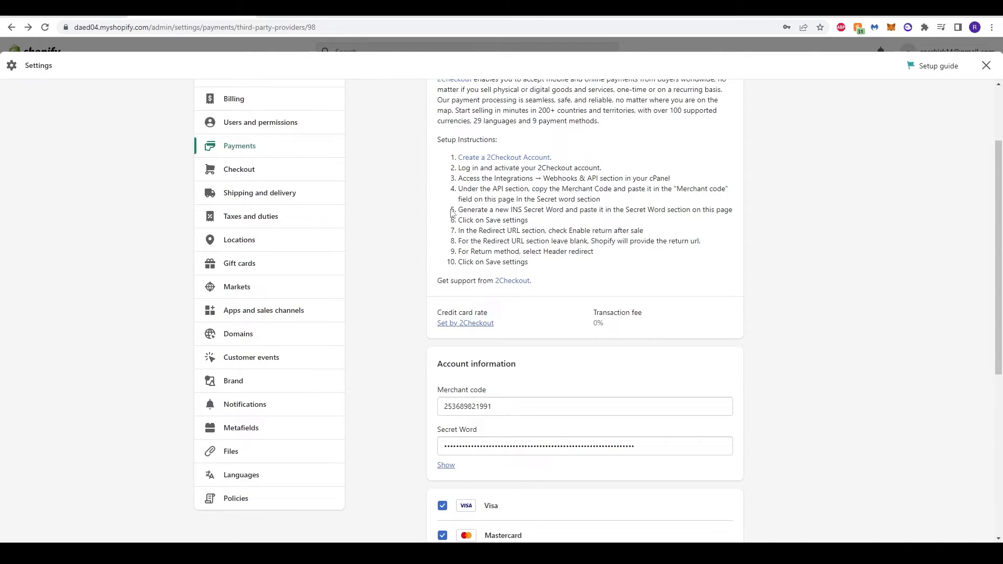
scroll(down, 3)
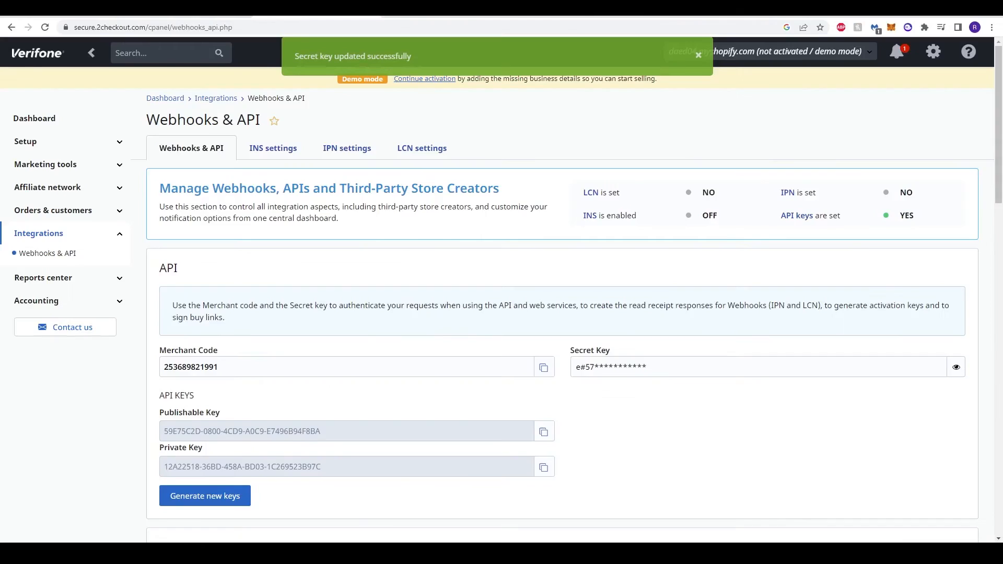
- Enable return after sale with Header redirect as the return method and update the settings
scroll(down, 3)
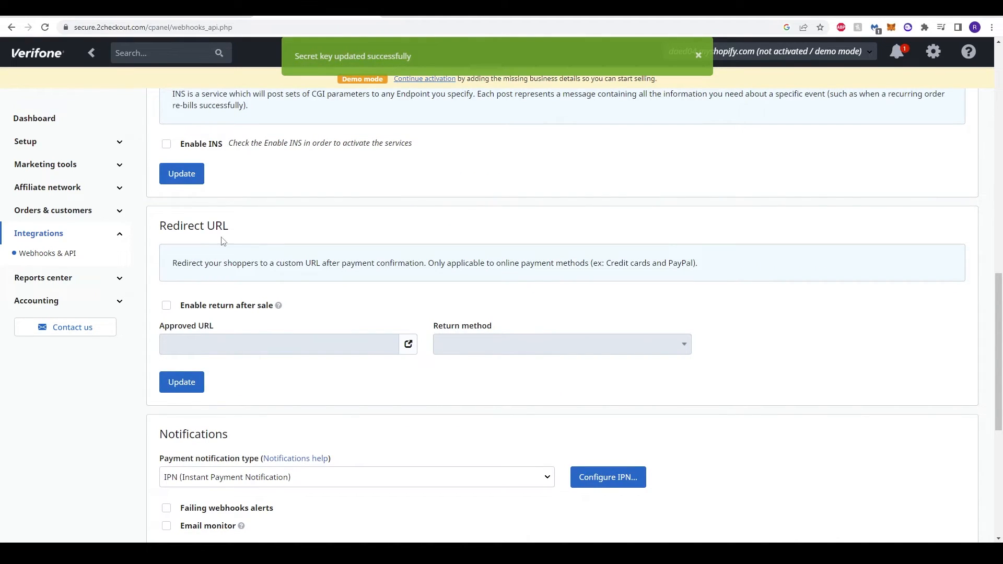
mouse_move(239, 376)
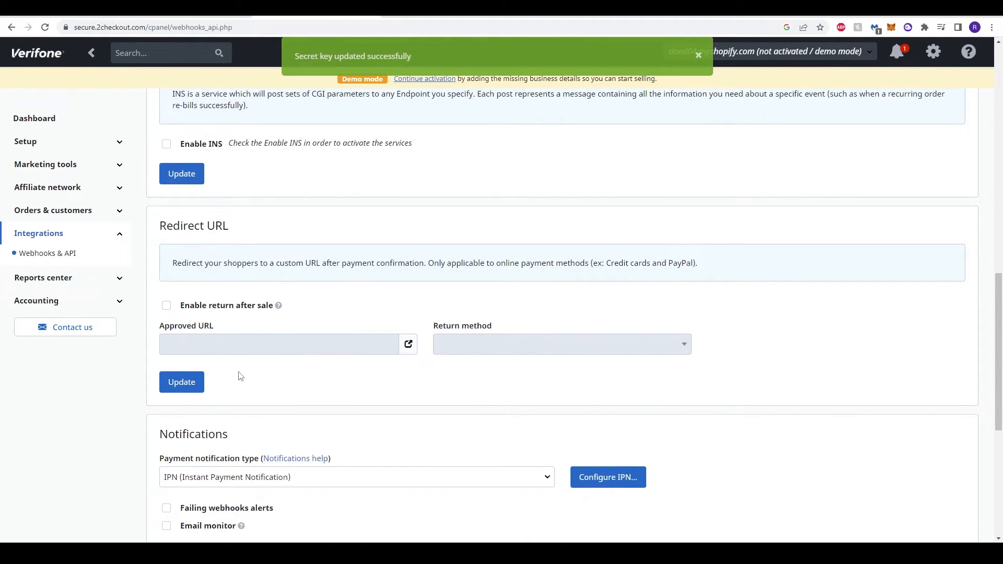
mouse_move(198, 307)
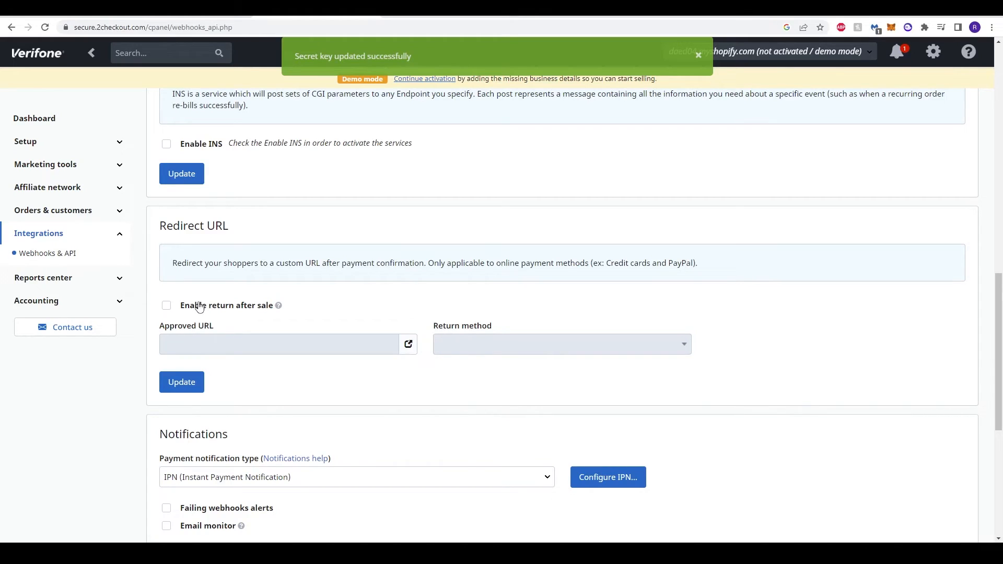
click(166, 305)
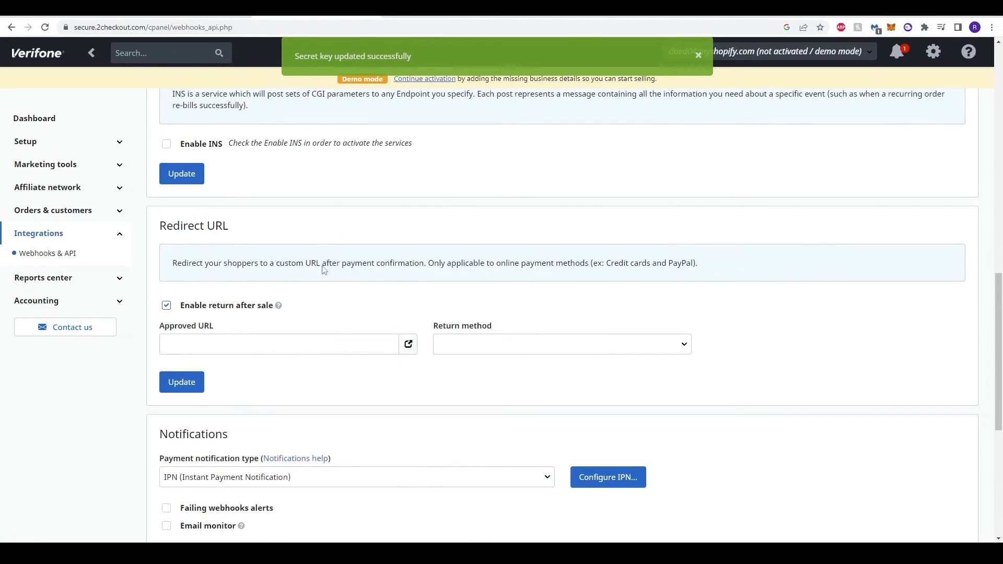
click(560, 344)
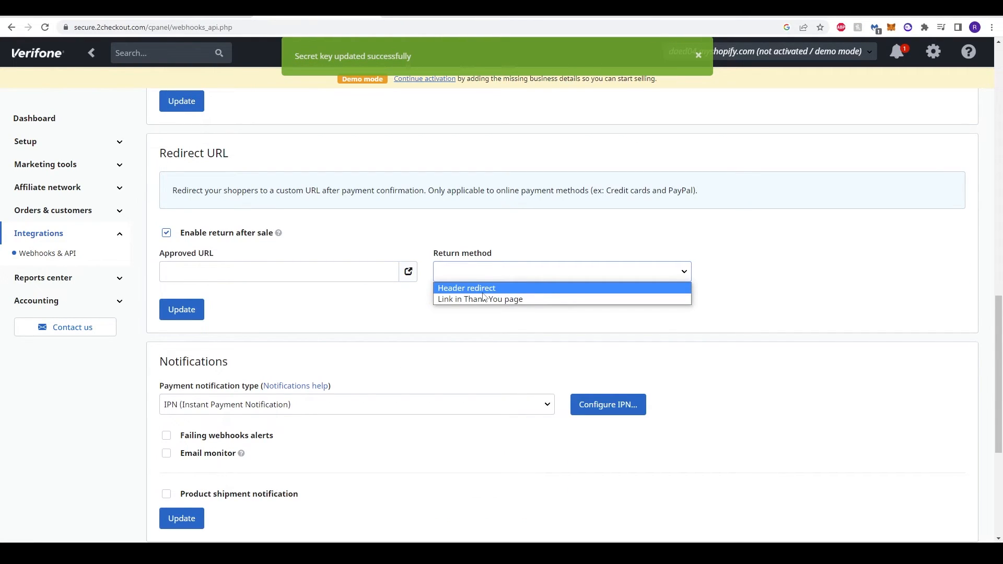
click(466, 288)
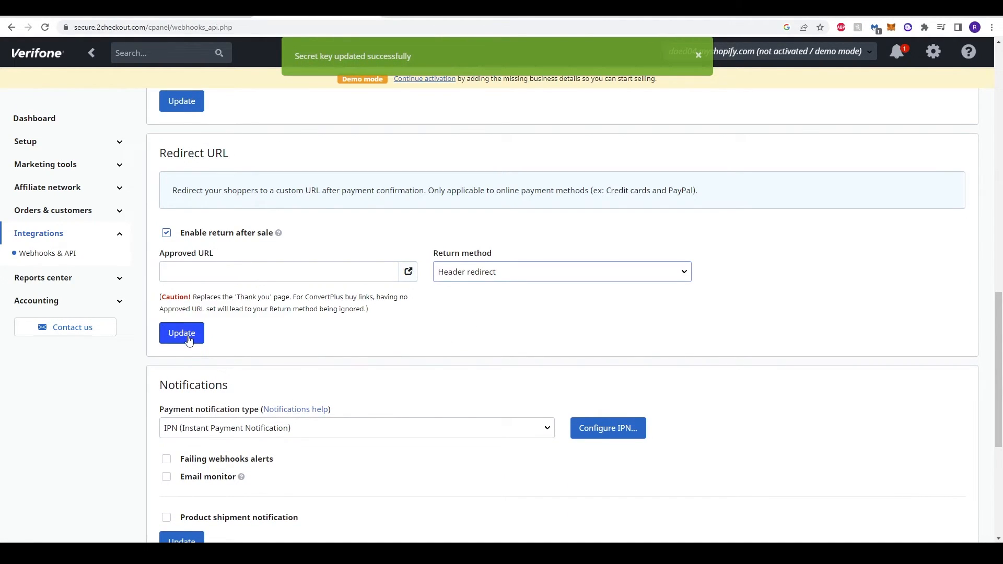
click(181, 332)
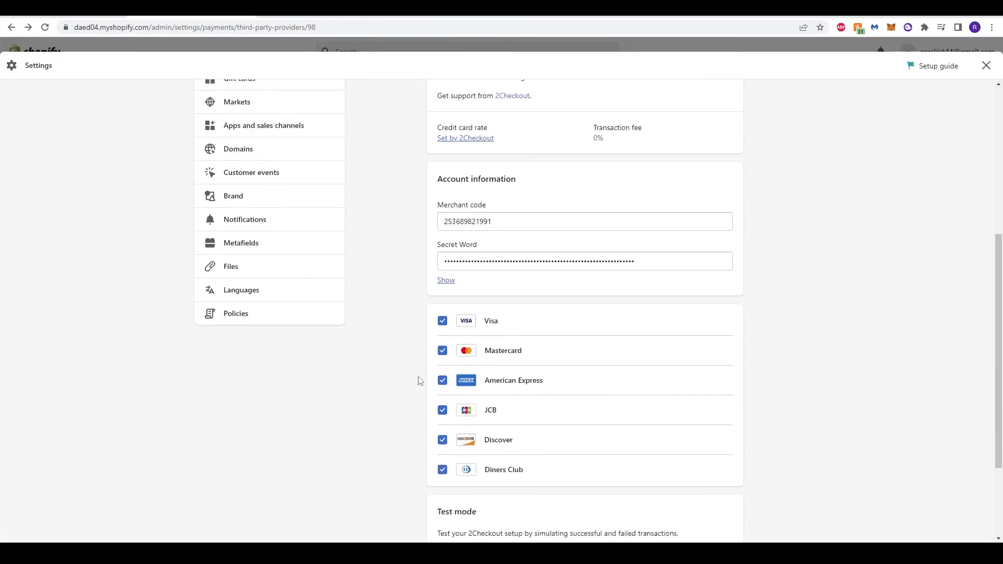
scroll(down, 3)
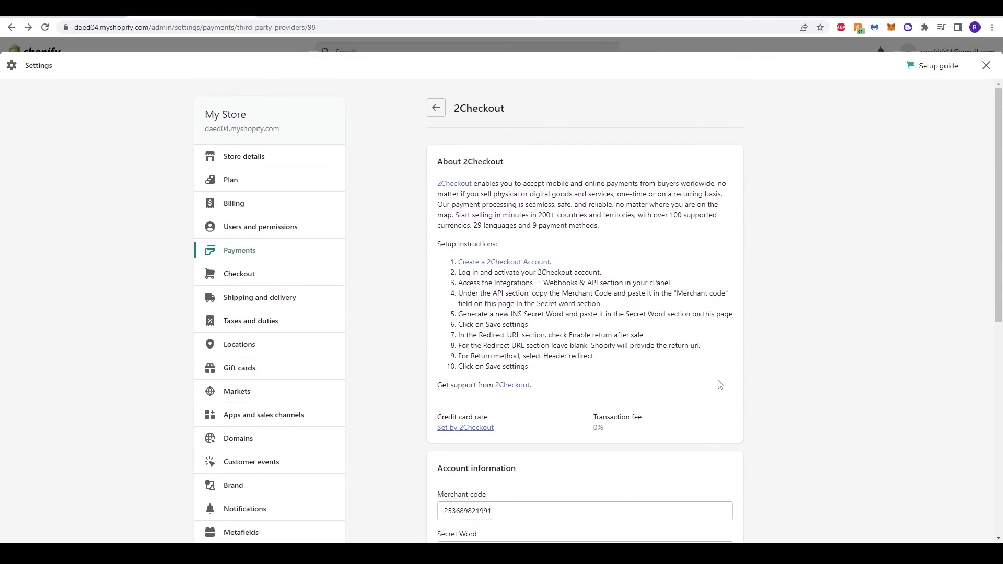
scroll(down, 3)
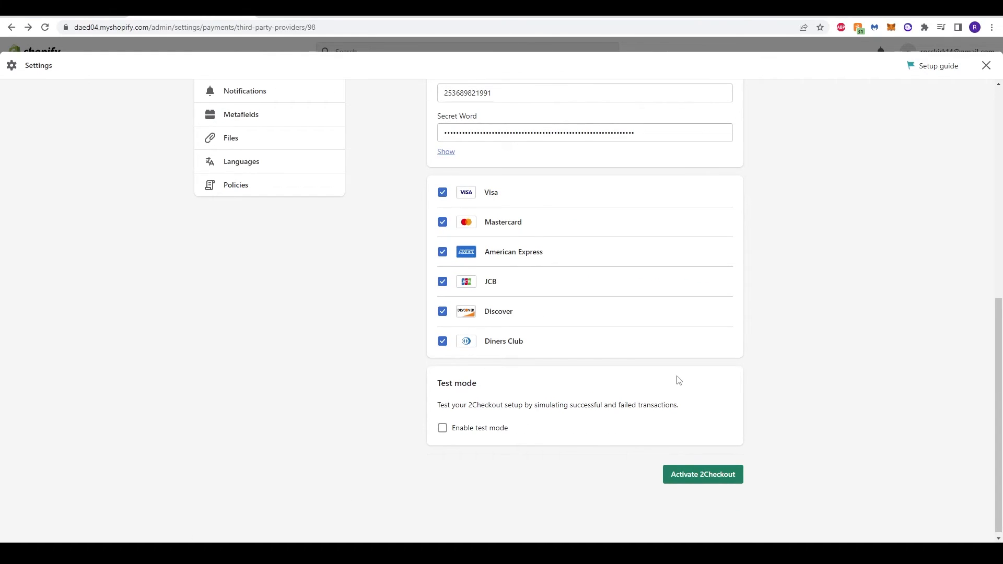
mouse_move(497, 249)
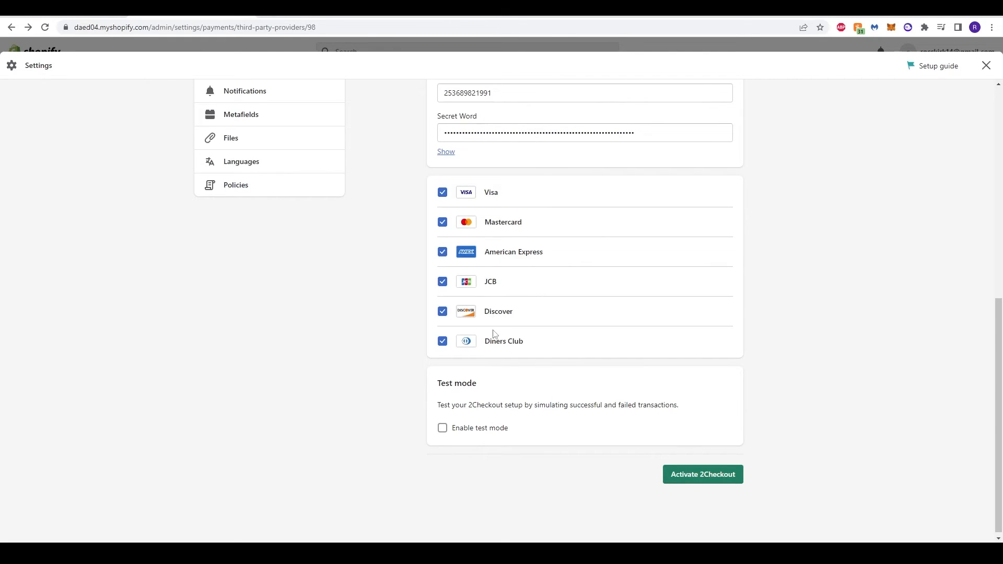
scroll(up, 3)
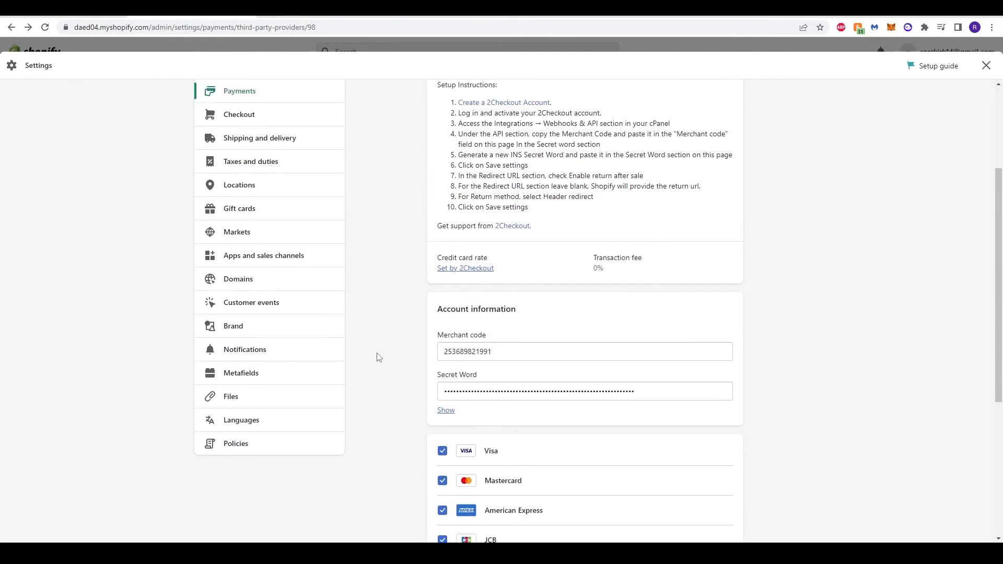
scroll(down, 3)
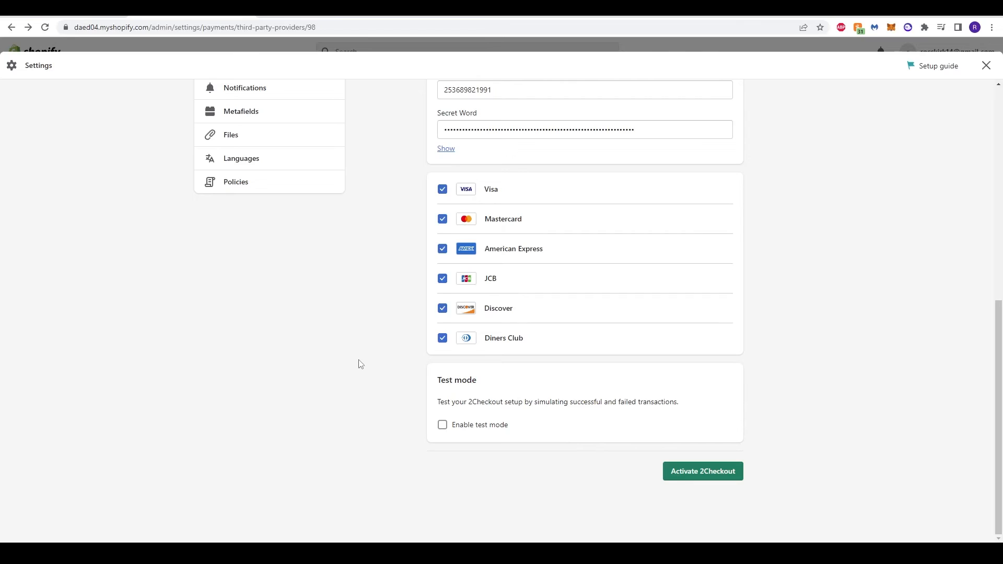
mouse_move(367, 351)
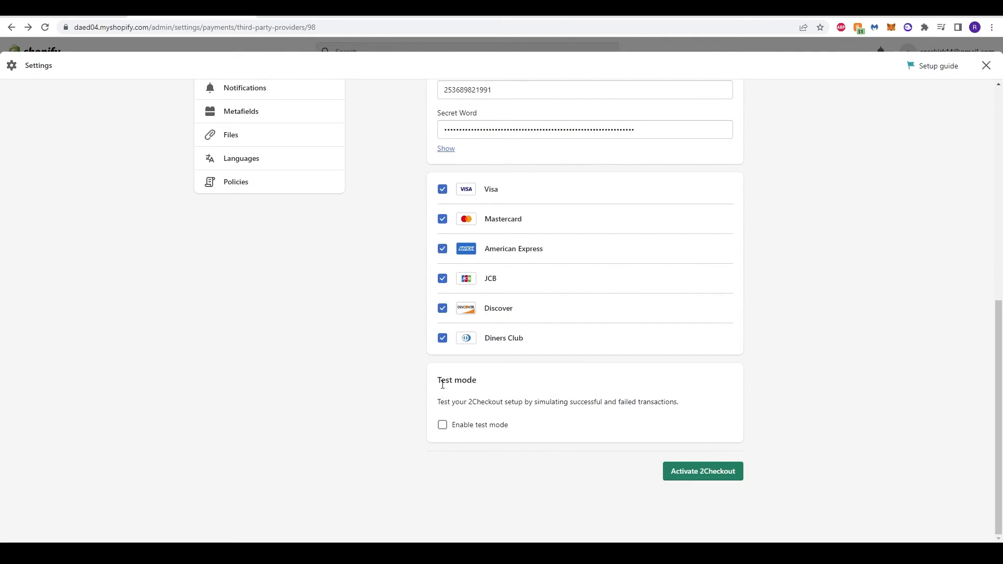
mouse_move(570, 398)
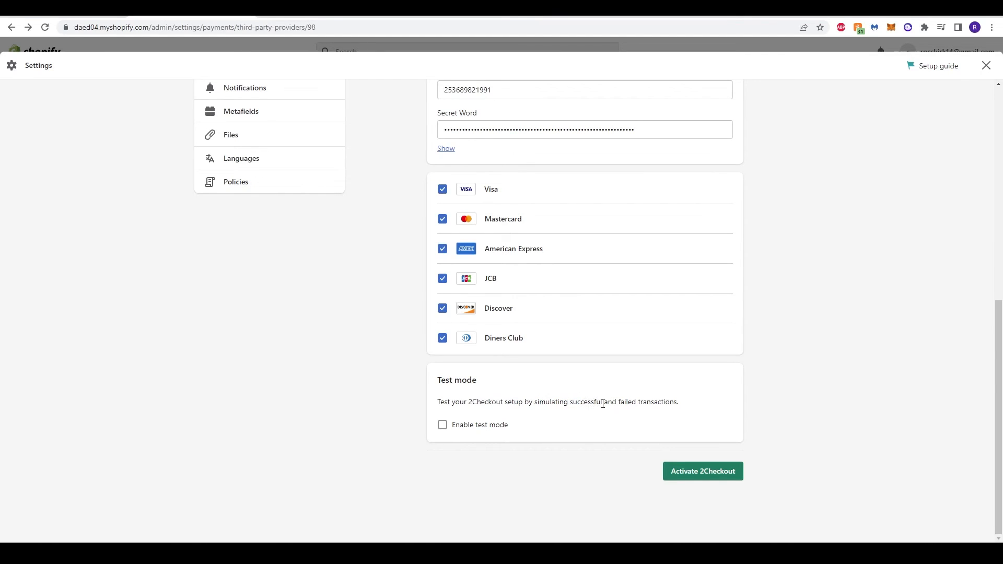
click(442, 426)
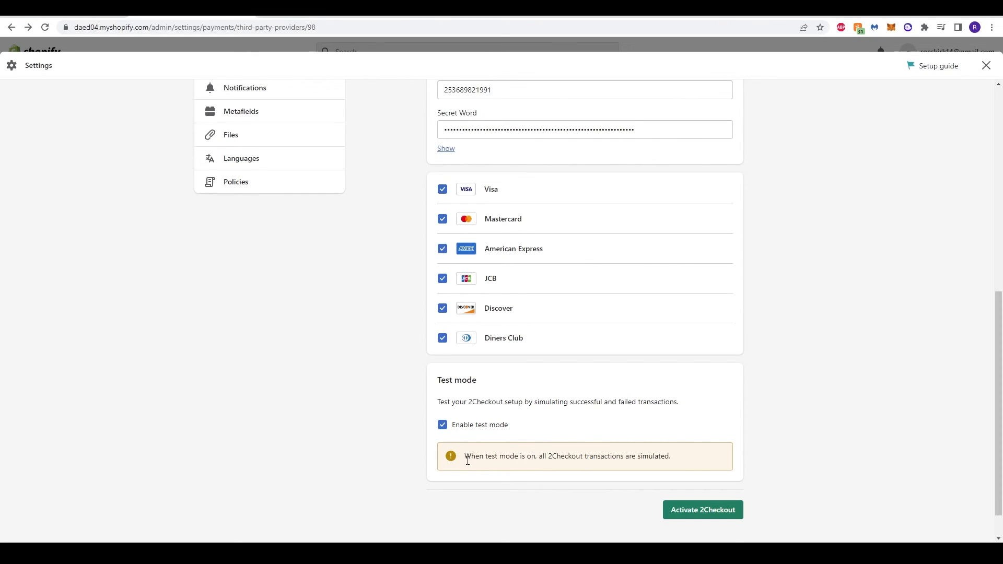
mouse_move(618, 458)
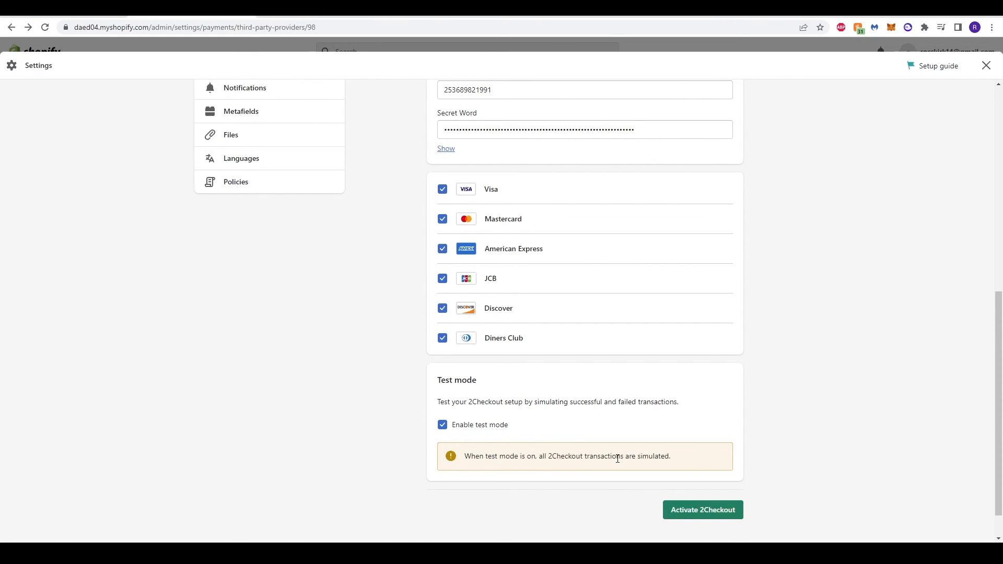
scroll(down, 3)
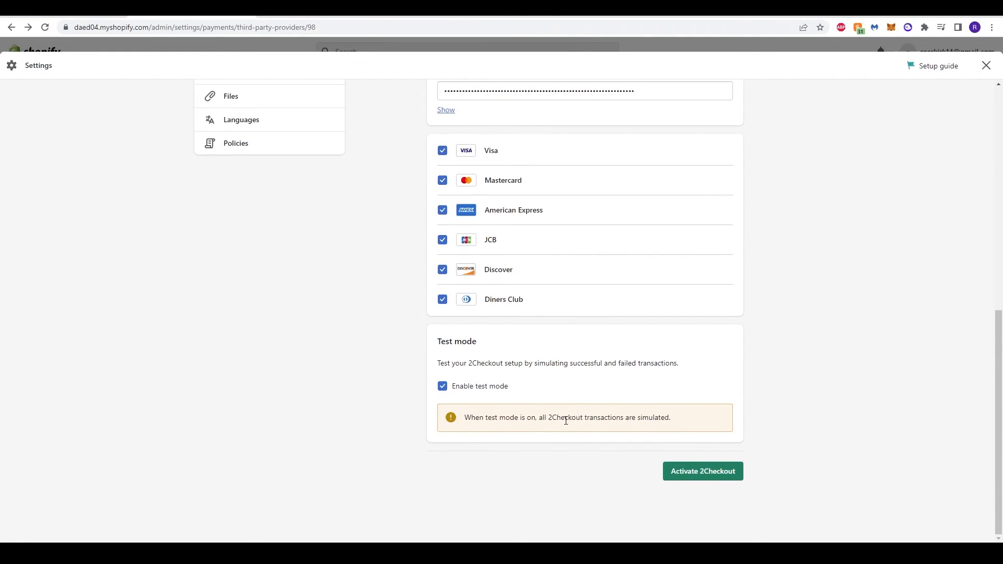
mouse_move(611, 423)
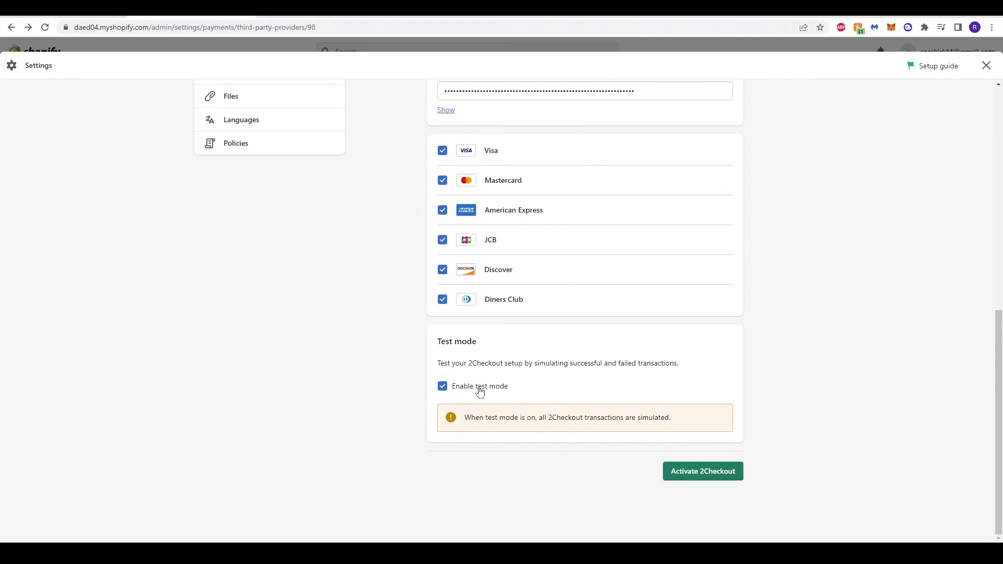
scroll(up, 3)
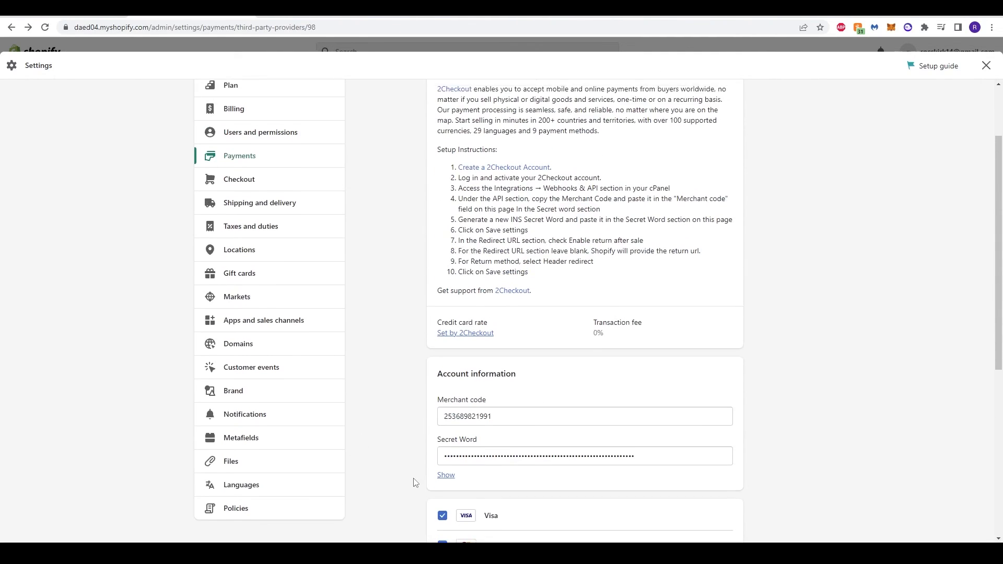
scroll(down, 3)
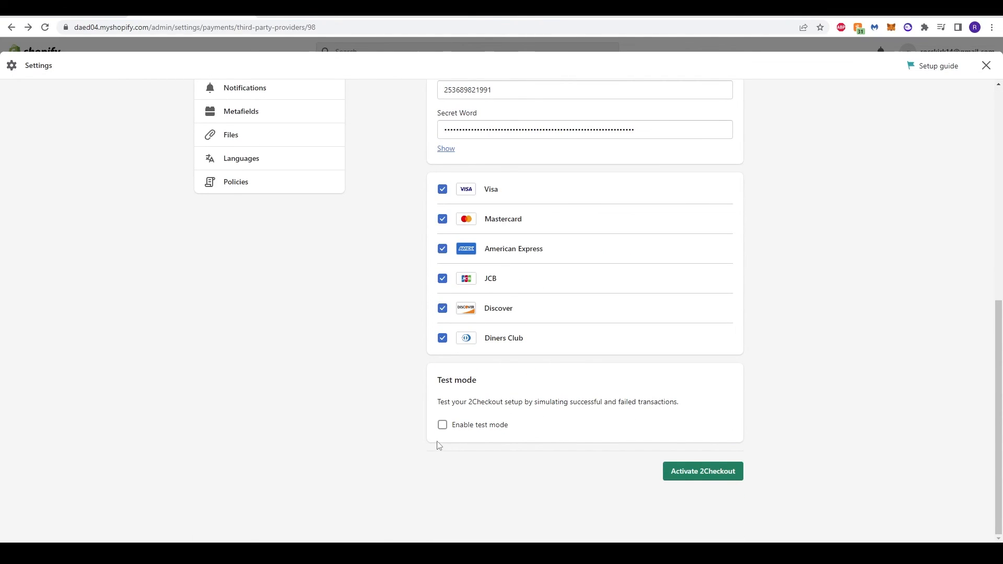
scroll(up, 3)
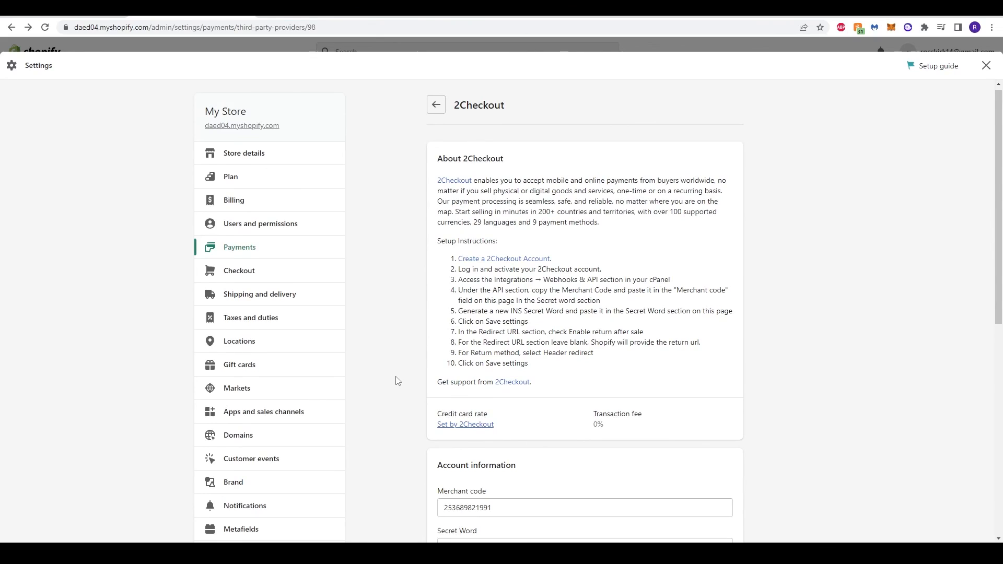
scroll(down, 3)
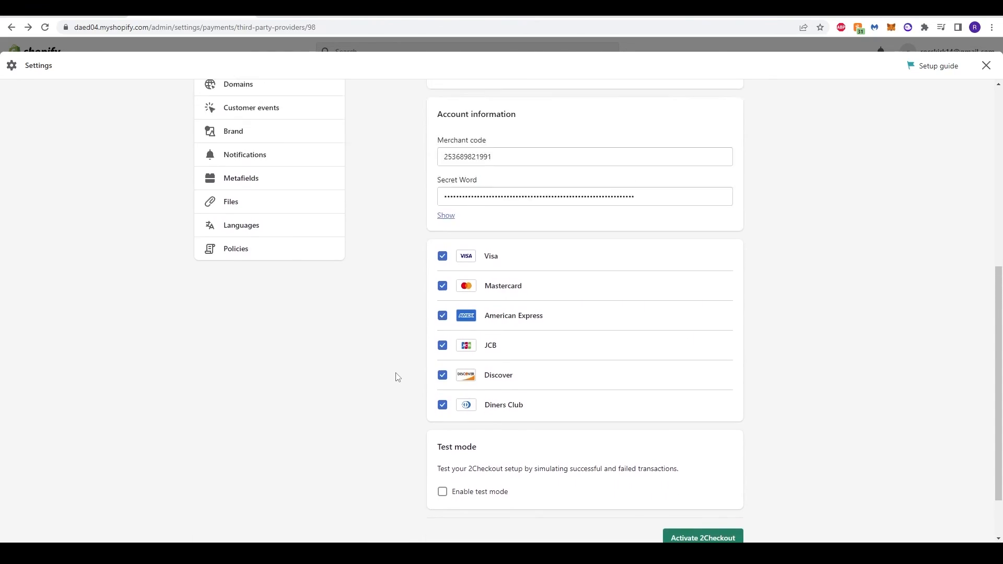
scroll(down, 3)
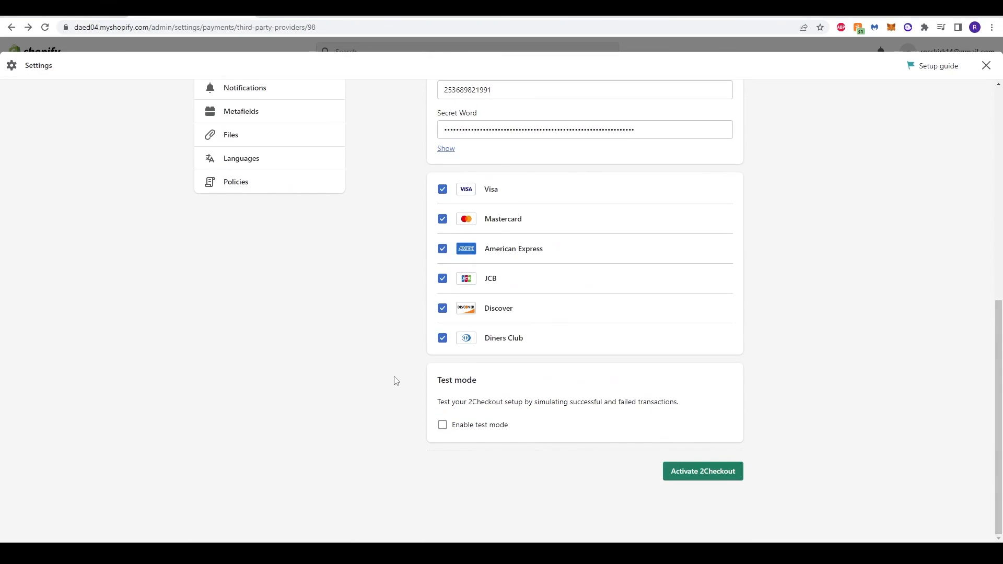
scroll(up, 3)
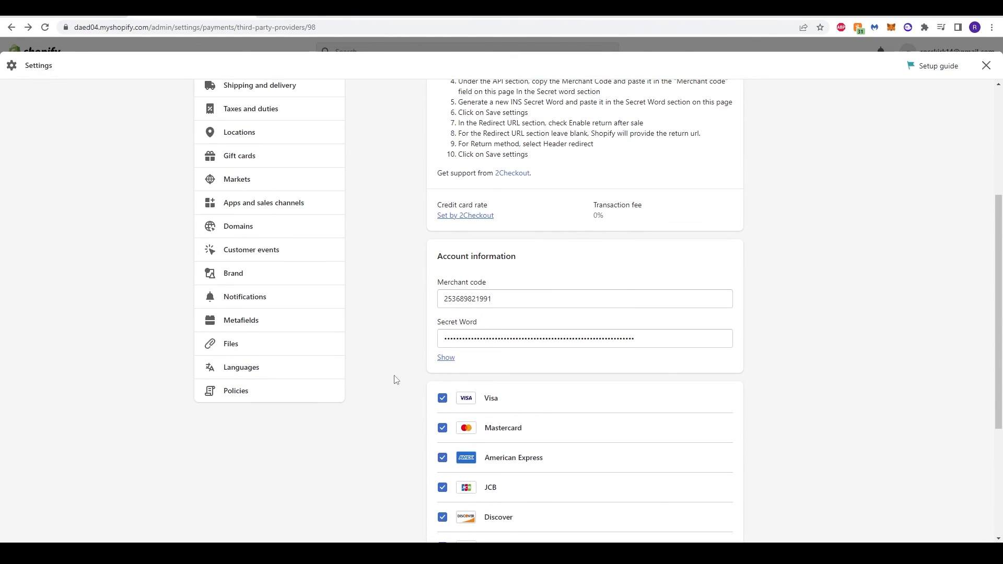
scroll(up, 3)
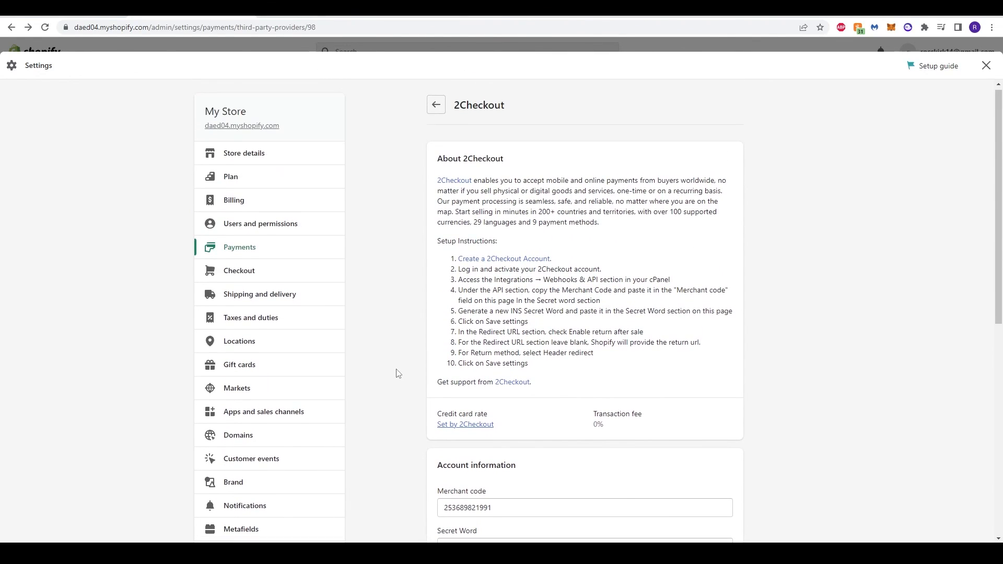
scroll(up, 3)
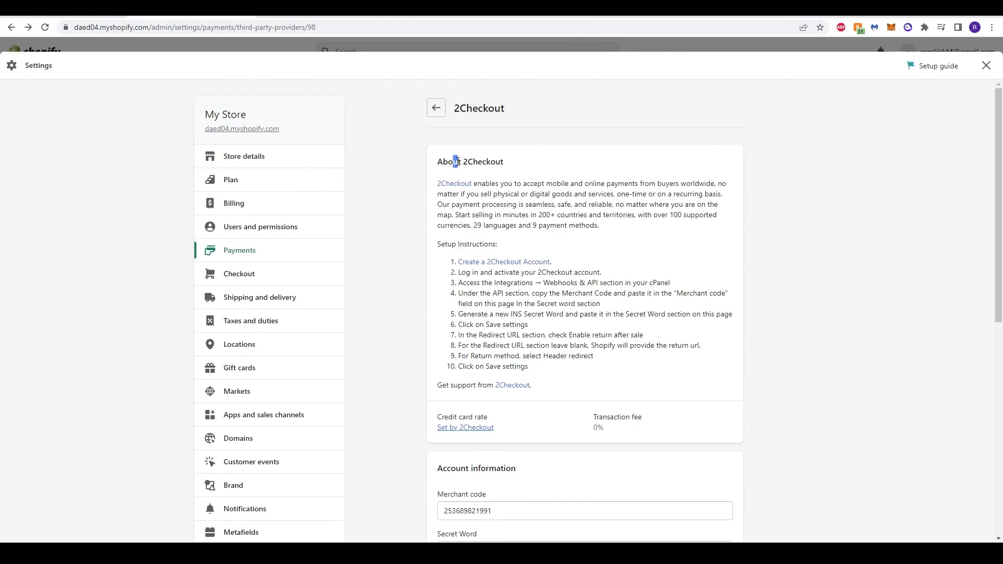
scroll(down, 3)
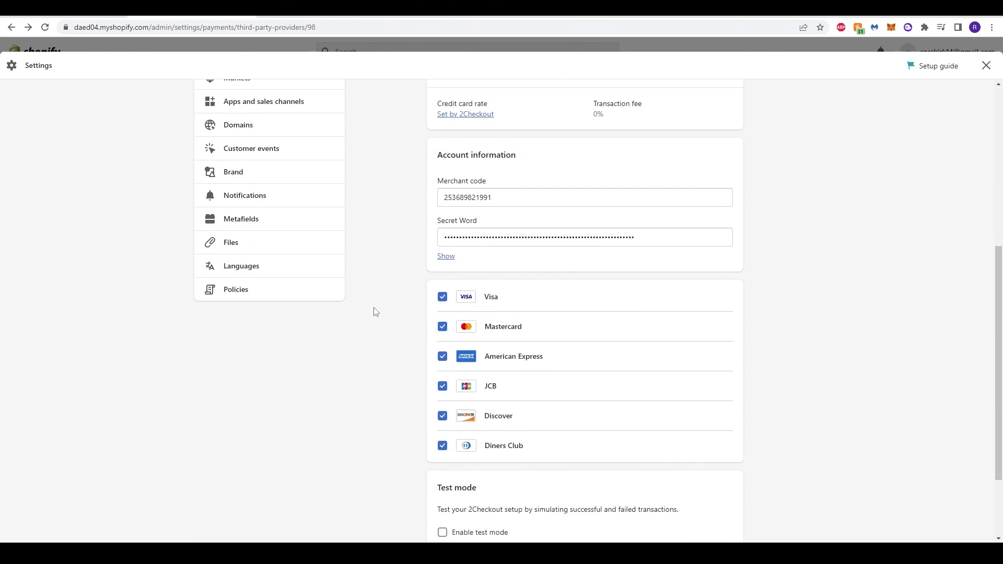
scroll(down, 3)
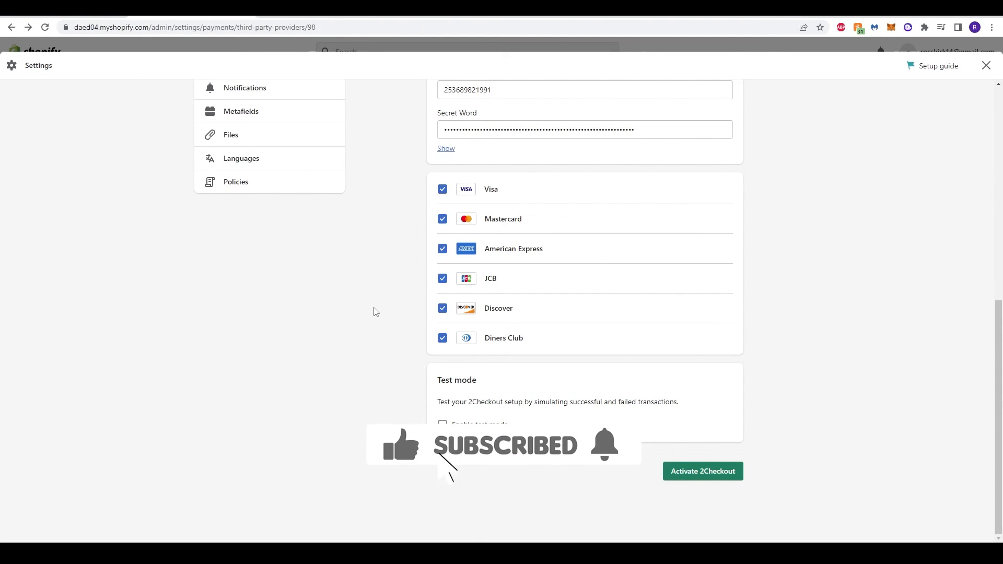
scroll(up, 3)
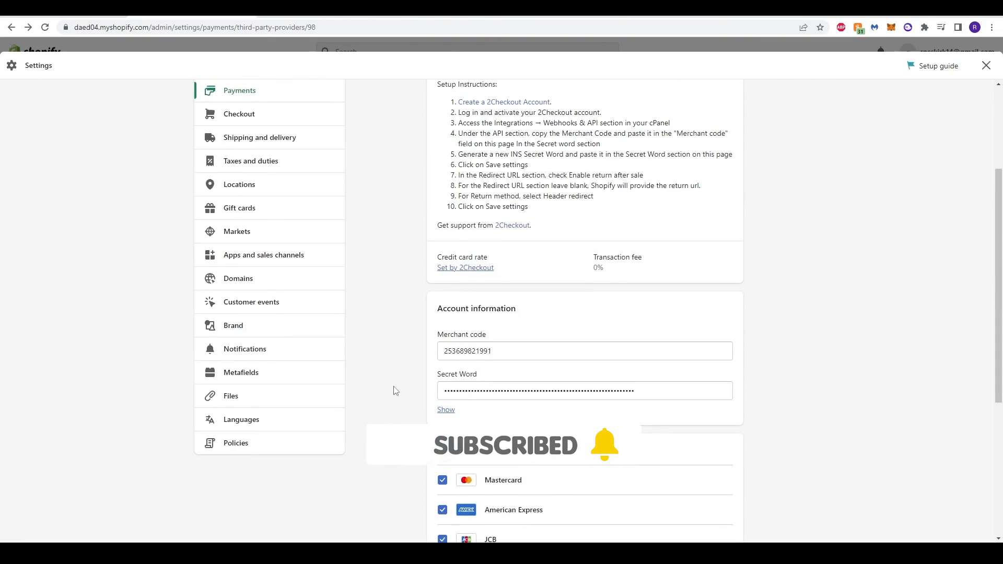